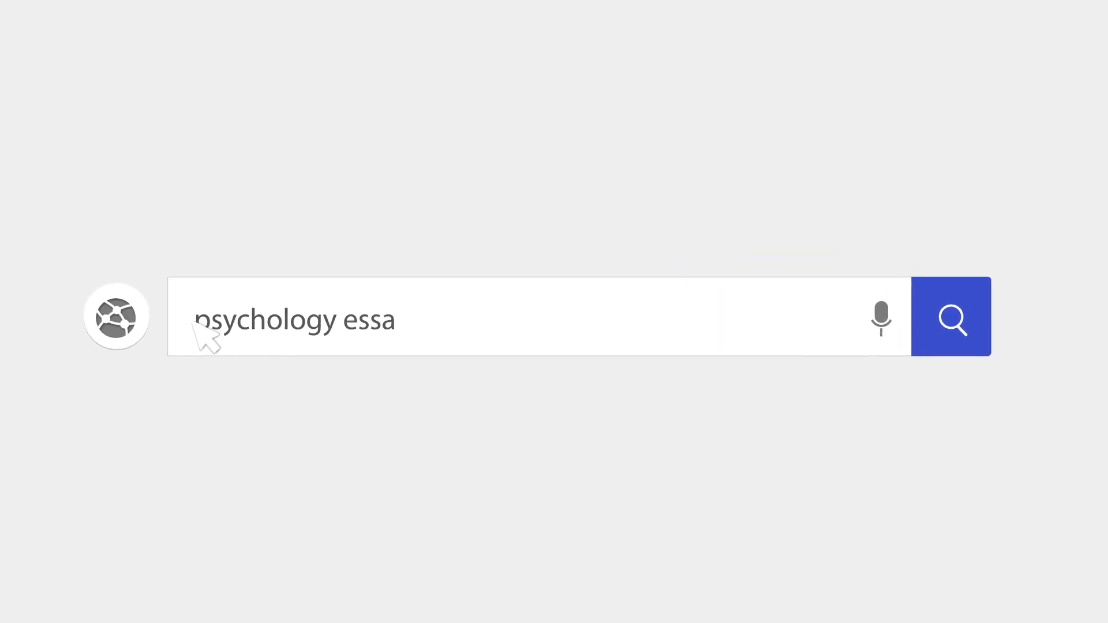
- Let the psychology essay search intro play until the blank Word document appears
click(951, 317)
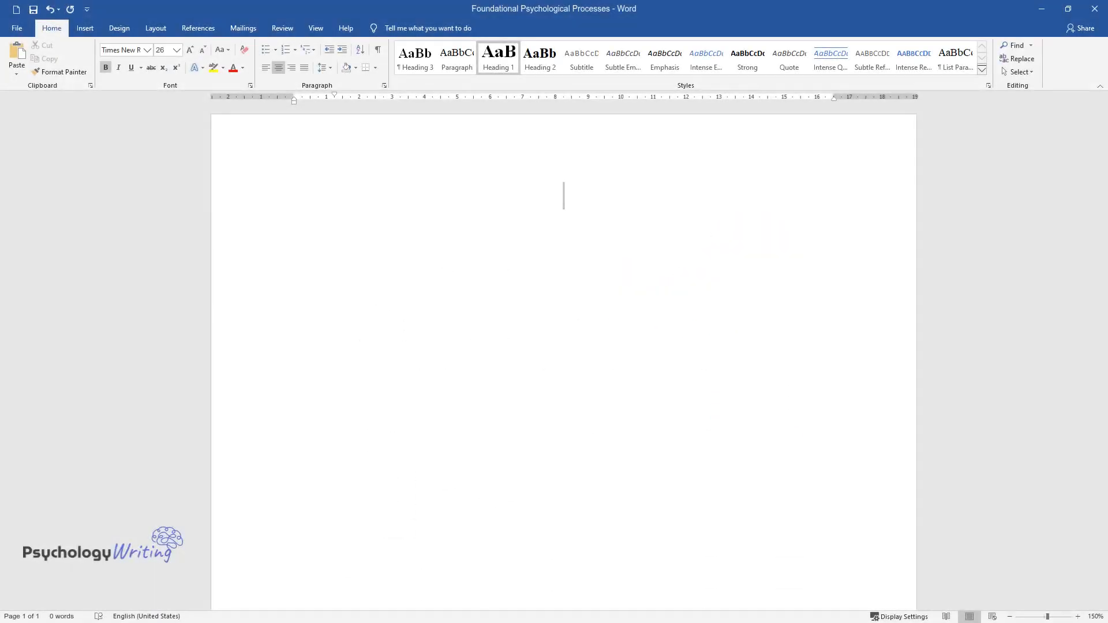
- Type the title 'Foundational Psychological Processes', the Introduction heading, and begin defining psychology
text(Foundational Psychological Processes)
text(Introduc)
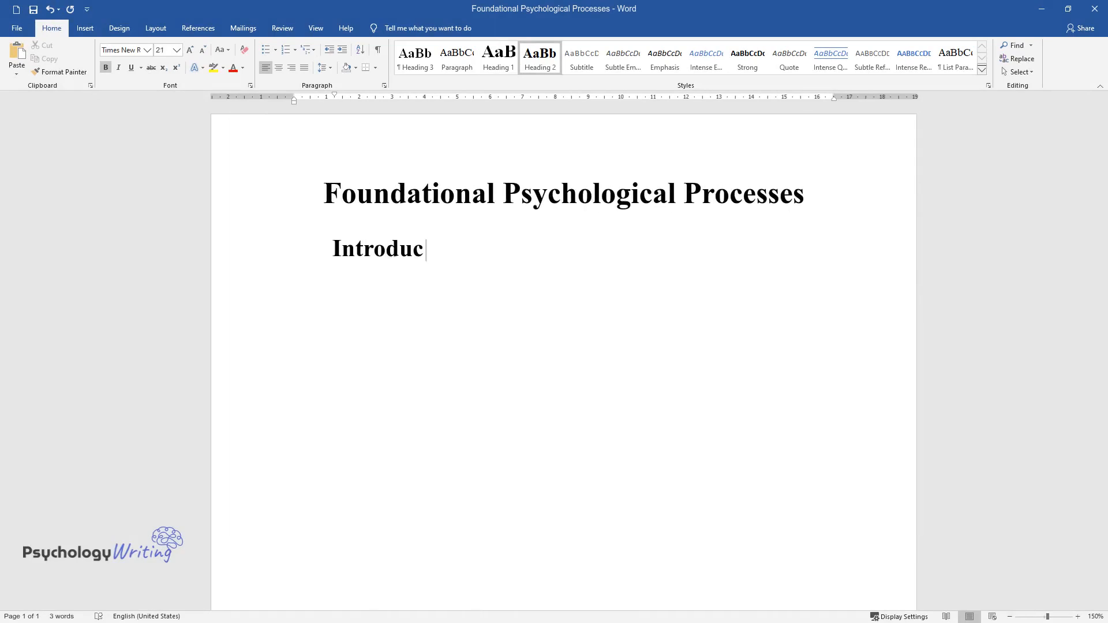
text(tion)
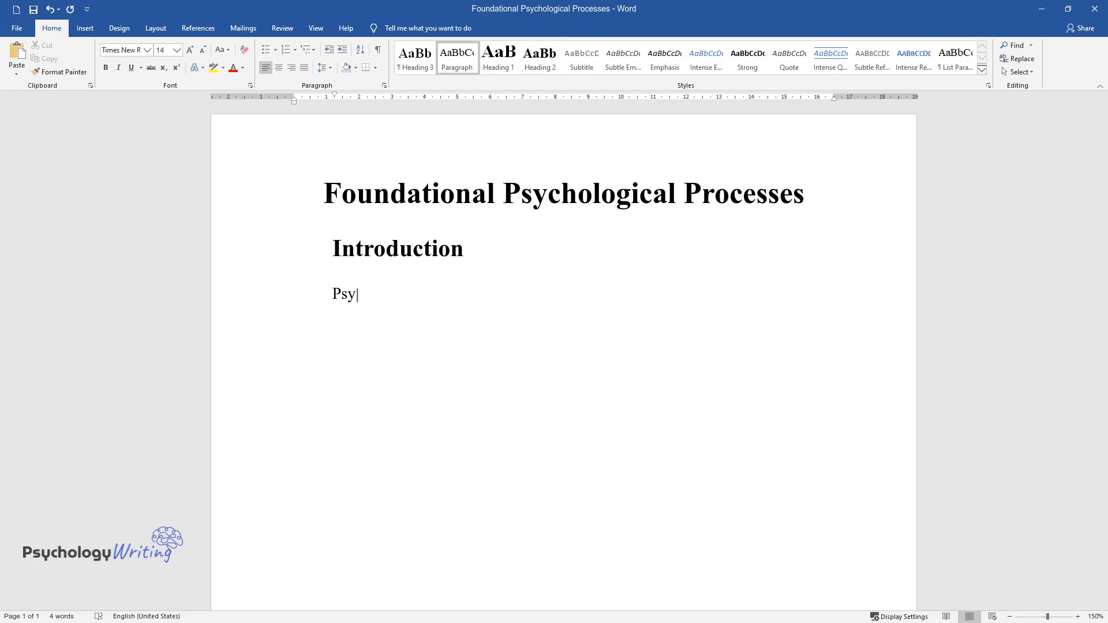
text(chology is defined as the study)
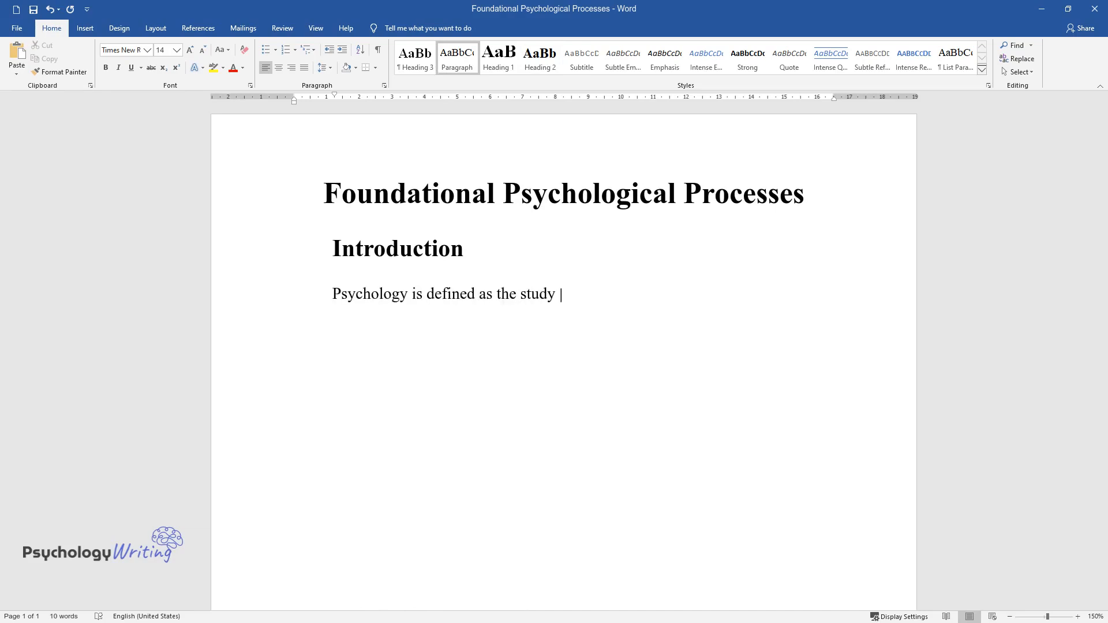
text(involving the human mind and behavior.)
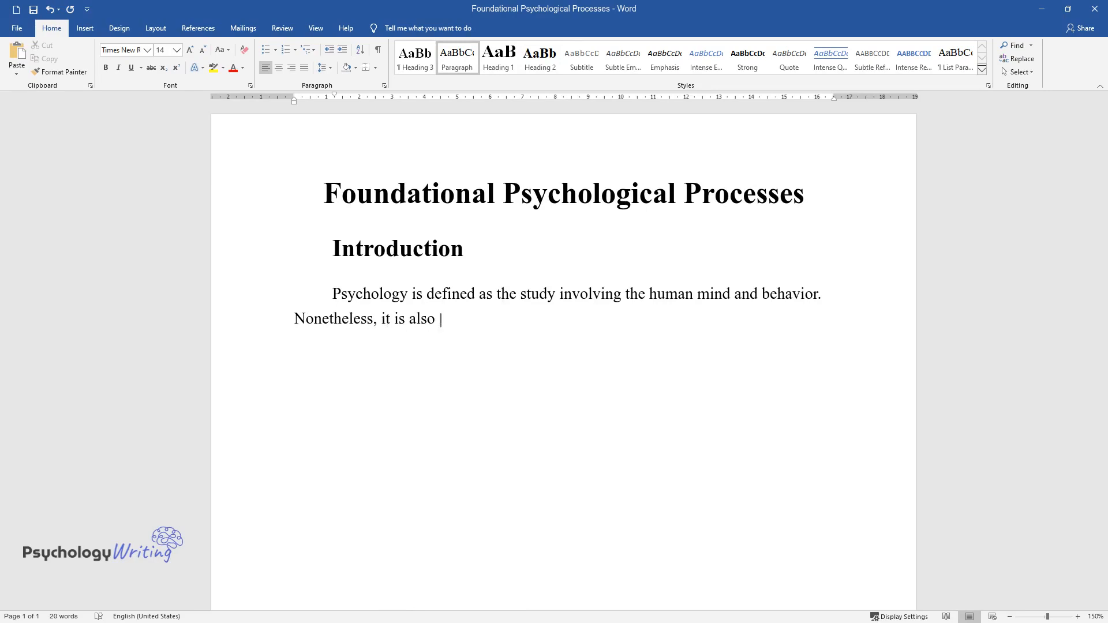
- Add sentences on complex psychological processing and personality psychology as a branch
text(believed that even minor human a)
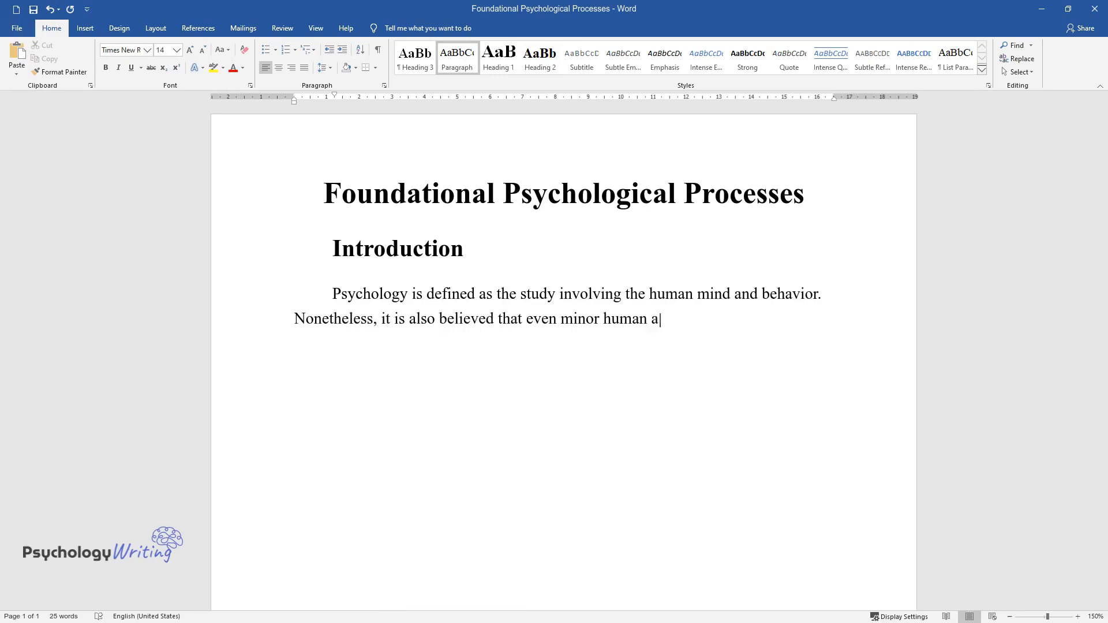
text(ctivities tend to involve comple)
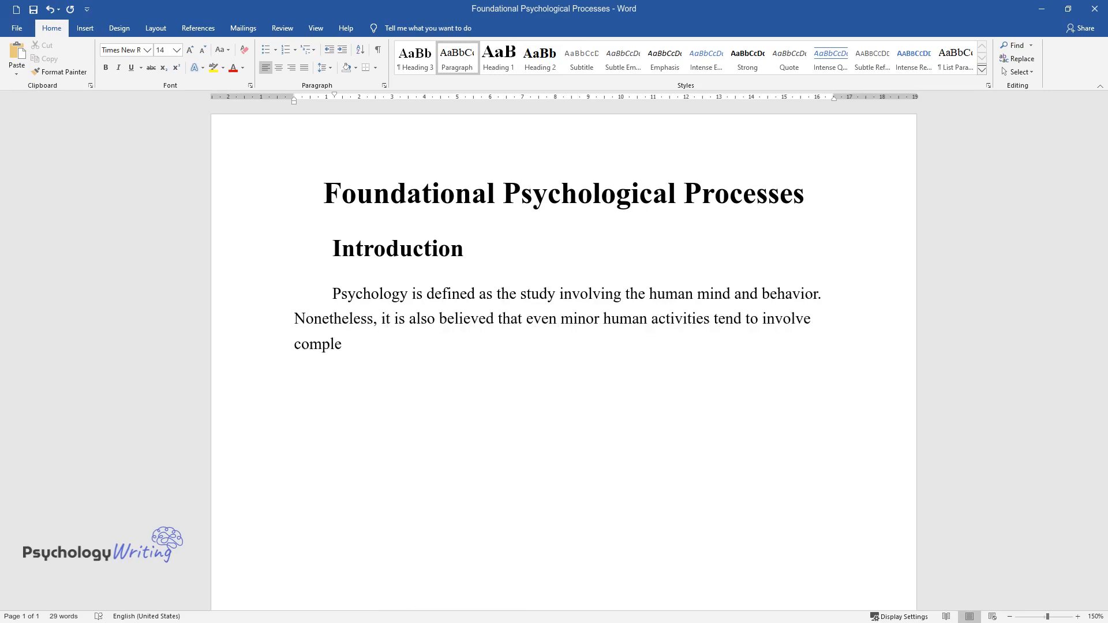
text(x psychological processing. Pers)
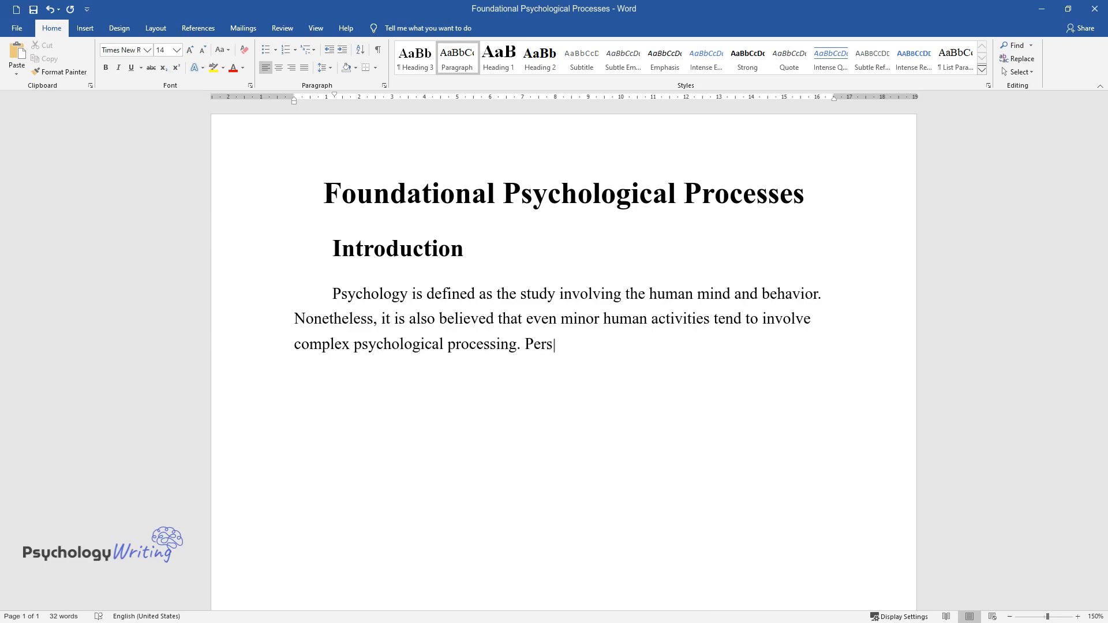
text(onality psychology is one of th)
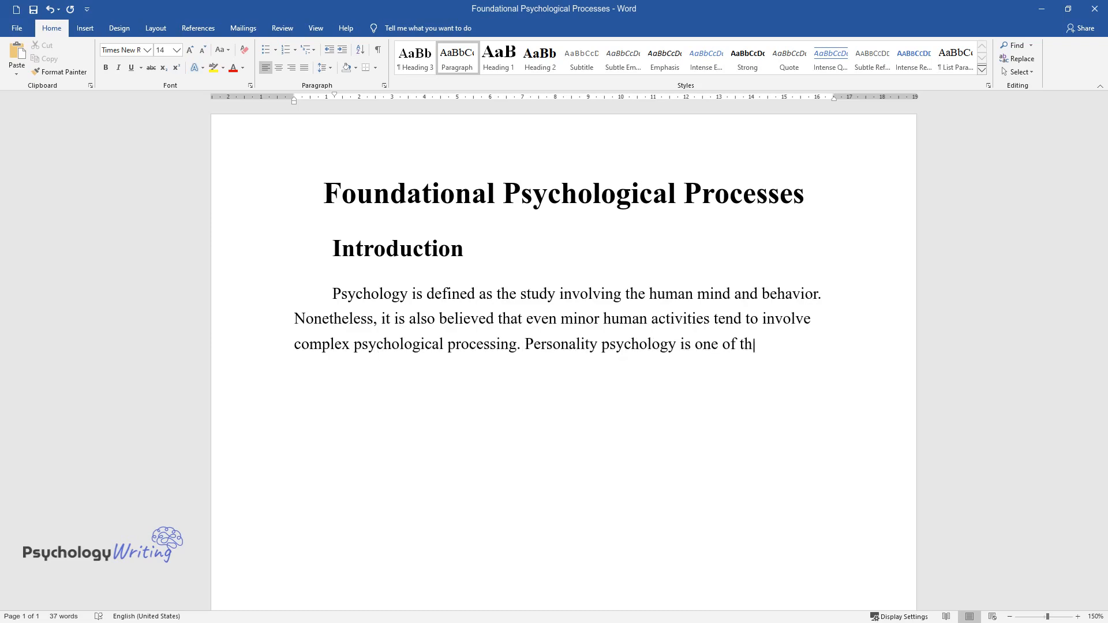
text(e psychology branches that tend)
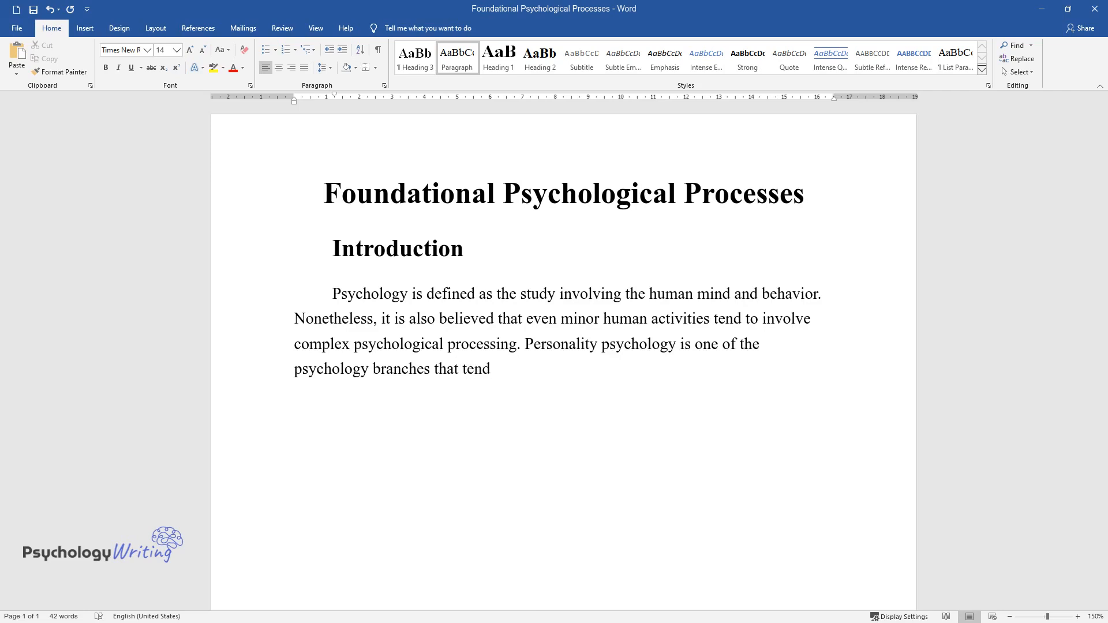
text(to study the personality and var)
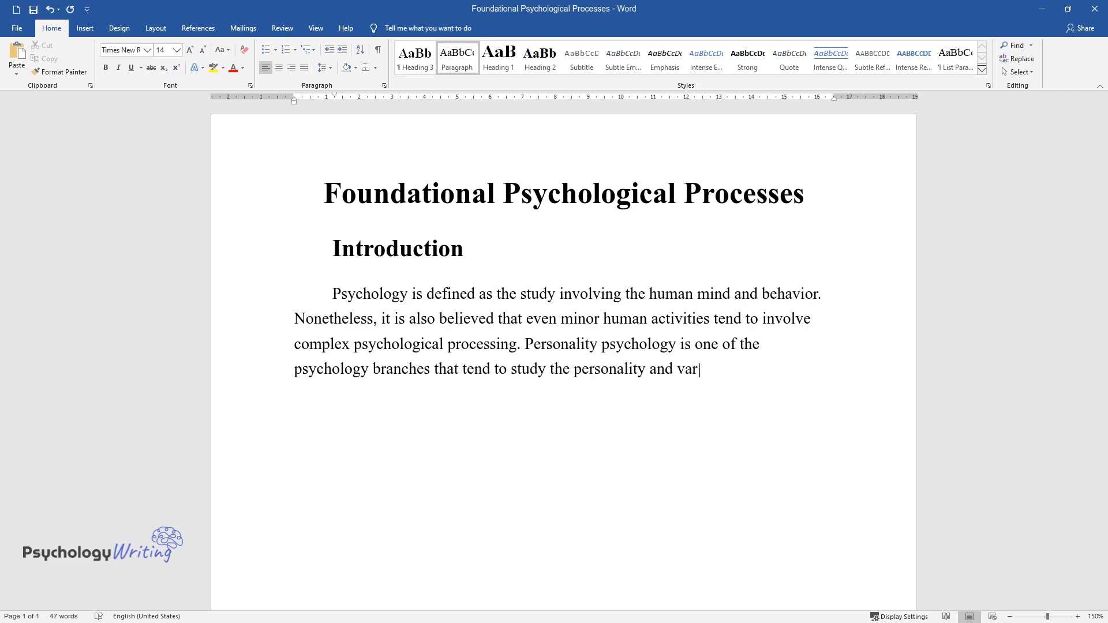
- Finish the introduction with the paper's focus on learning, motivational issues and emotions
text(iations among individuals. It al)
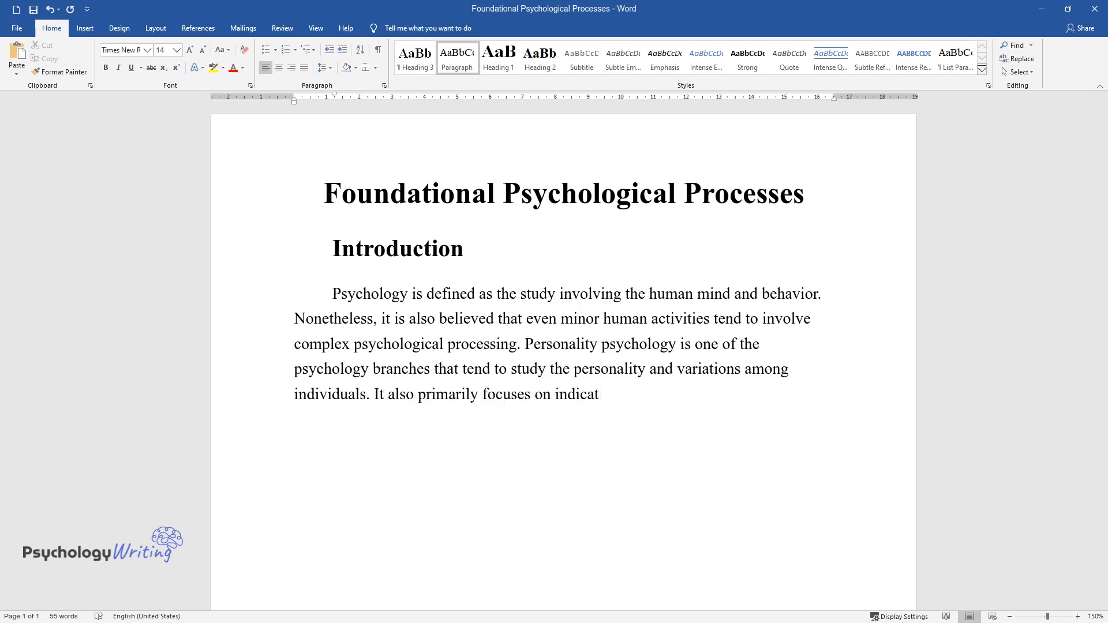
text(ing and portraying how people di)
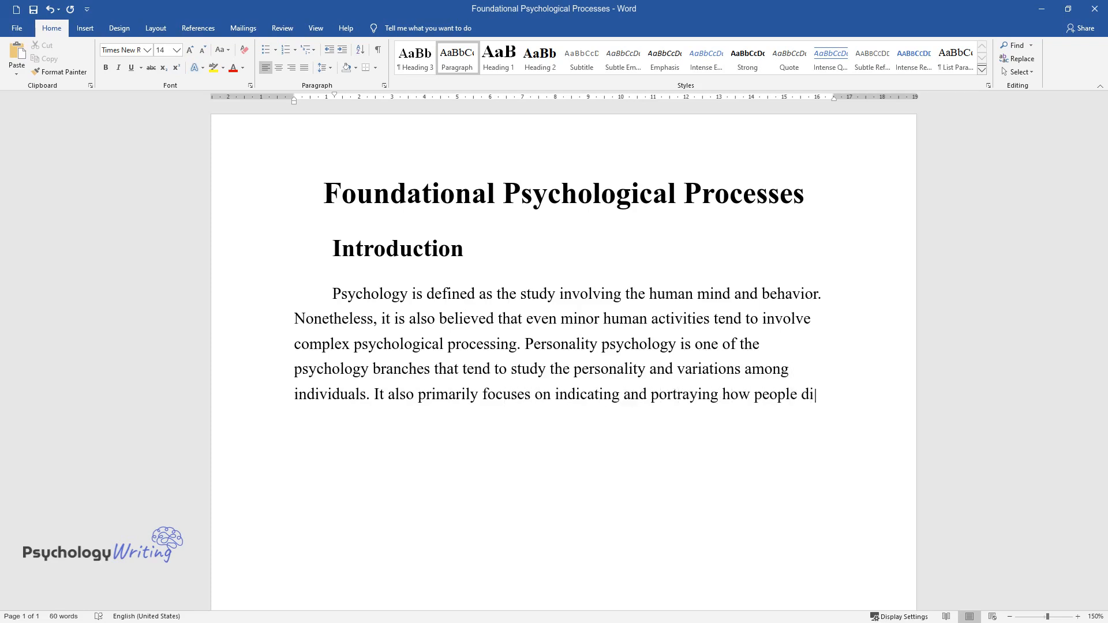
text(ffer due to the existing psychol)
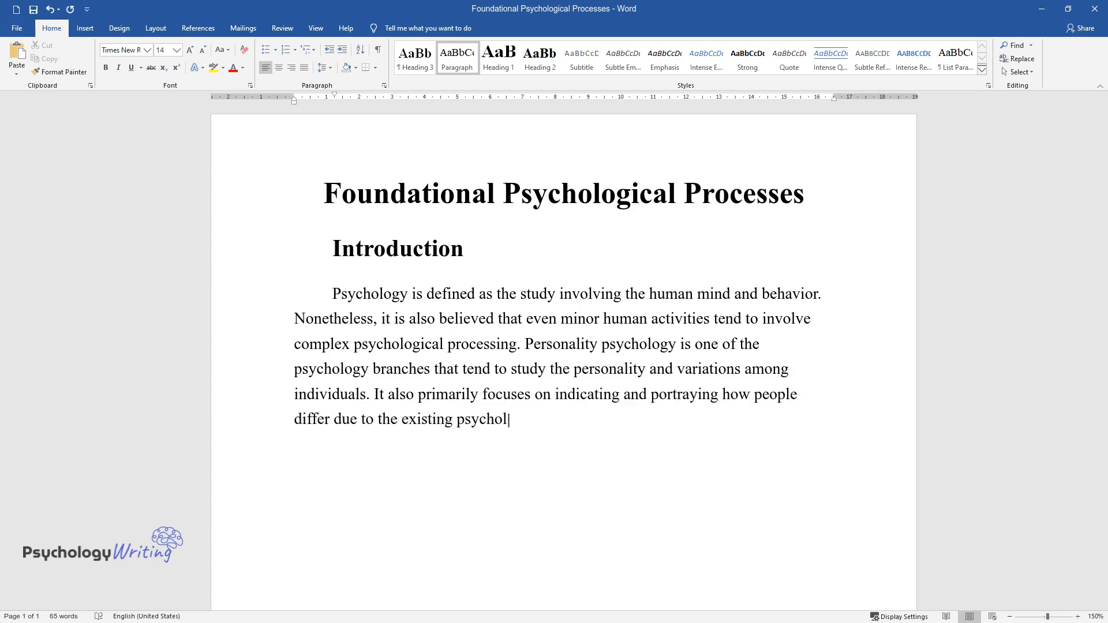
text(ogical forces. This paper will primarily focus on)
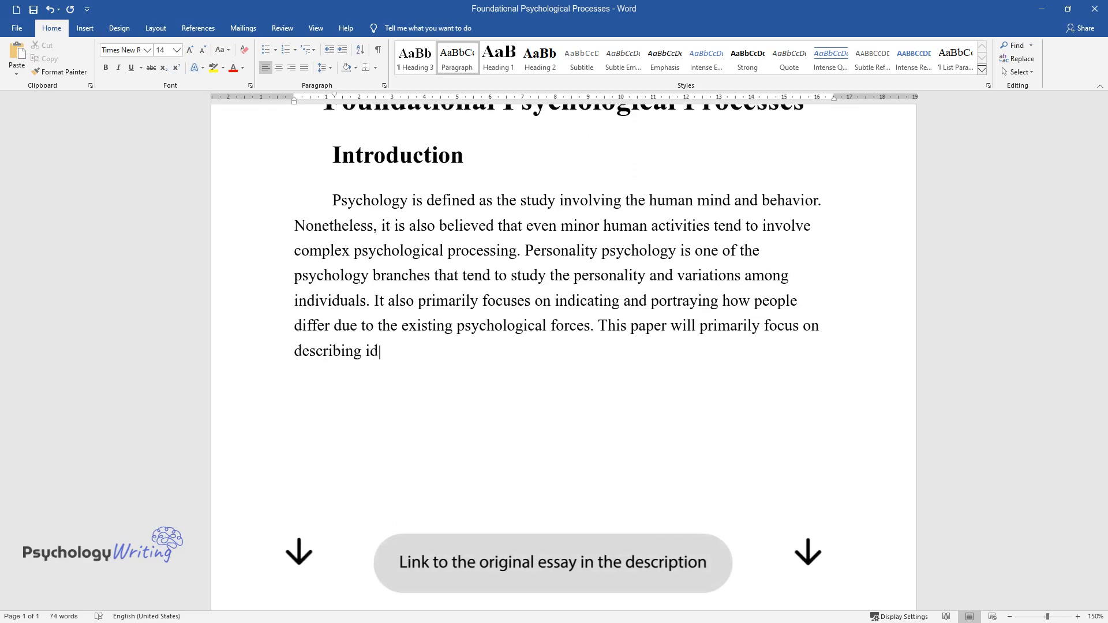
text(eas in human beings learning, personality and its effects, motiv)
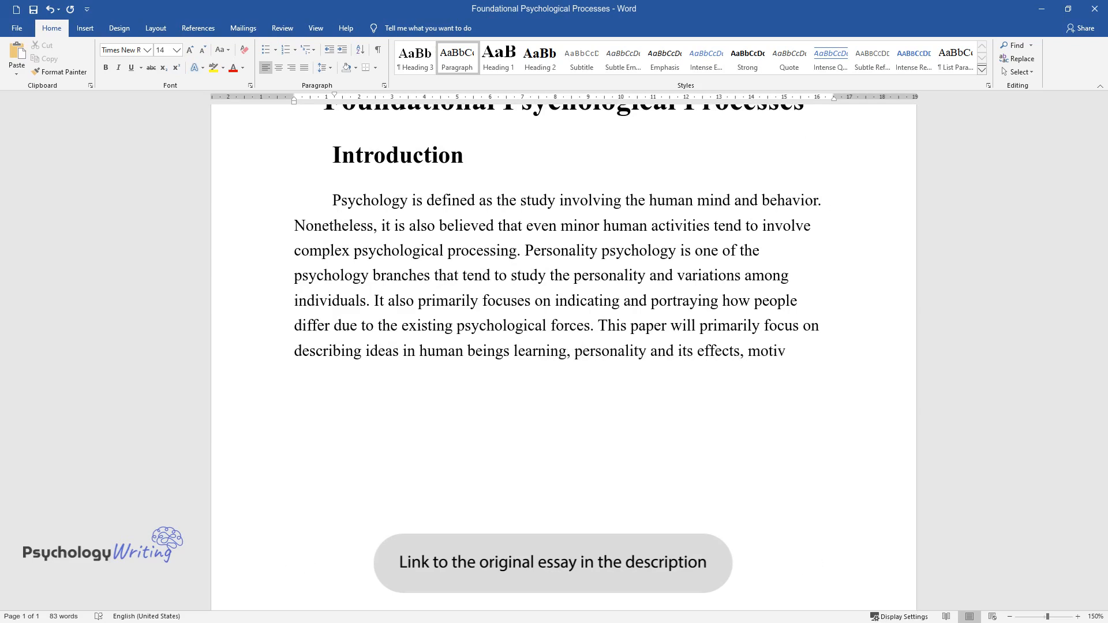
text(ational issues, and, most import)
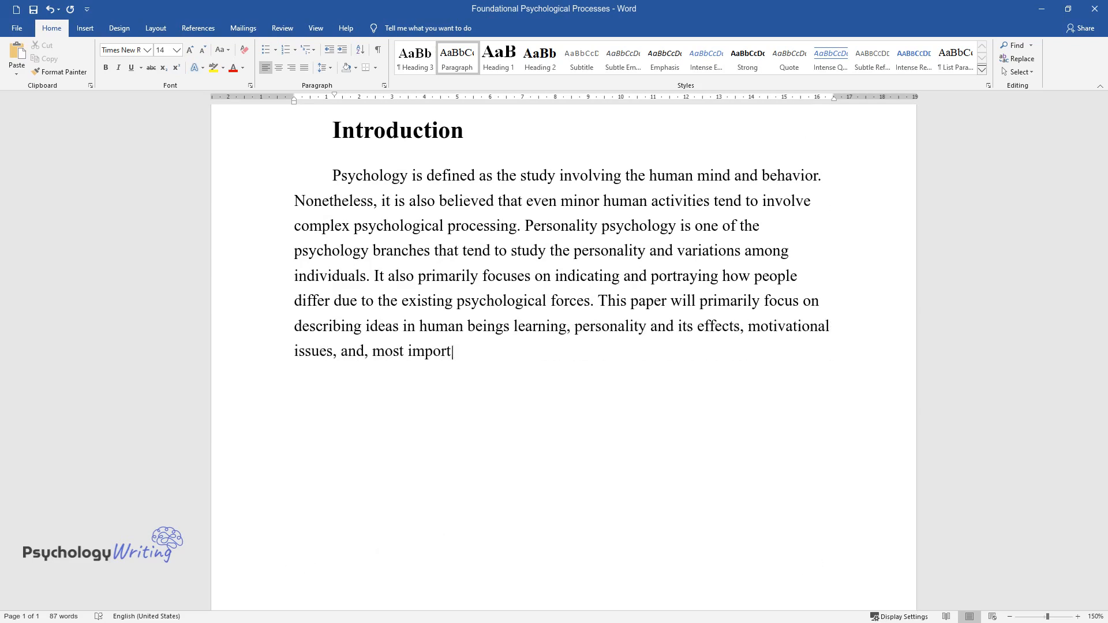
text(antly, emotions in psychology.)
text(Foundational Concepts)
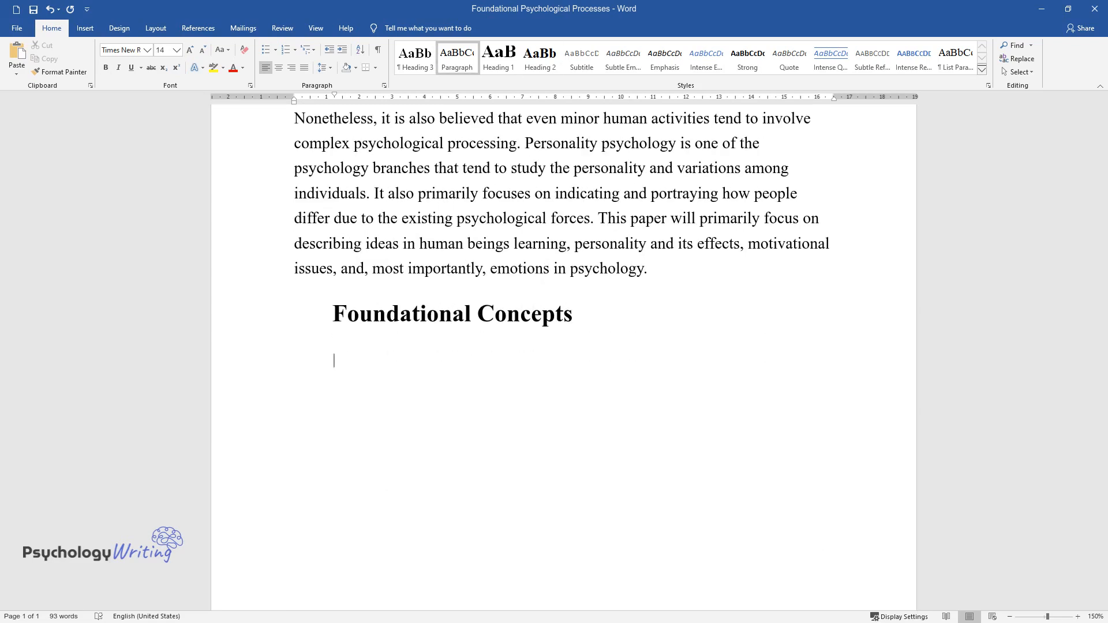
- Type the paragraph on behaviorists dismissing subjective feelings and verbal reports evidencing emotion
text(Early in the 20th century,)
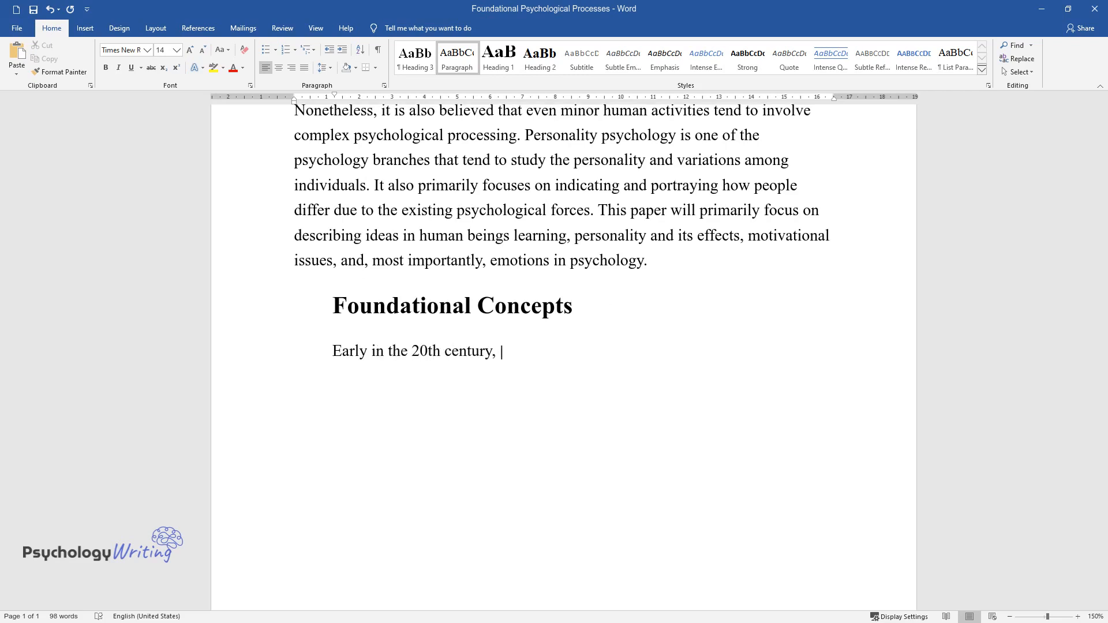
text(behaviorist psychologists and reductionist)
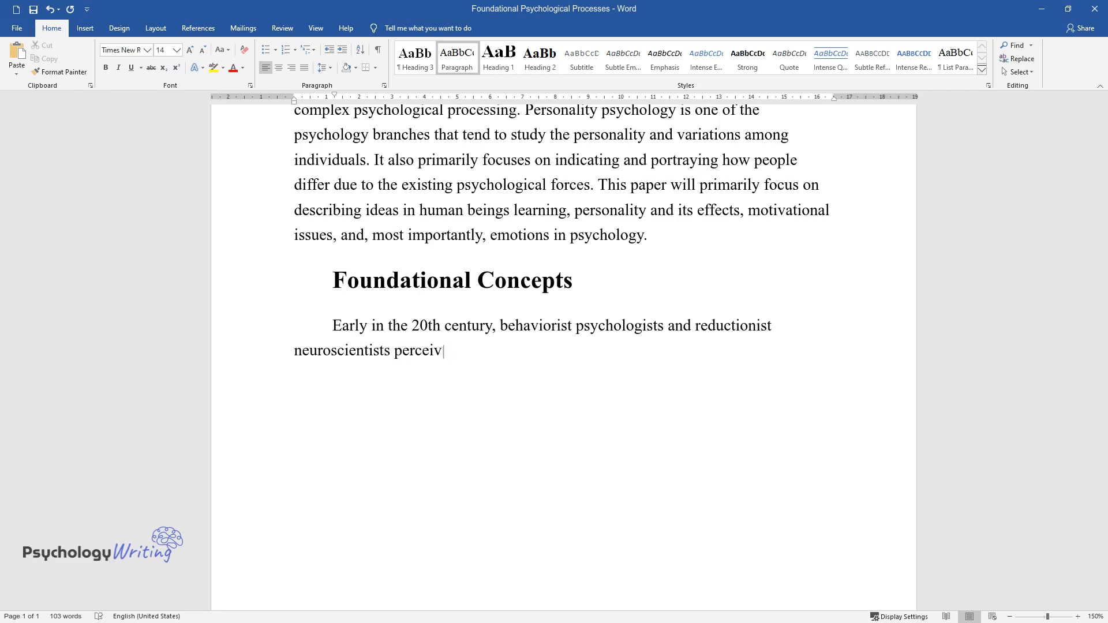
text(ed talking about subjective feelin)
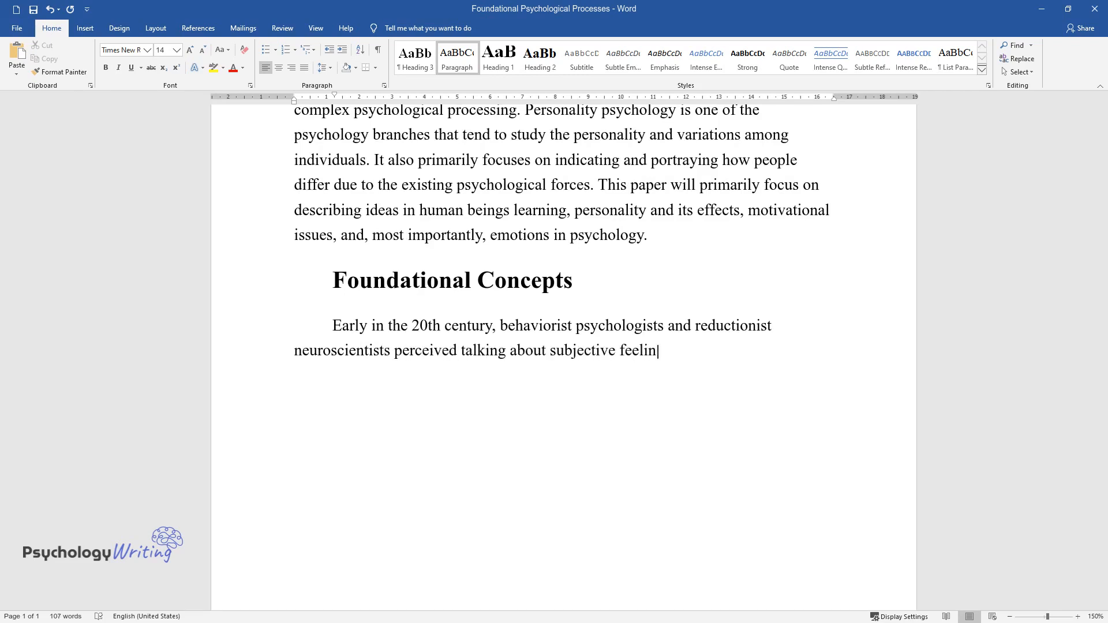
text(gs as misguided. However, in the)
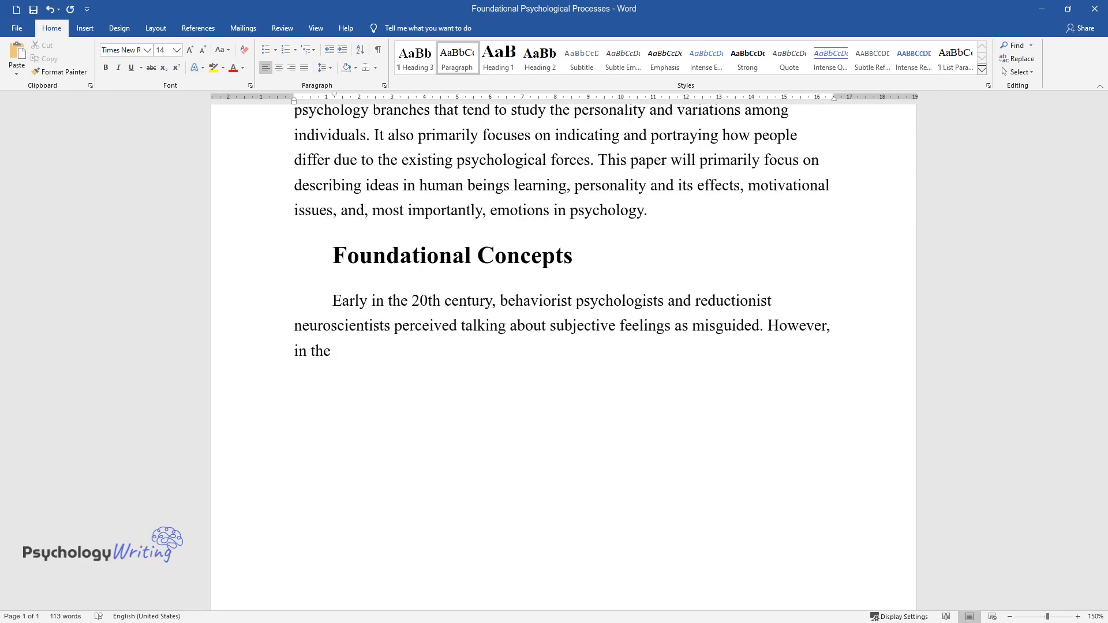
text(modern world, subjective feelings)
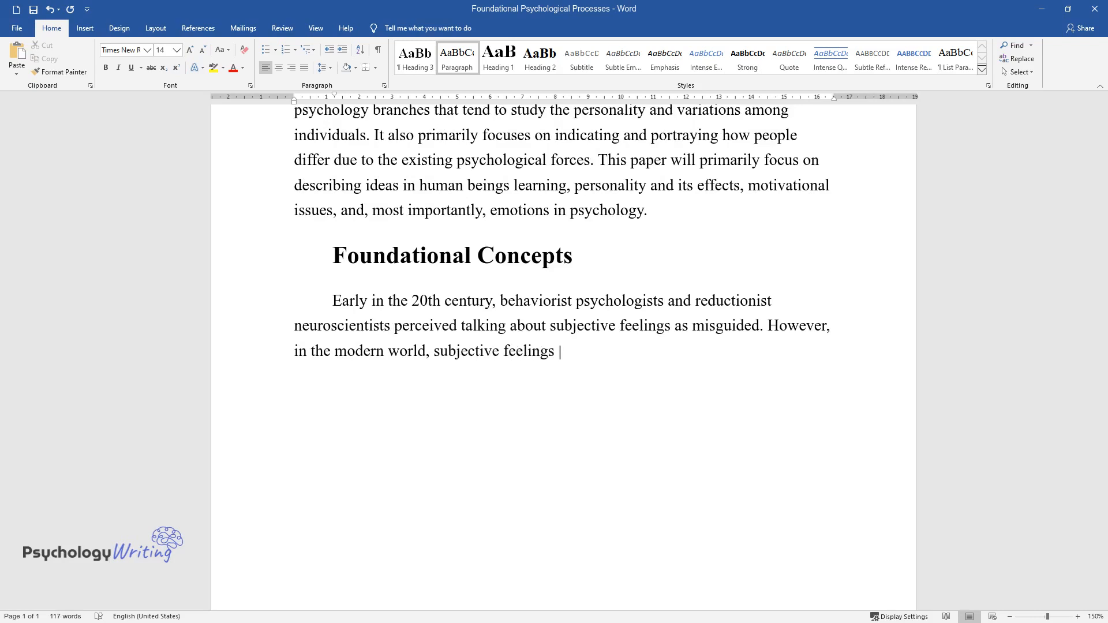
text(have gained a wider interest and)
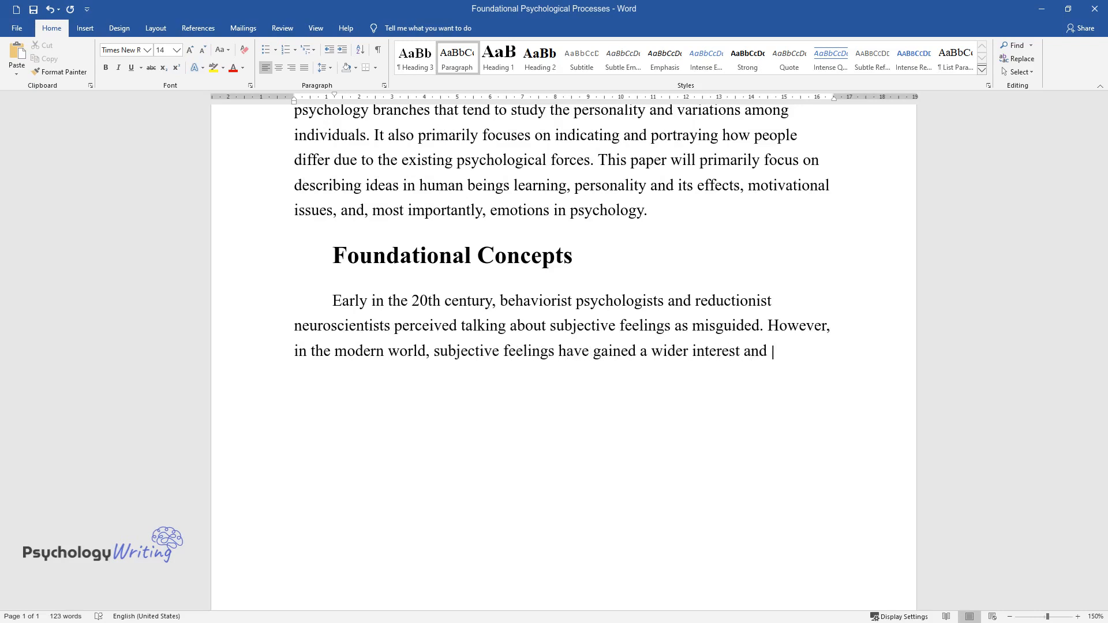
text(for some individuals. The pendulu)
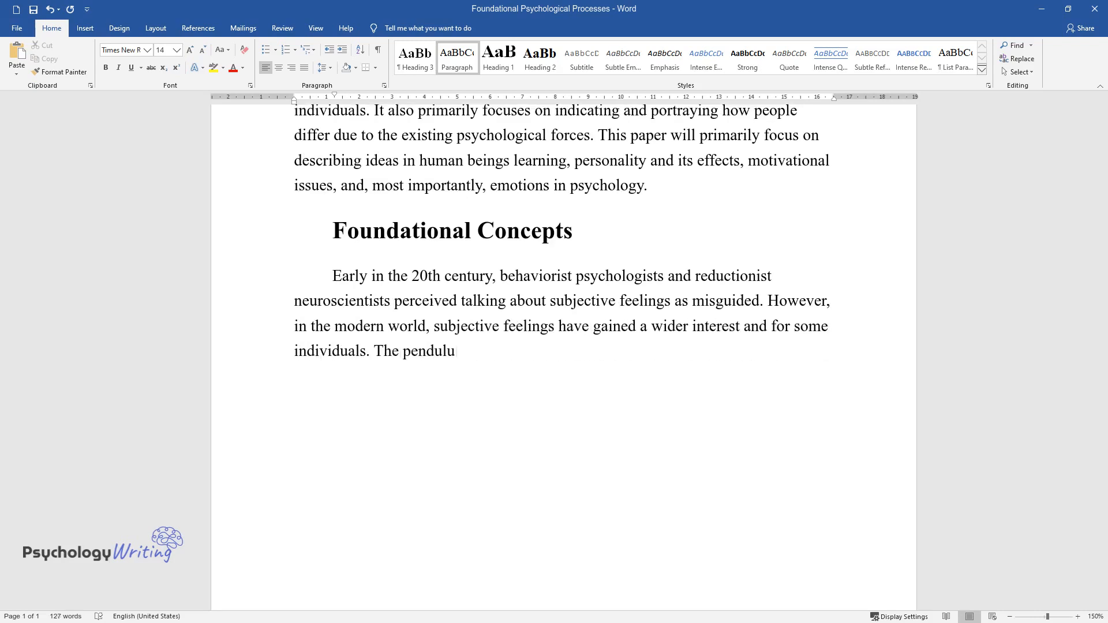
text(m has completely moved towards the extreme opposite.)
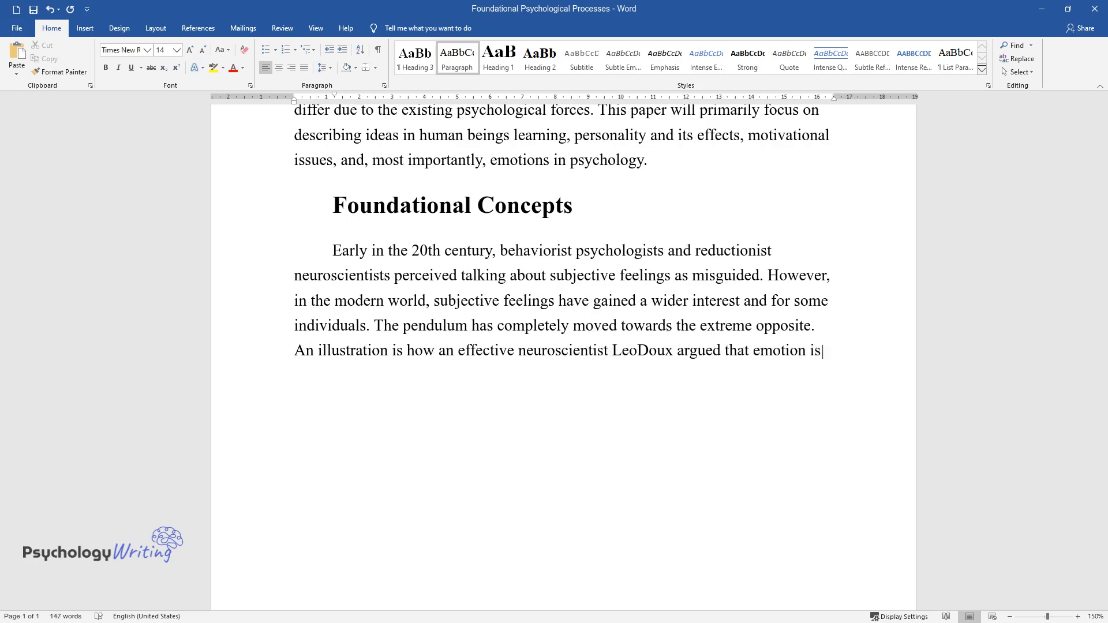
text(vital and only a subjective feel)
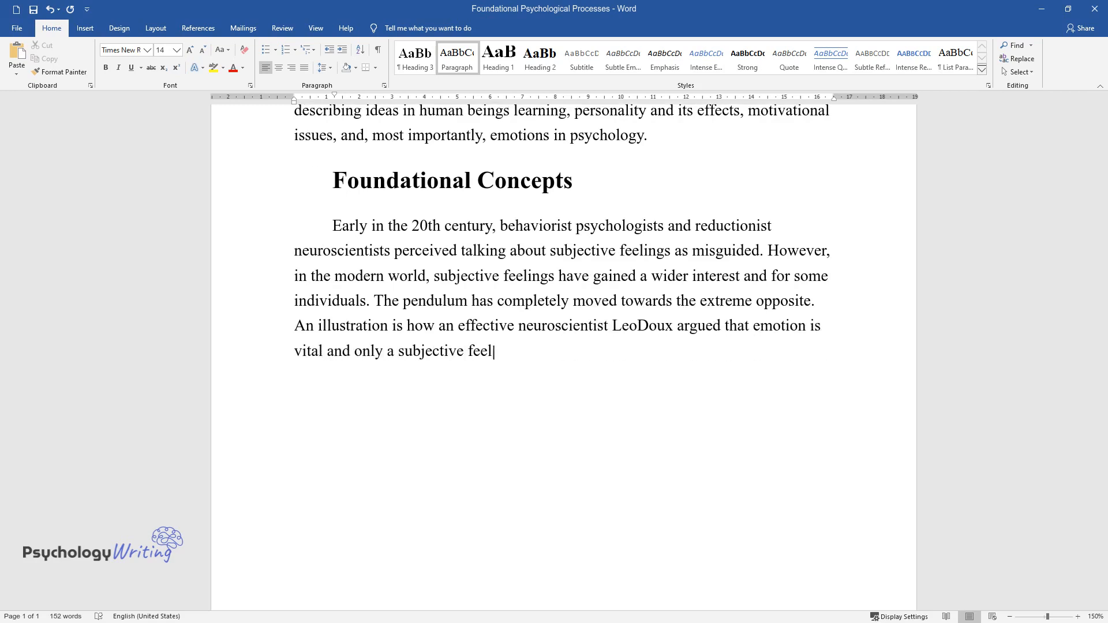
text(ing. The verbal reports are regar)
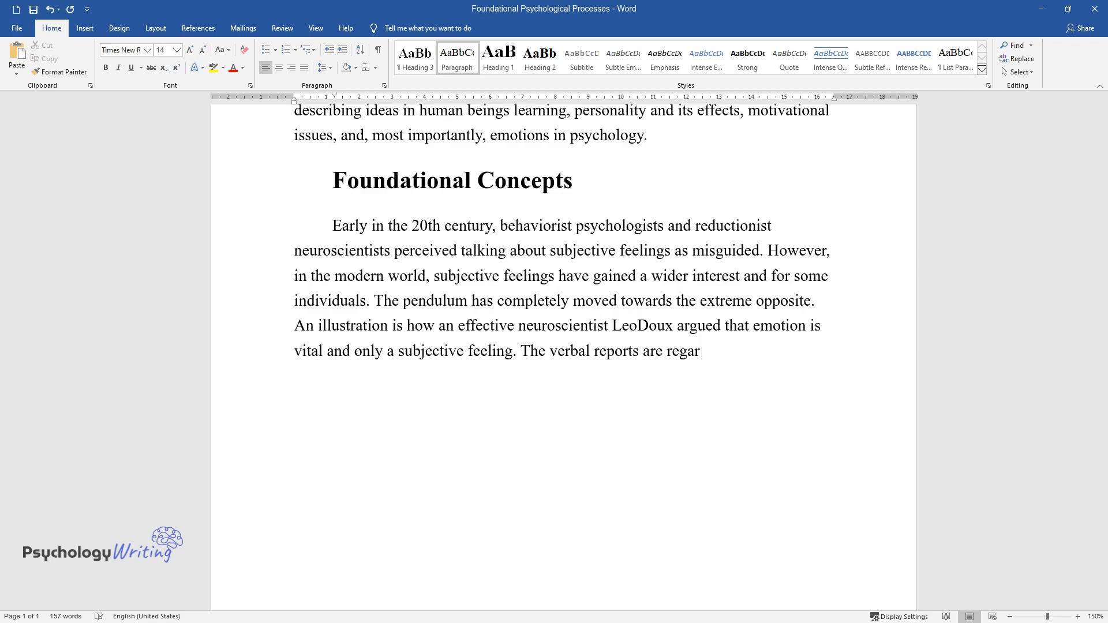
text(ded as the gold standard of the ne)
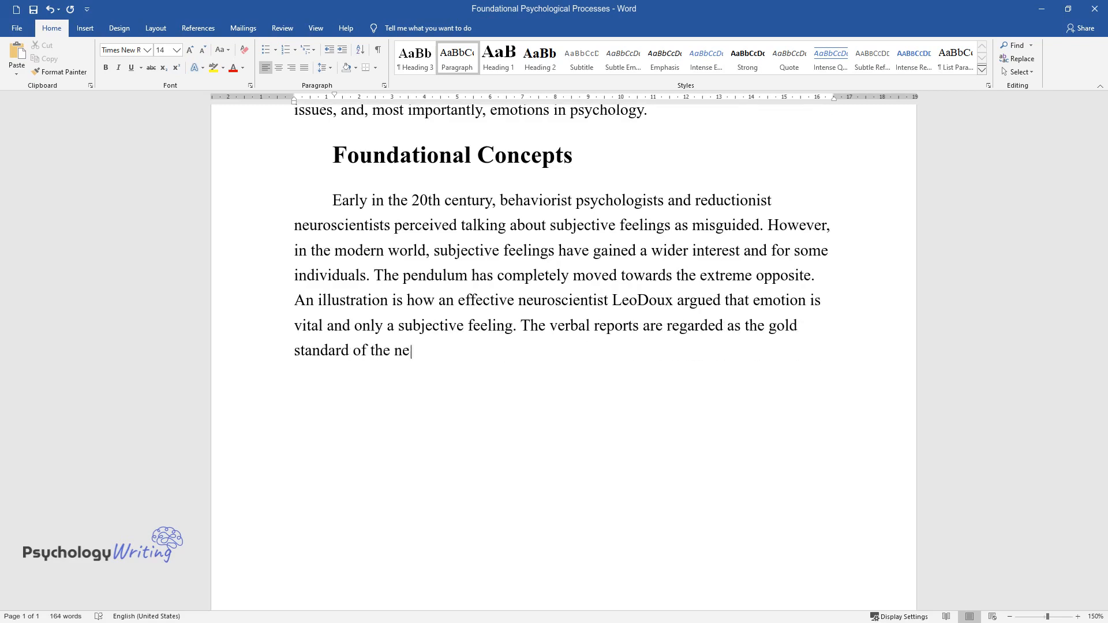
text(eded evidence to conclude that emotion exists.)
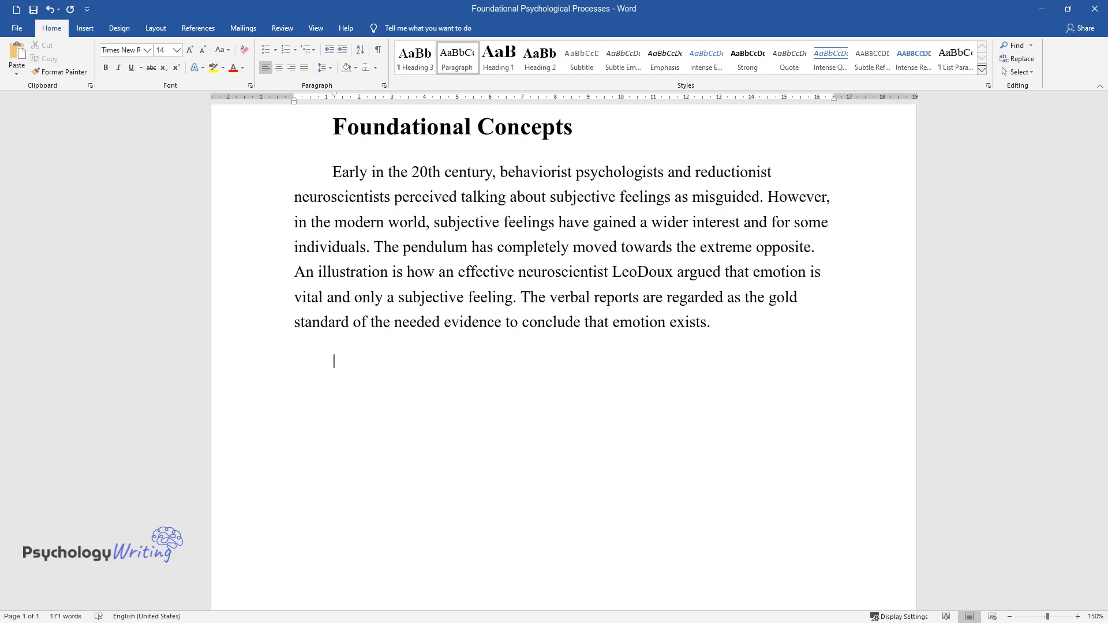
- Begin the paragraph on schools of thought and methods of investigating human behavior
text(Nonetheless, in the modern wo)
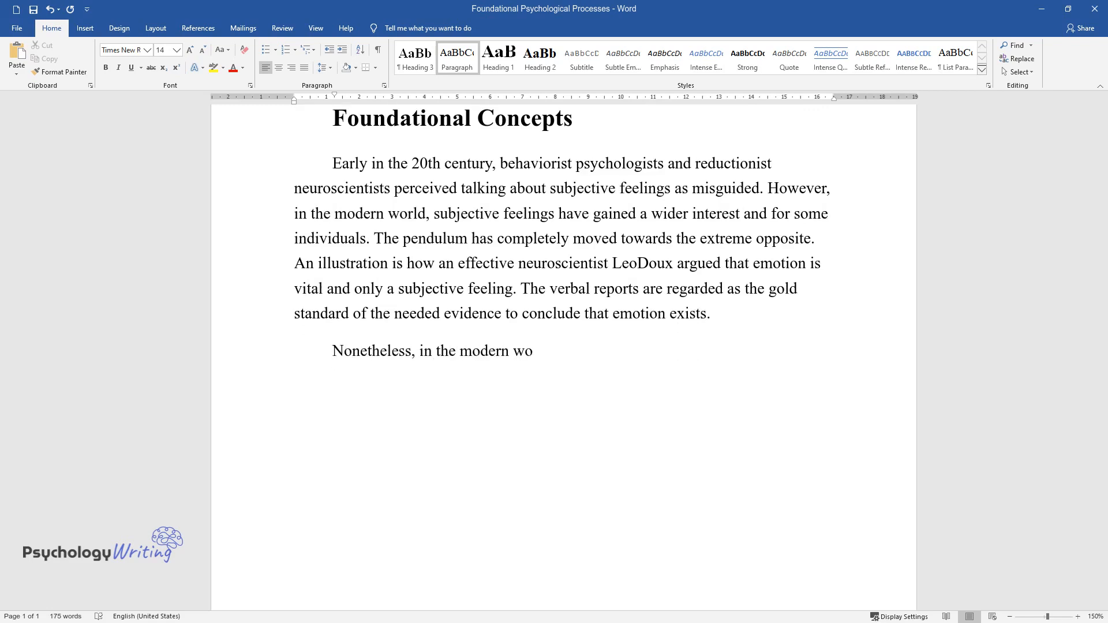
text(rld, psychologists always do not b)
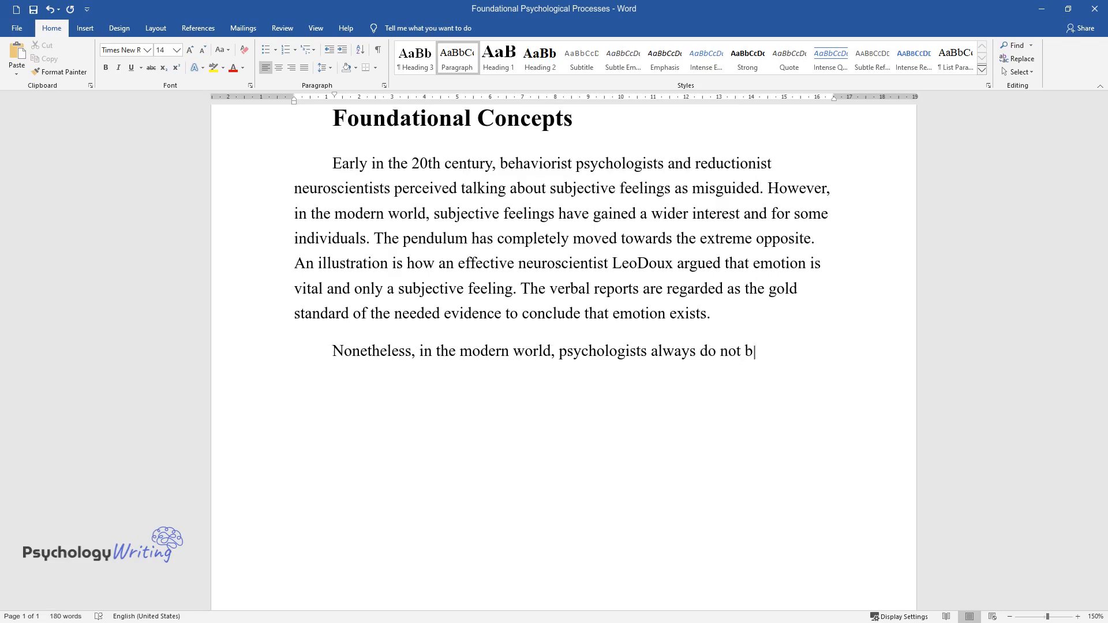
text(elieve that there is an appropriat)
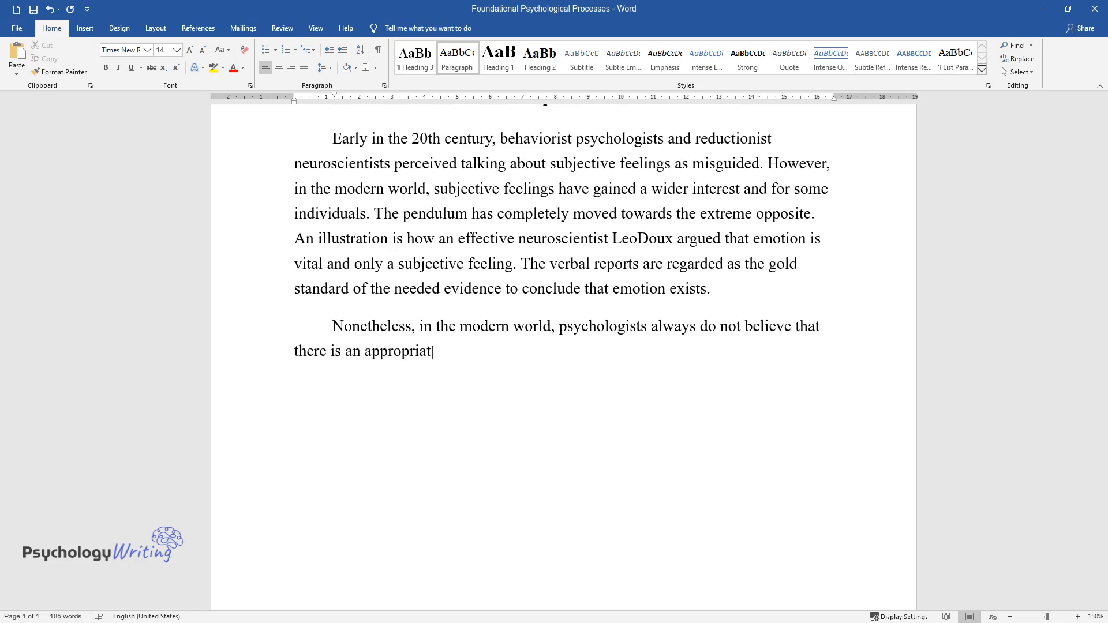
text(e way to study the way individuals)
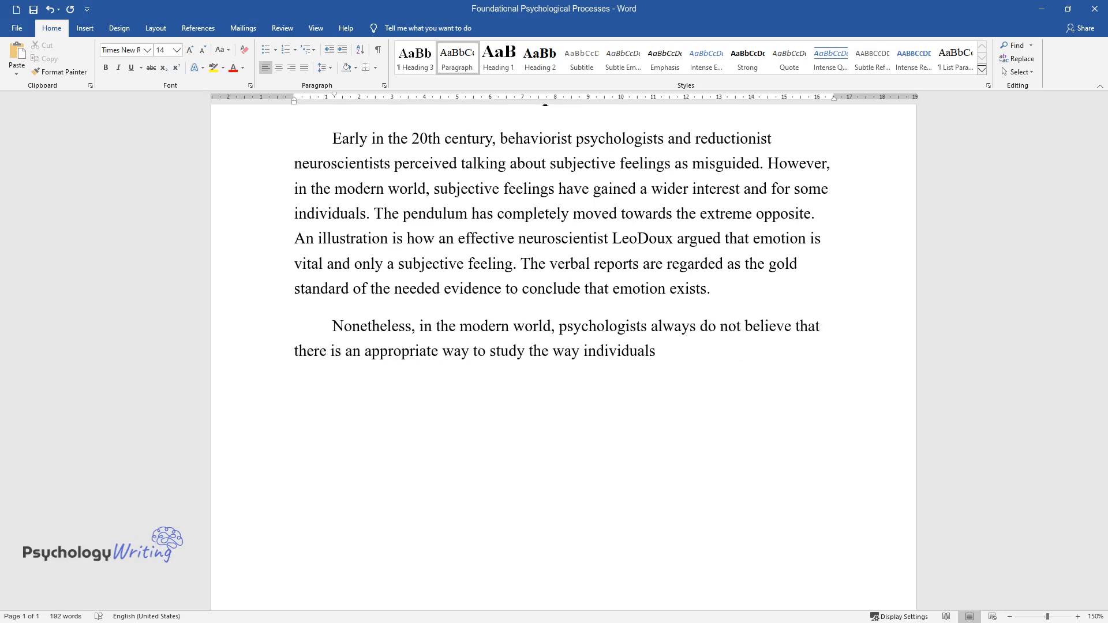
text(think or behave according to ment)
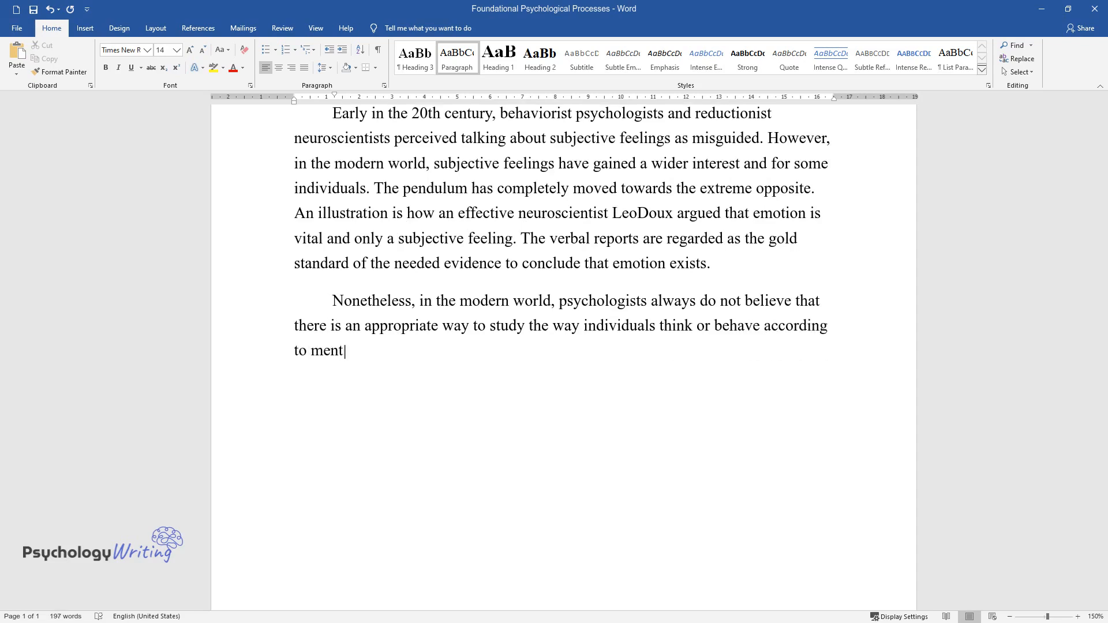
text(al perspectives. However, there ha)
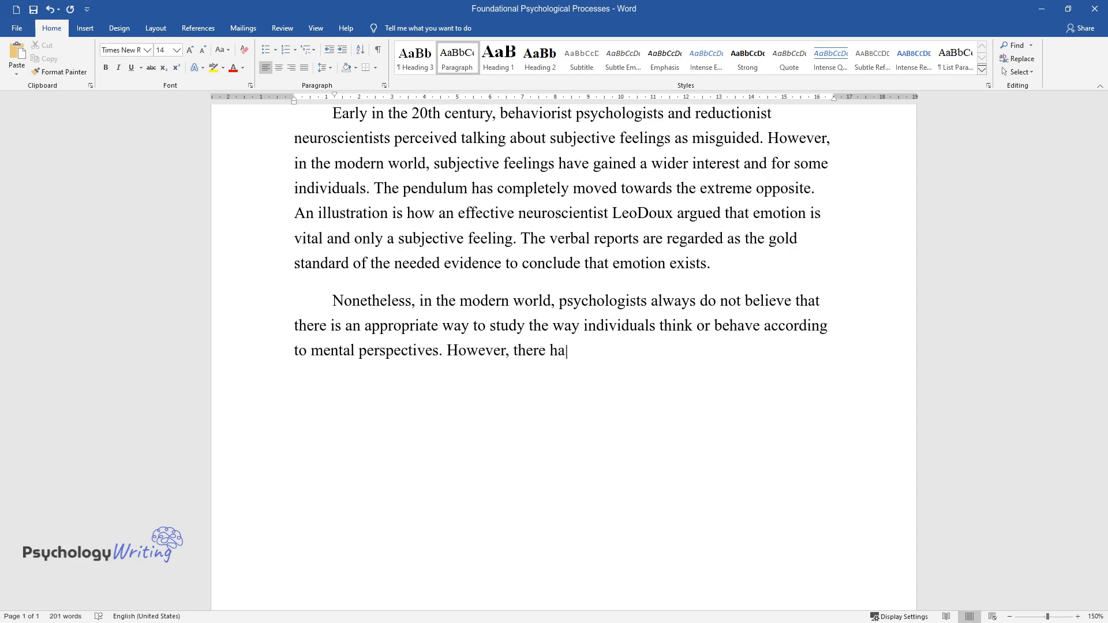
text(s been an evolution of various sc)
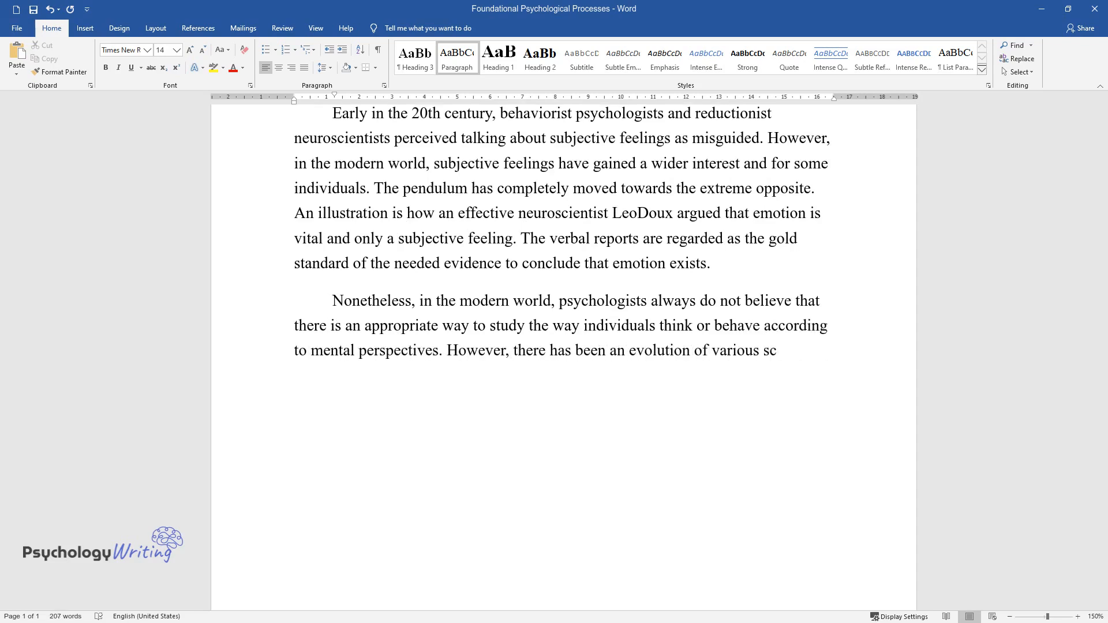
text(hools of thought. The development)
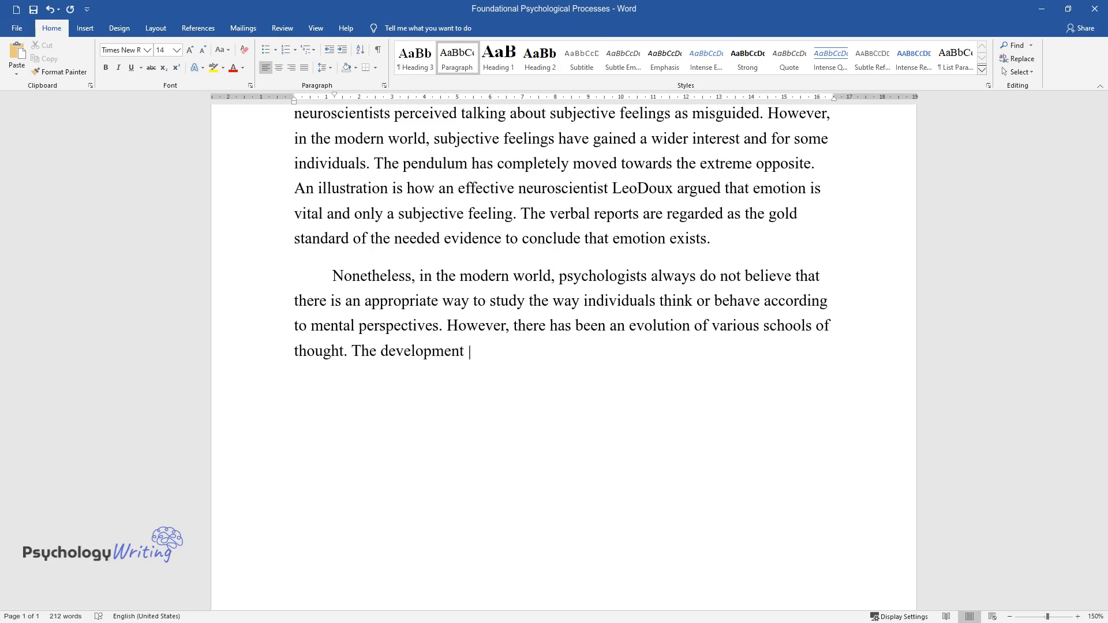
text(of psychology has paved the way fo)
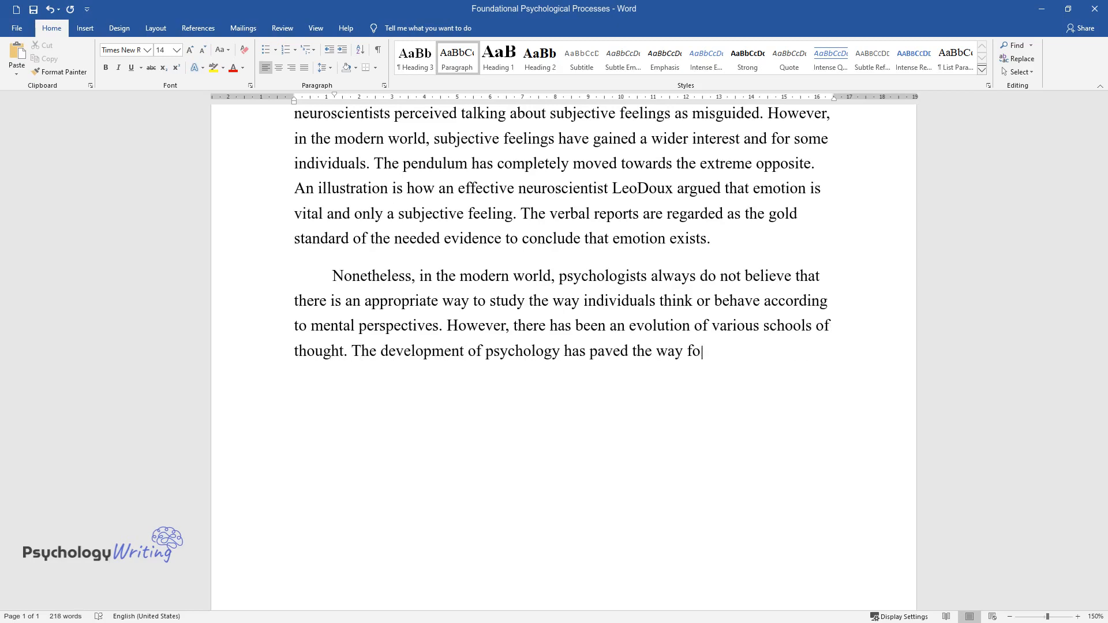
text(r different methods of investigati)
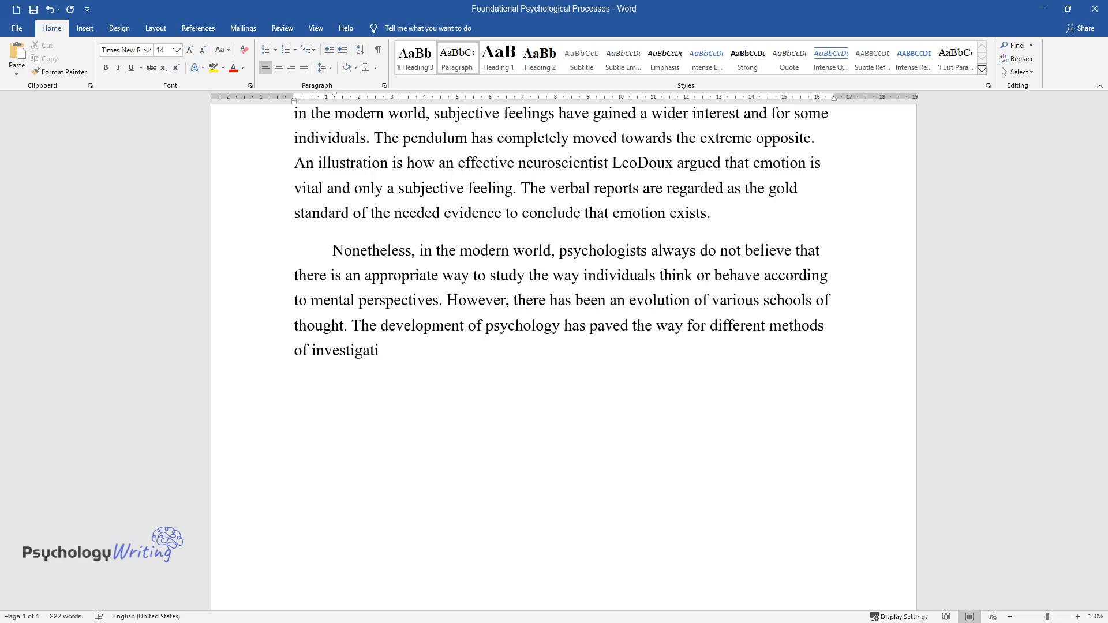
text(ng human behavior. The basic five)
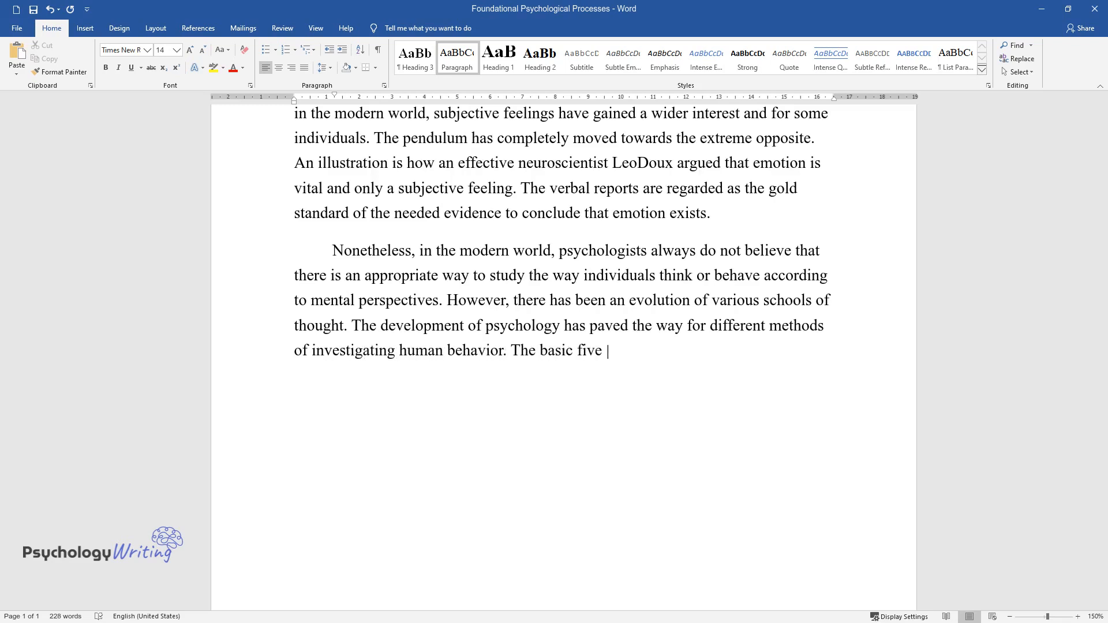
- Name the five processes, including sensation, perception and attention, and their role in behavior
text(psychological processes include se)
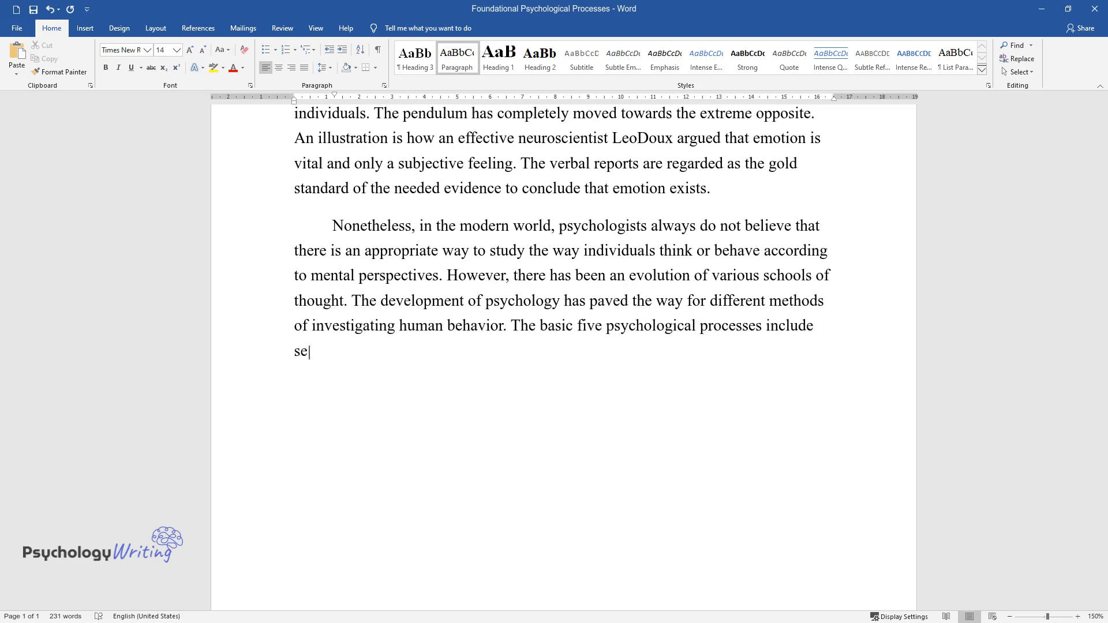
text(nsation, perception, attention, memory, and learning, and they tend)
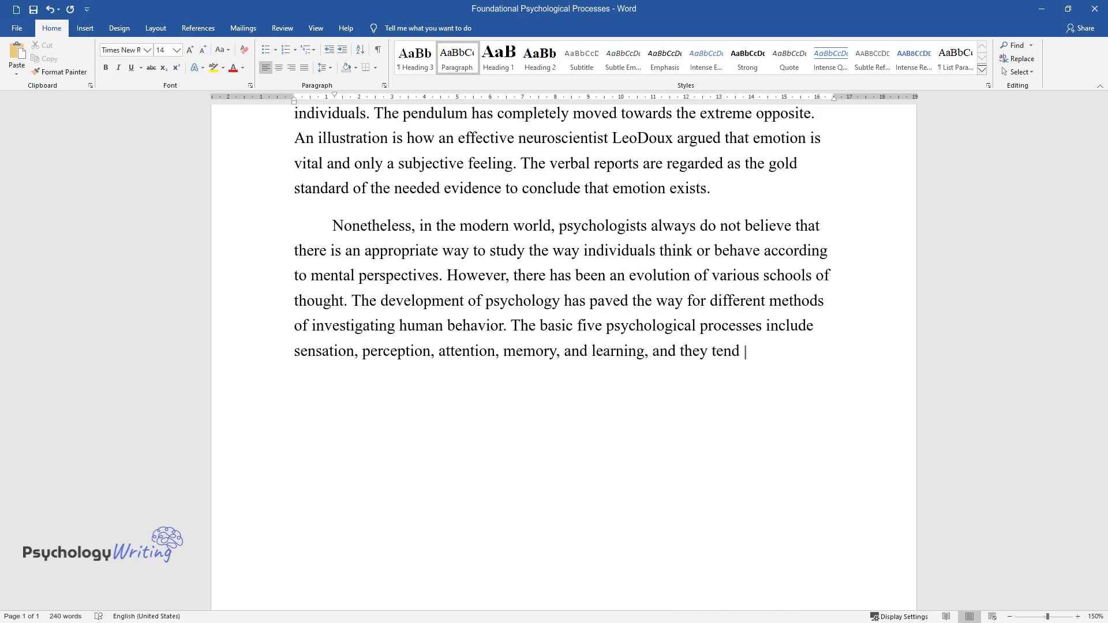
text(to play a vital role in developing)
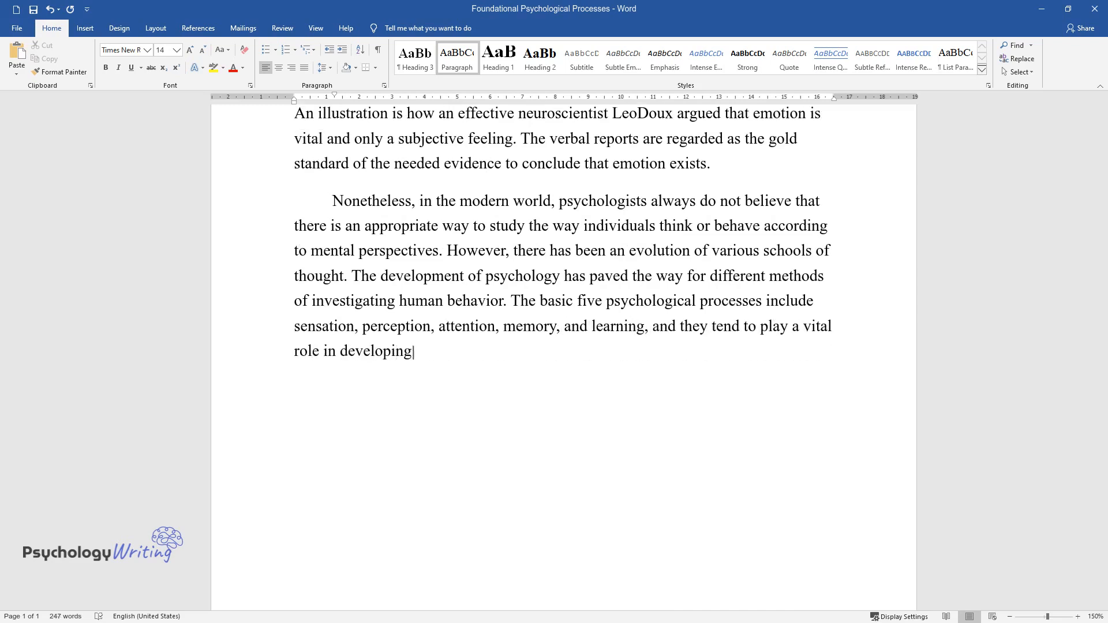
text(the mind and human behavior. They)
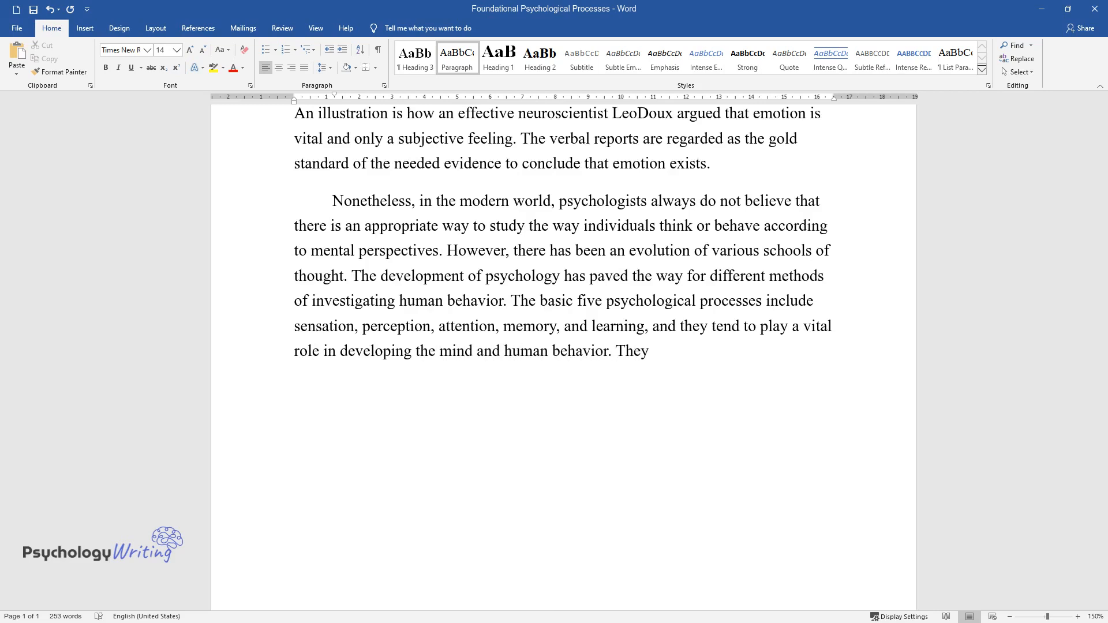
text(also allow an individual to gain)
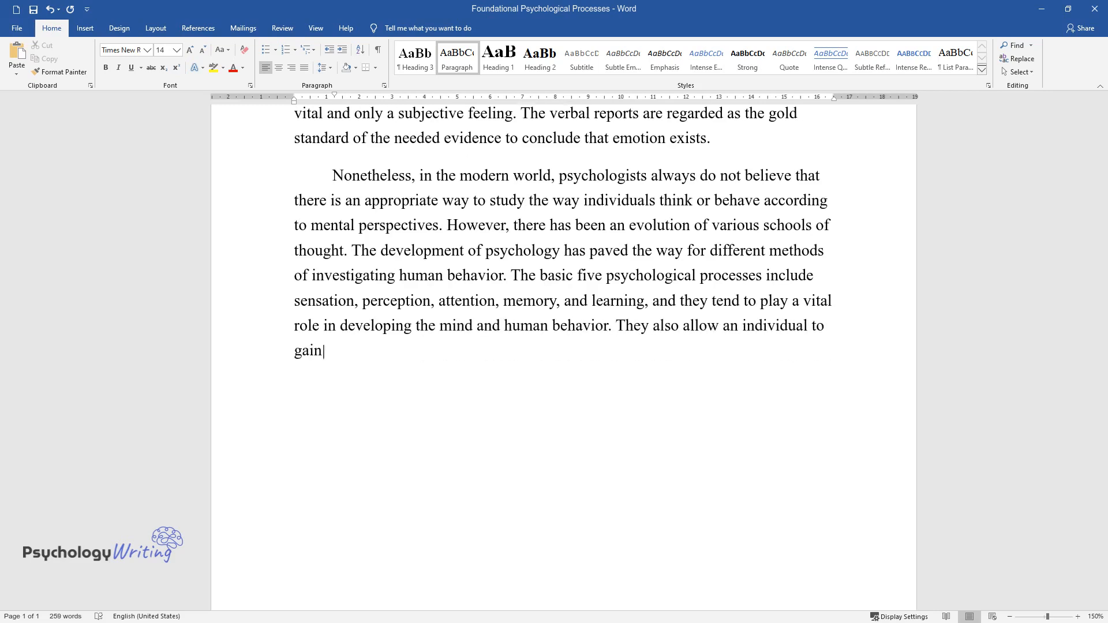
text(a better understanding of how the)
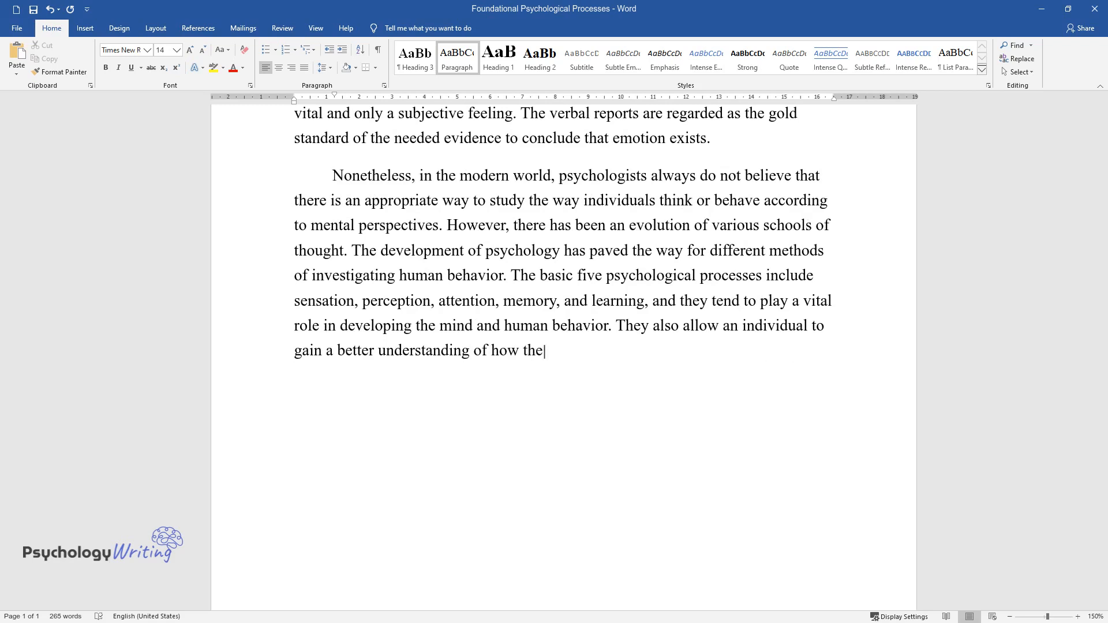
text(human body and mind works. This l)
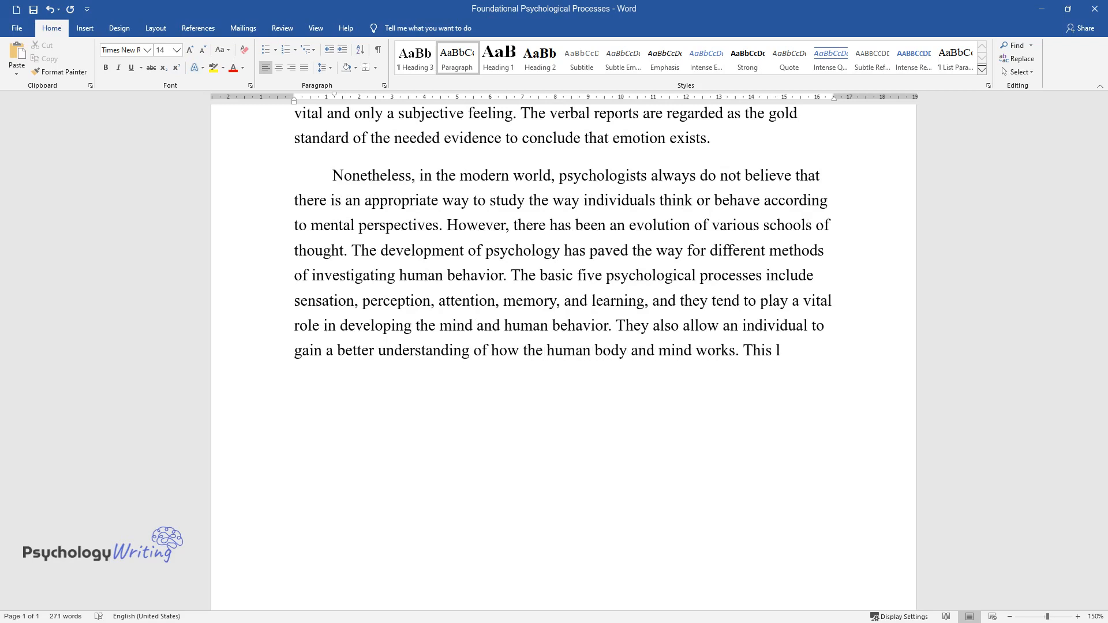
- Add how the processes aid sound decisions, time management and achieving goals
text(ater aids an individual to make a)
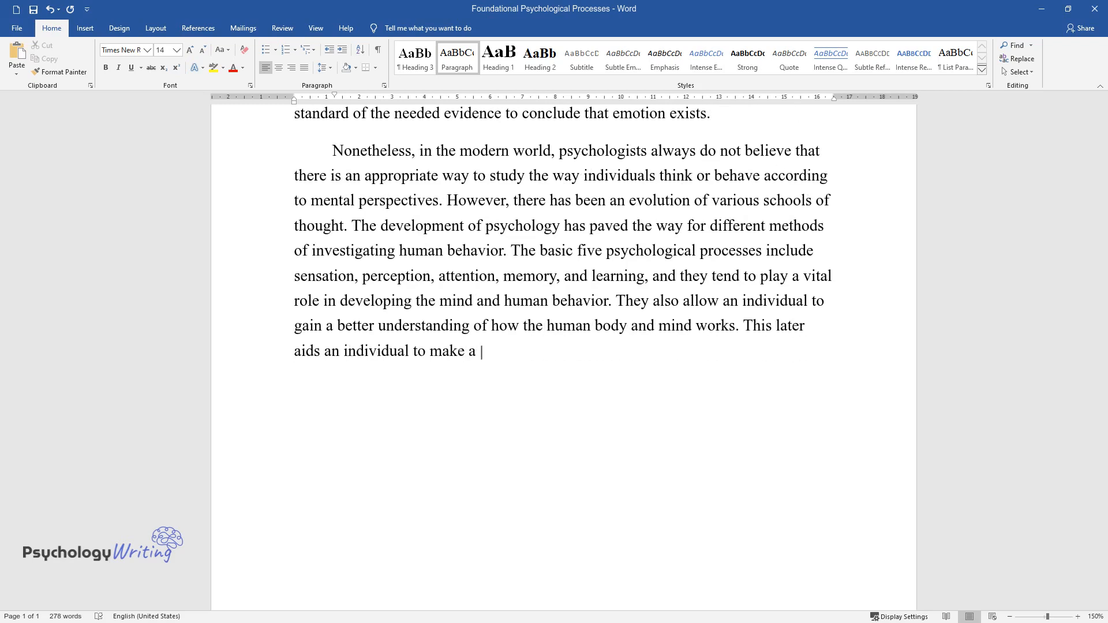
text(sound decision hence avoiding enga)
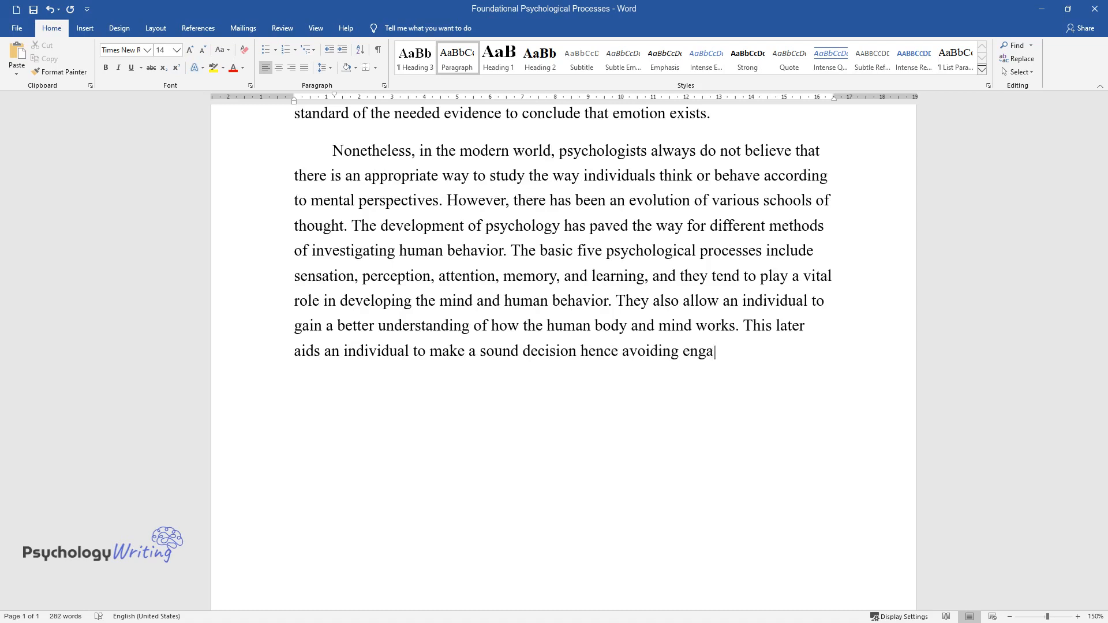
text(ging themselves in situations that)
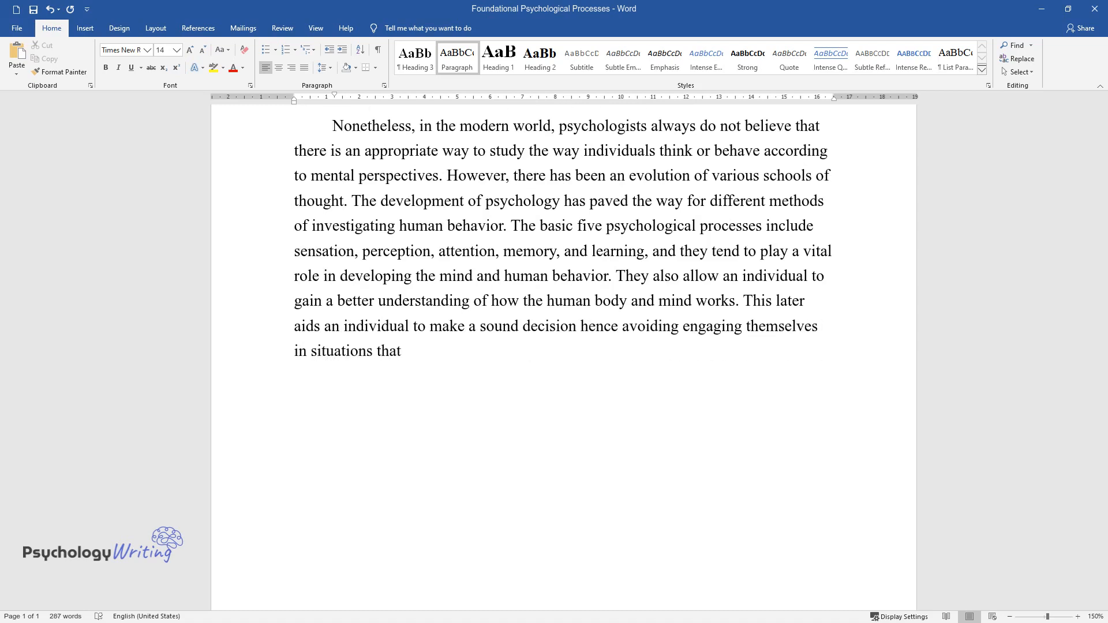
text(are perceived to be stressful. In addition, the psychological proce)
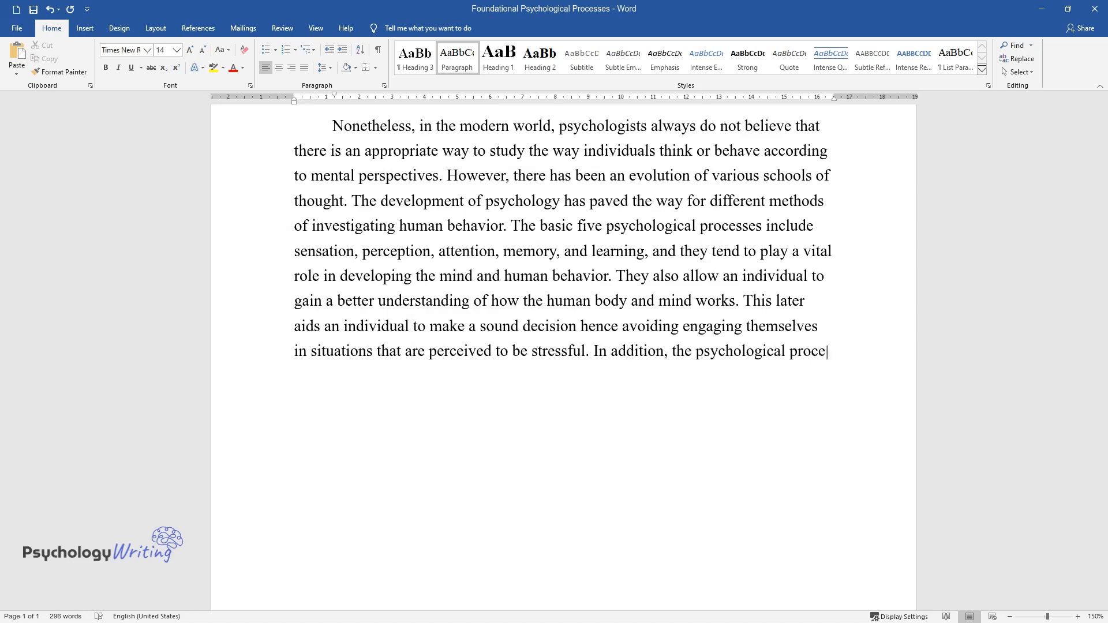
text(sses also help in time management,)
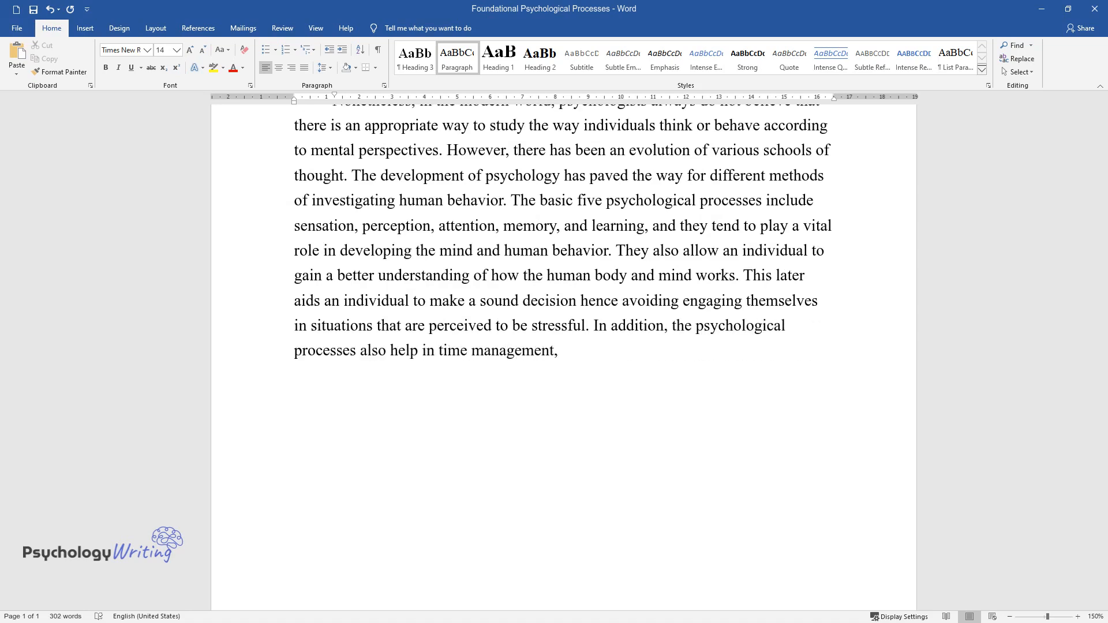
text(living more effectively, and achi)
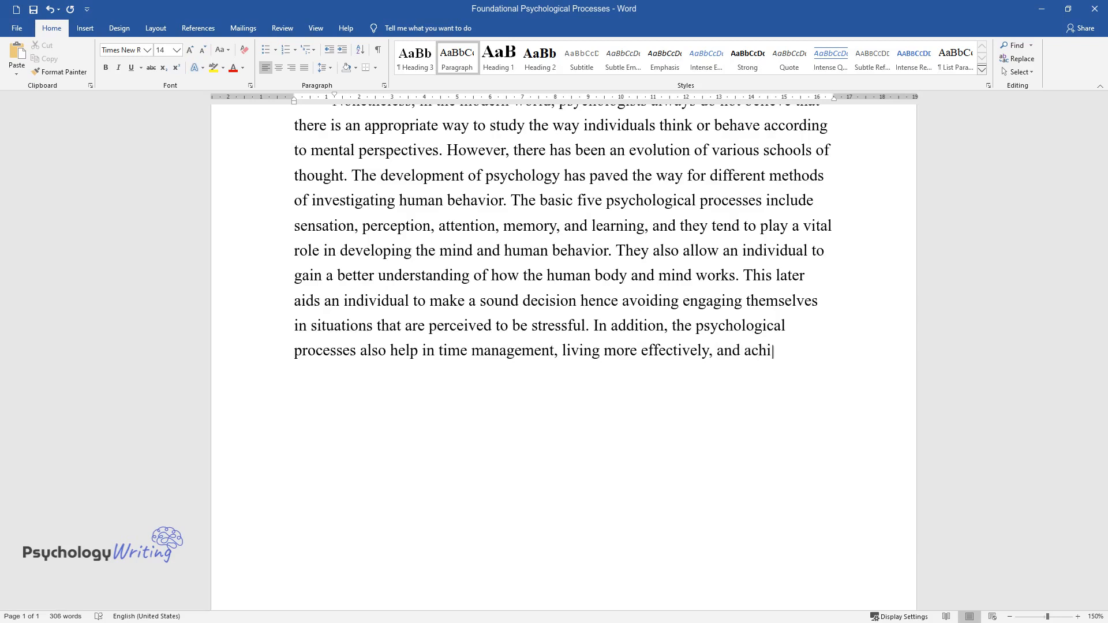
text(eving the set goals and objective)
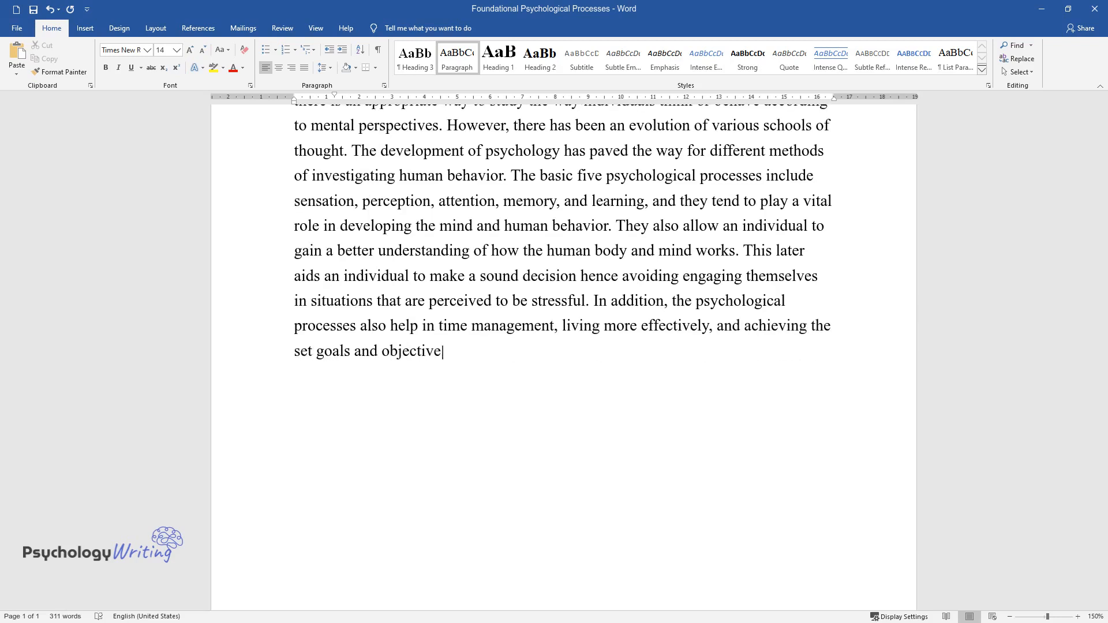
- Add sentences on the psychodynamic perspective and humanistic and social-cognitive views of personality
text(s. The psychodynamic perspective p)
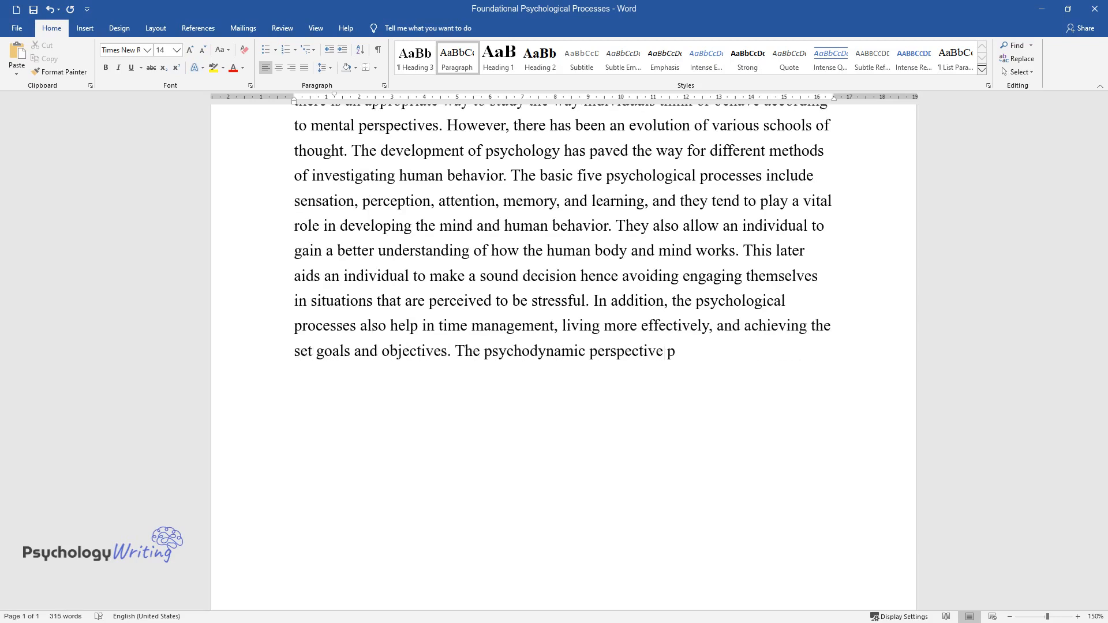
text(lays a crucial role in providing a)
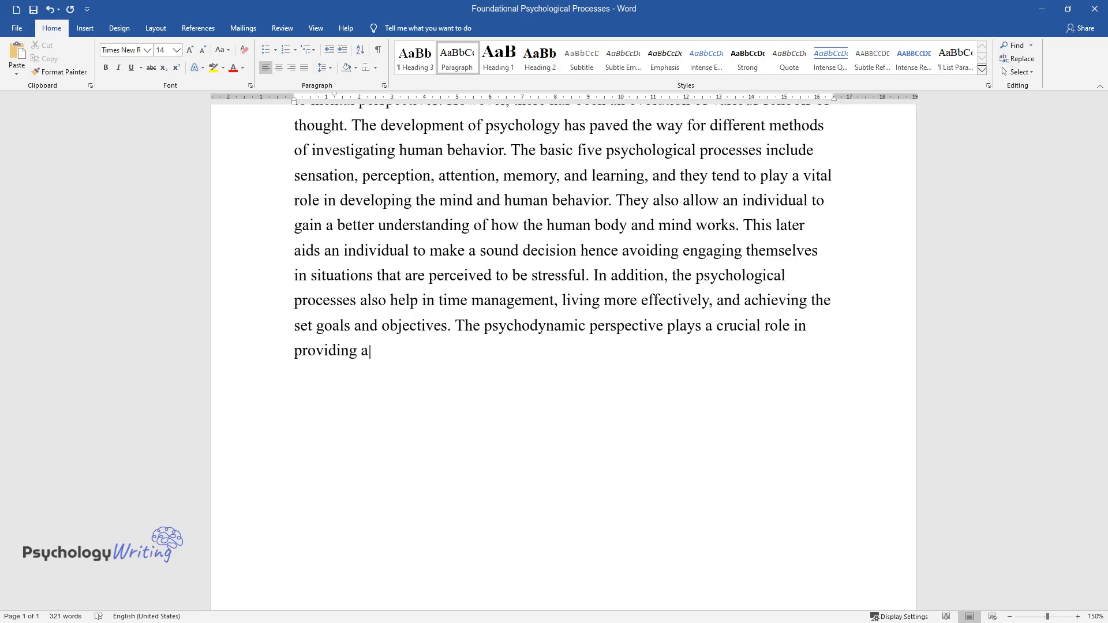
text(n insight view of what personality)
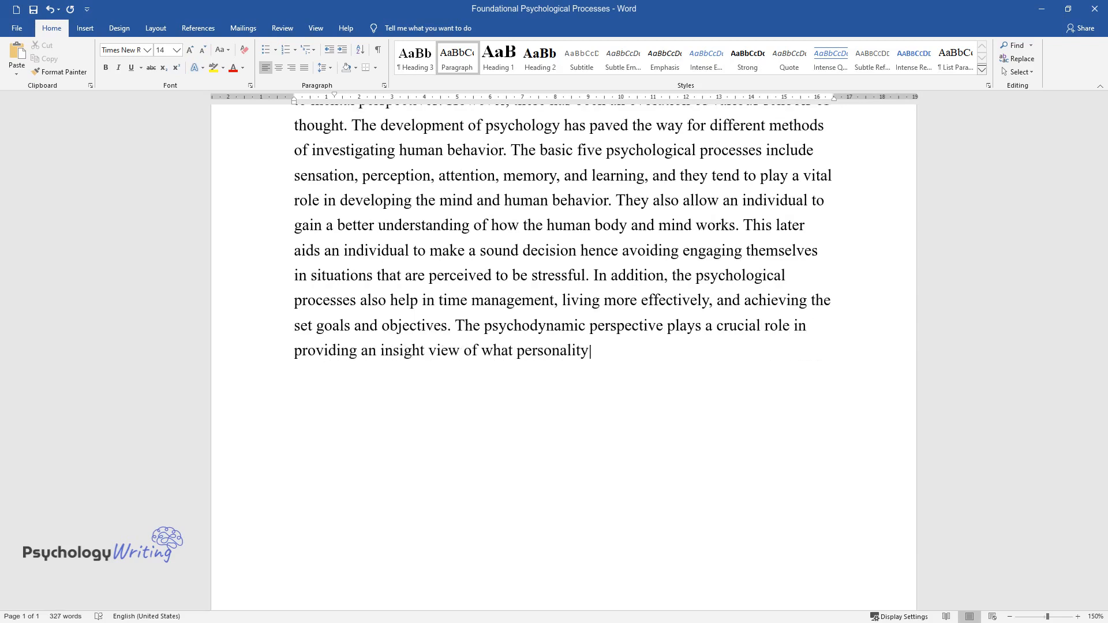
text(entails when it comes to personality.)
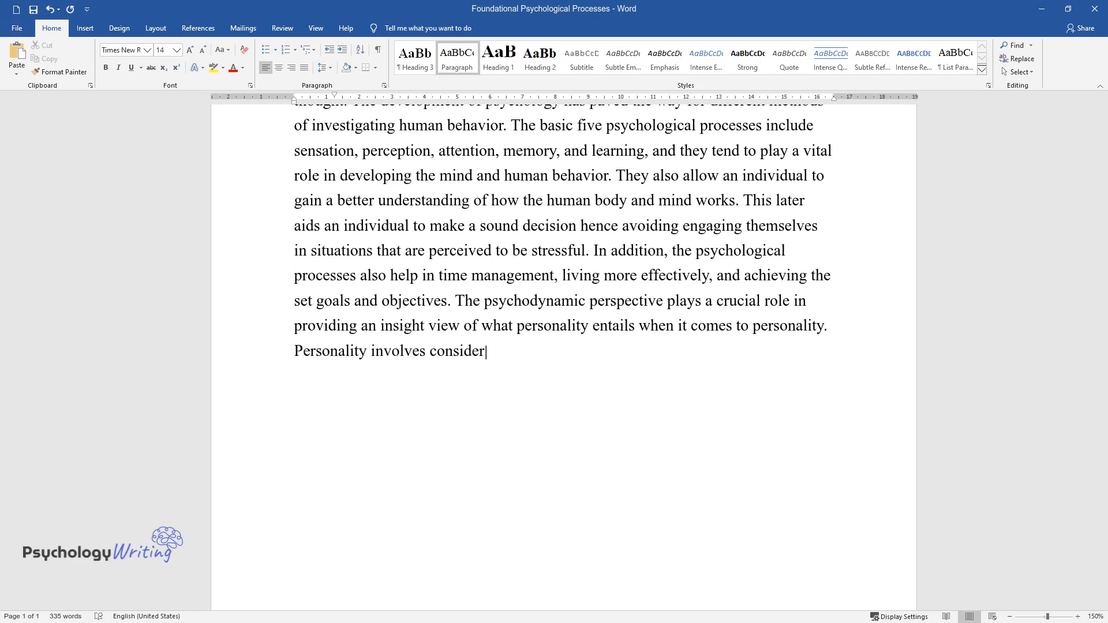
text(ing mental processes and behavior)
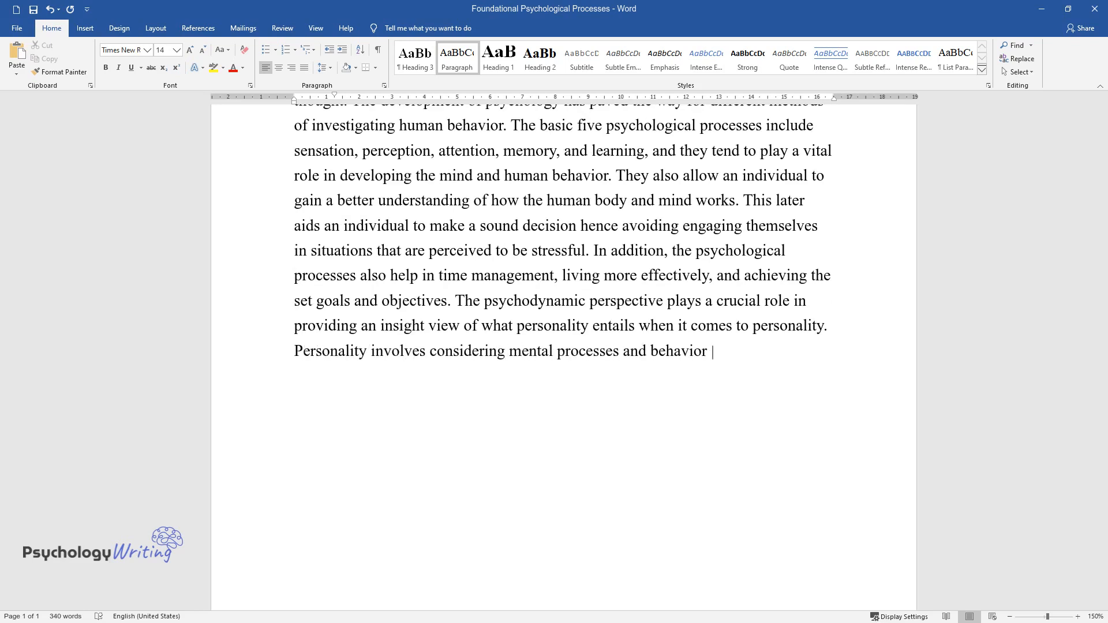
text(and how they interact to produce an individual’s characteristics and)
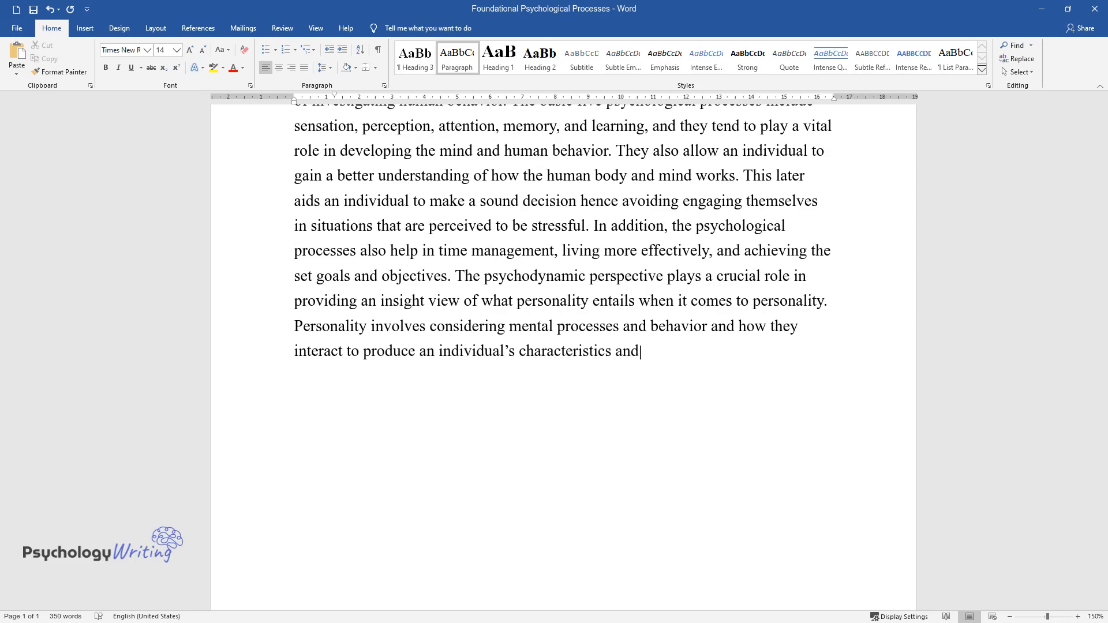
text(living patterns. Personality als)
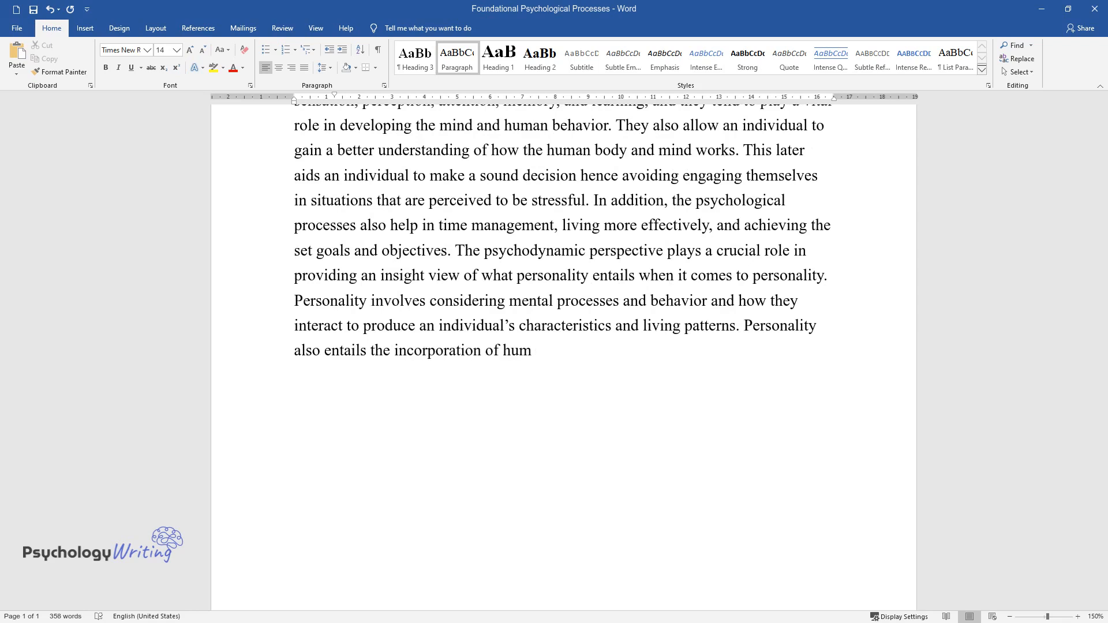
text(anistic and social-cognitive views.)
text(In psychology, pe)
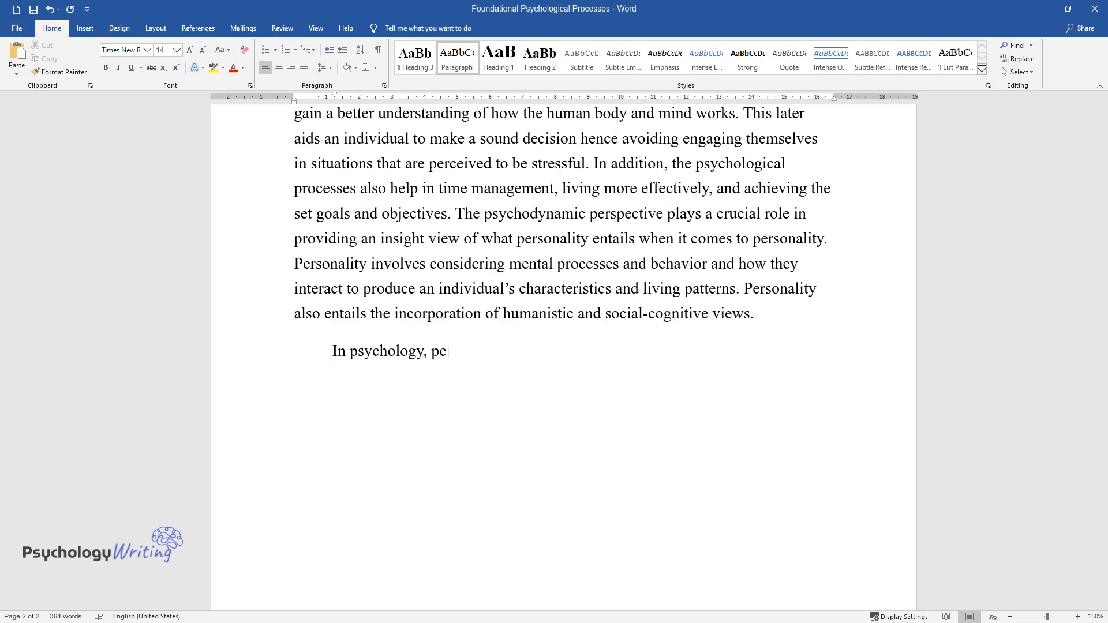
- Type why personality is widely studied and why individuals behave differently
text(rsonality is one of the most studie)
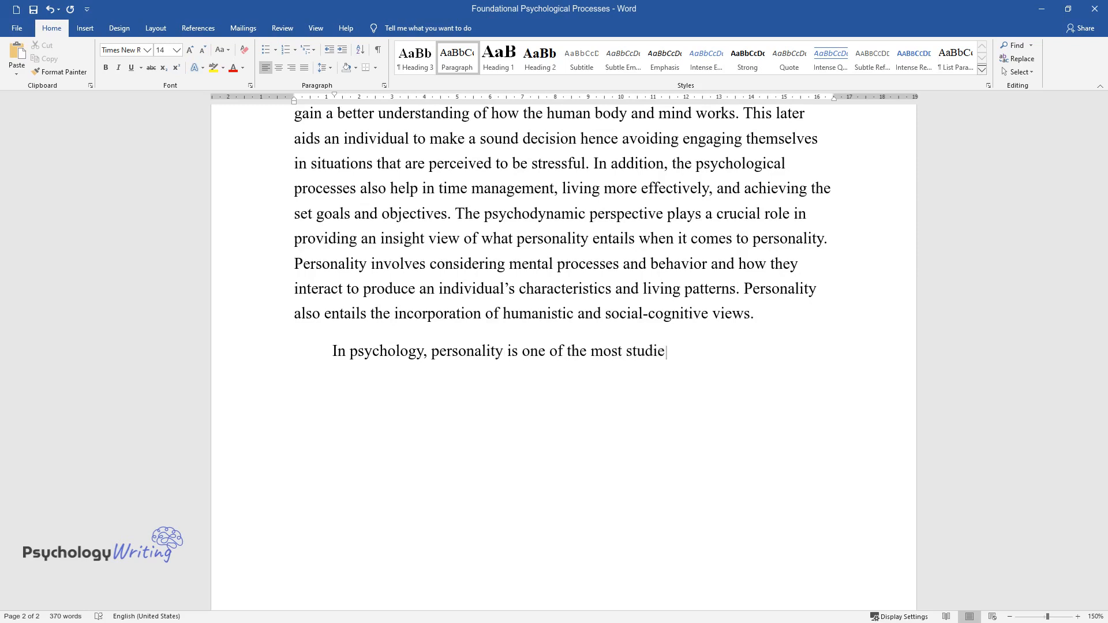
text(d areas as it can play a critical ro)
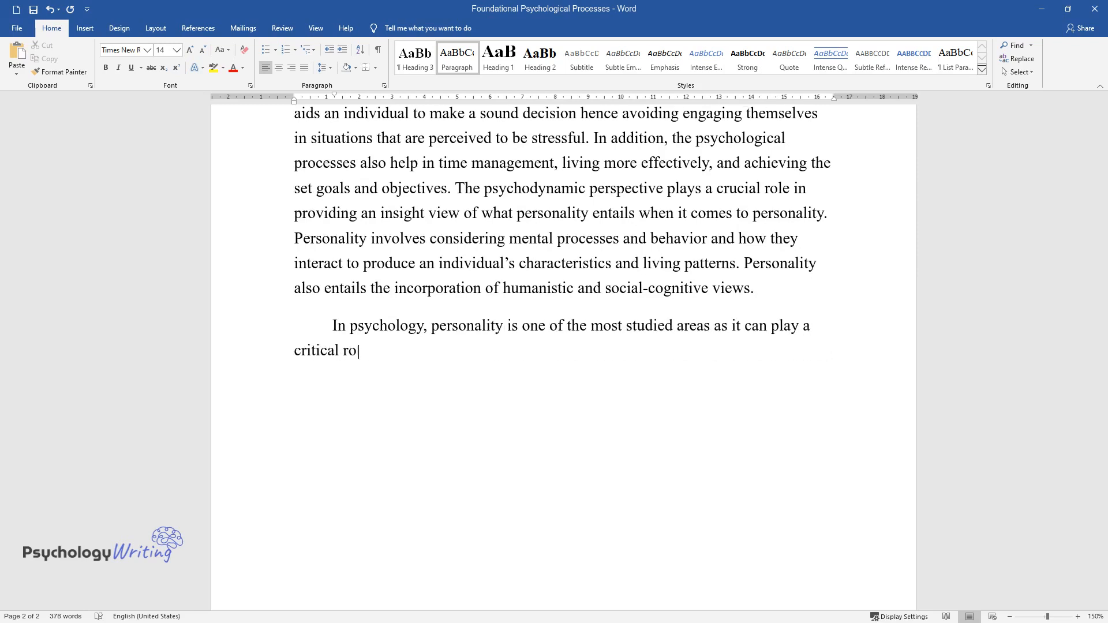
text(le in impacting various aspects of a)
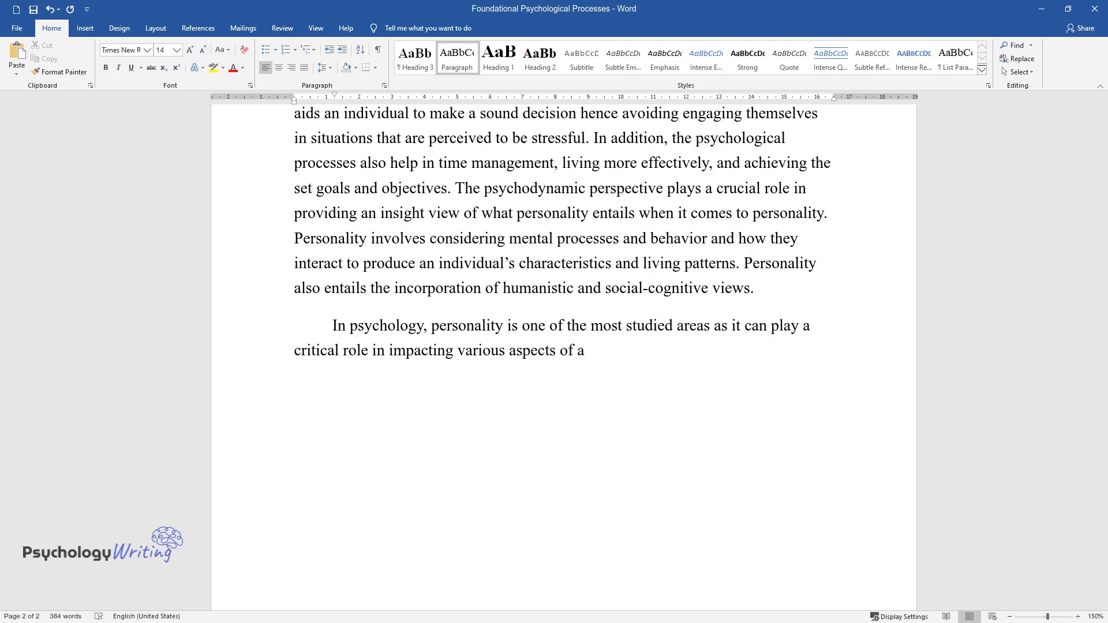
text(n individual's personal life. This i)
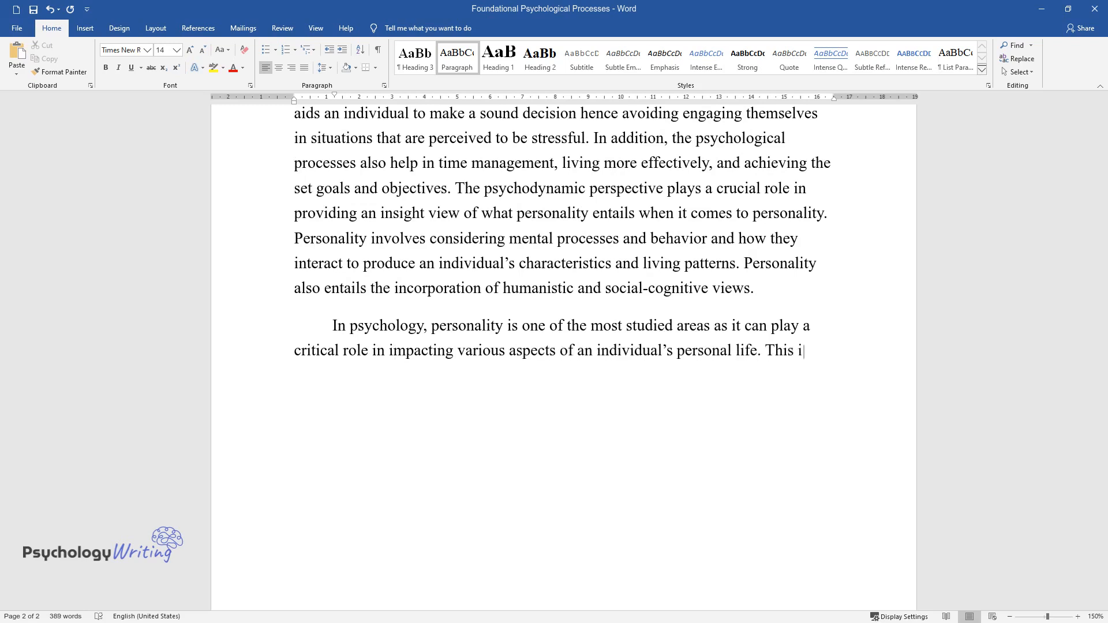
text(s the major reason why several theo)
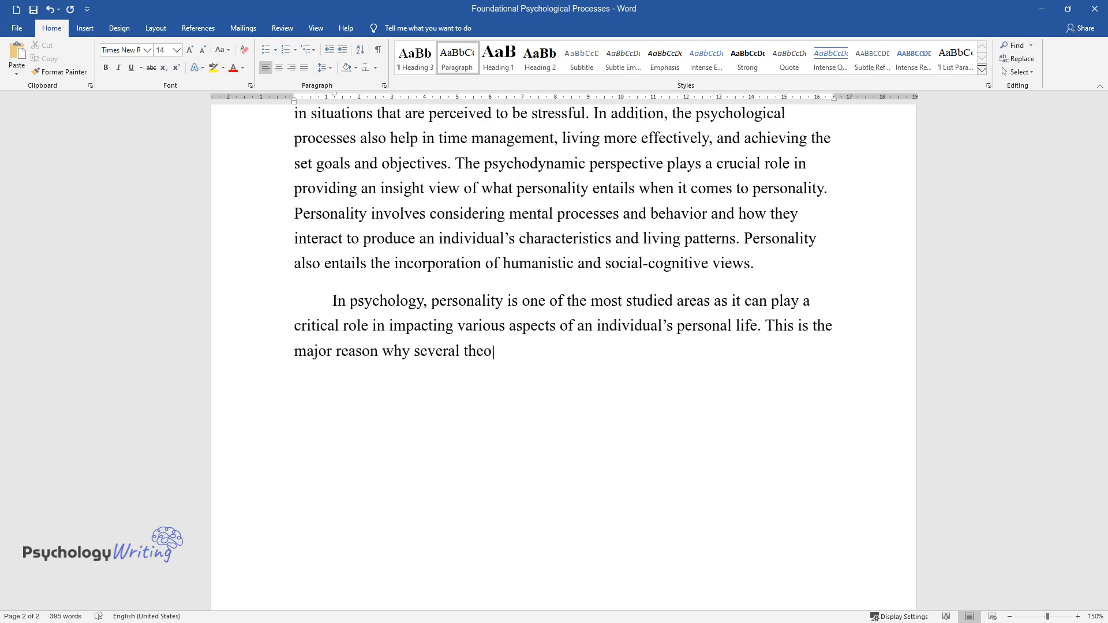
text(ries regarding the same have been de)
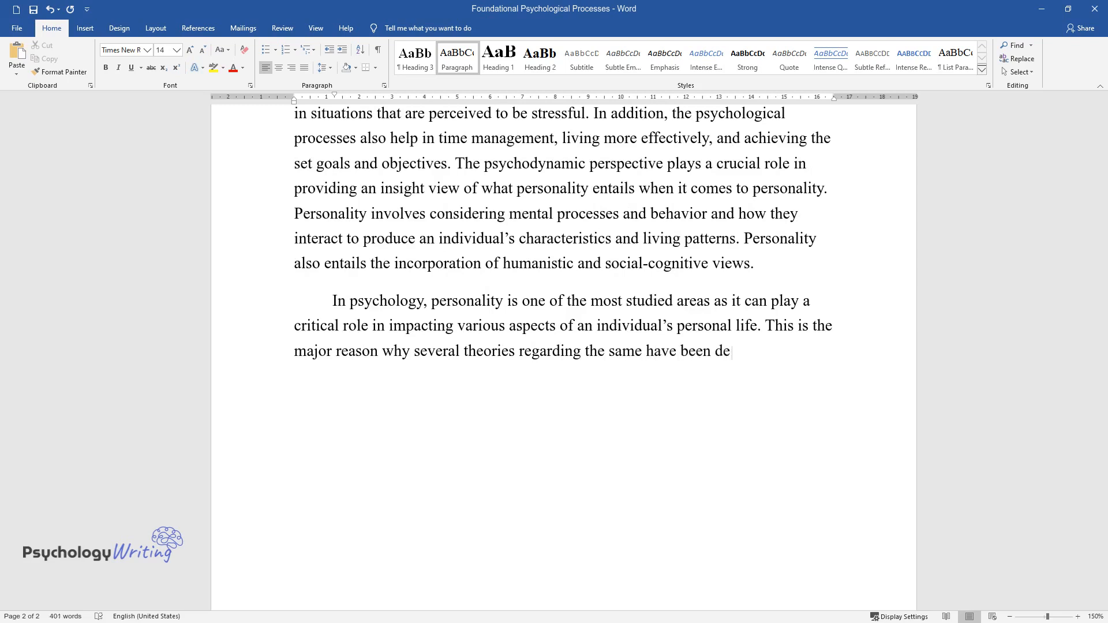
text(veloped. Every individual is believe)
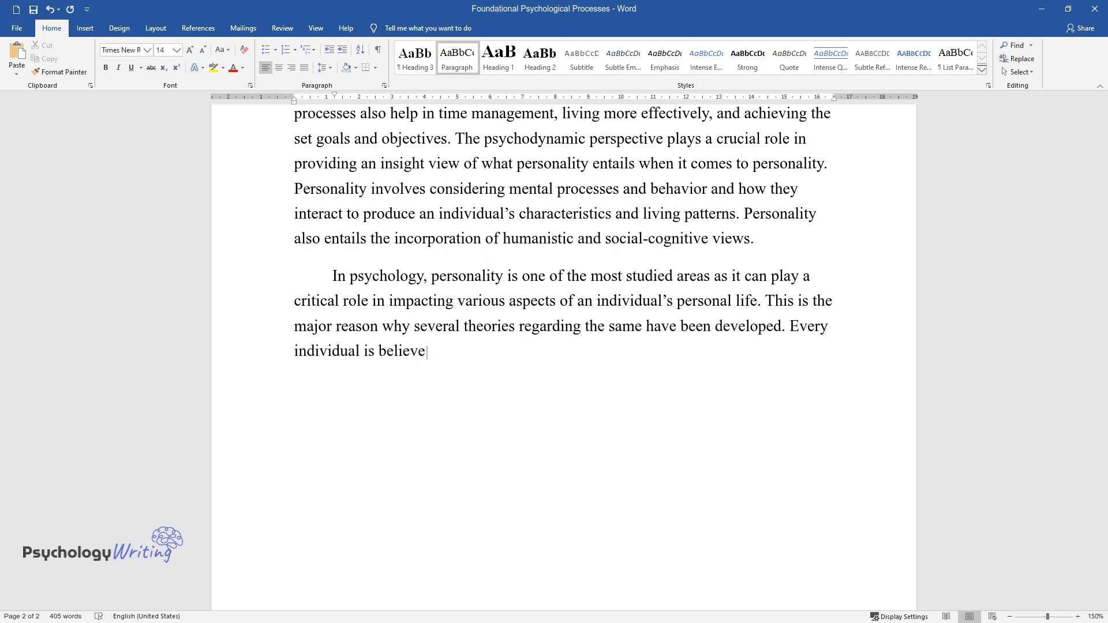
text(d to have their character because p)
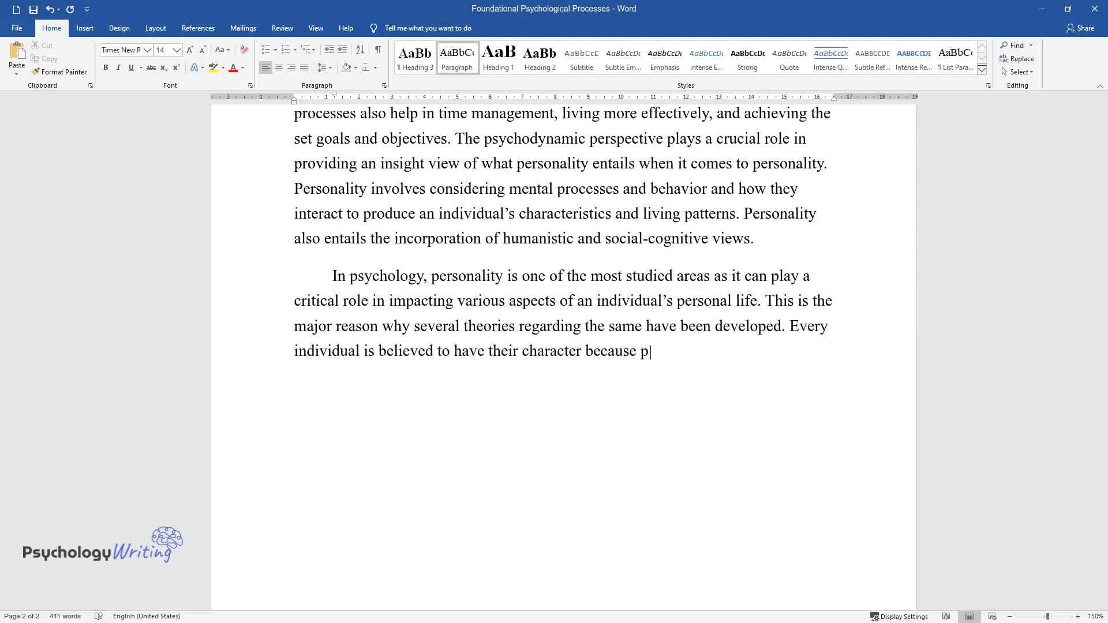
text(eople have different ways of meeting)
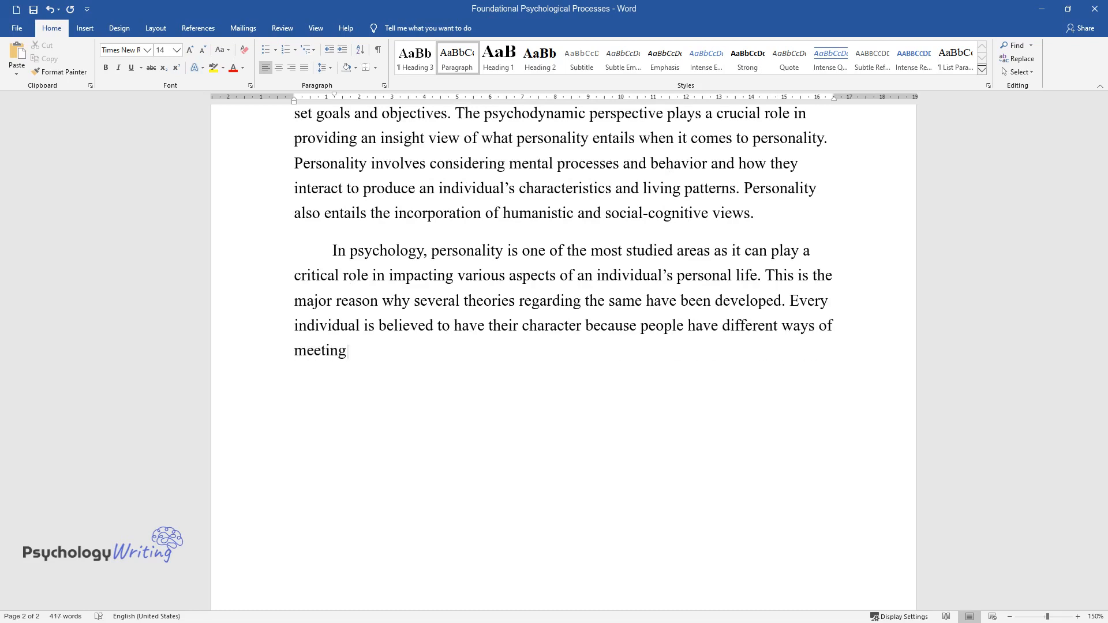
text(their own needs and wants, making t)
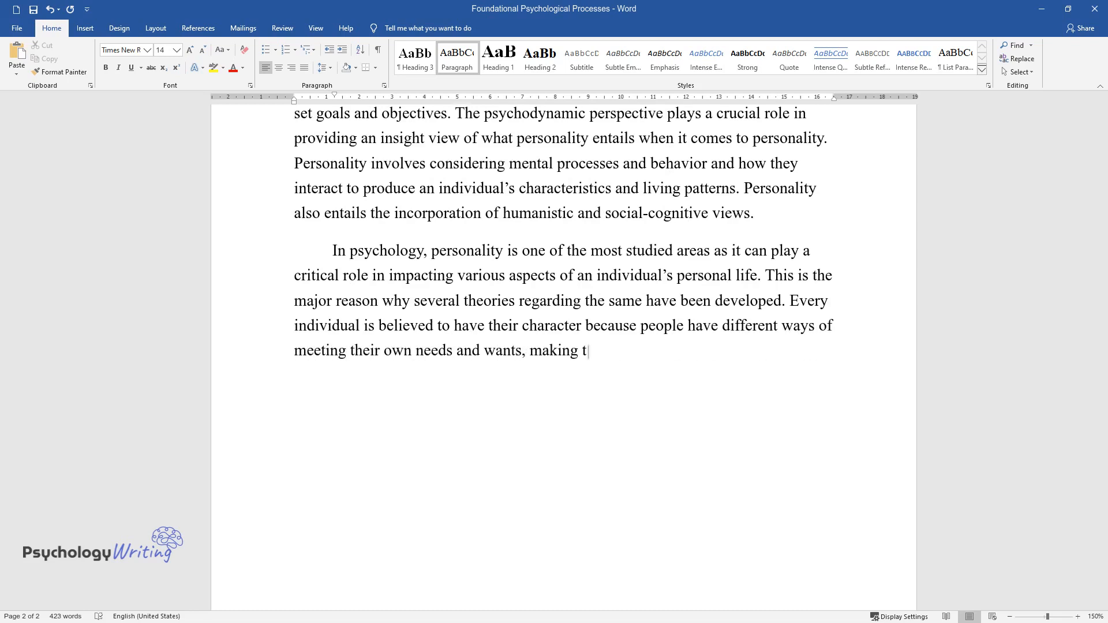
- Add the example of two siblings choosing university versus the workforce
text(hem behave differently. An illustrat)
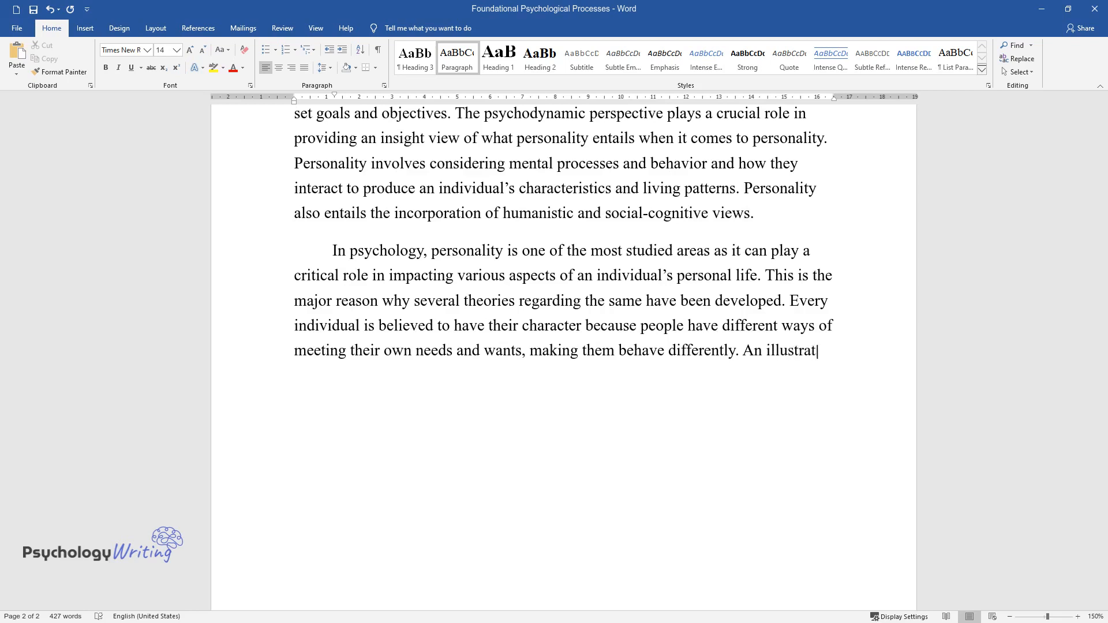
text(ion is that when siblings grow up t)
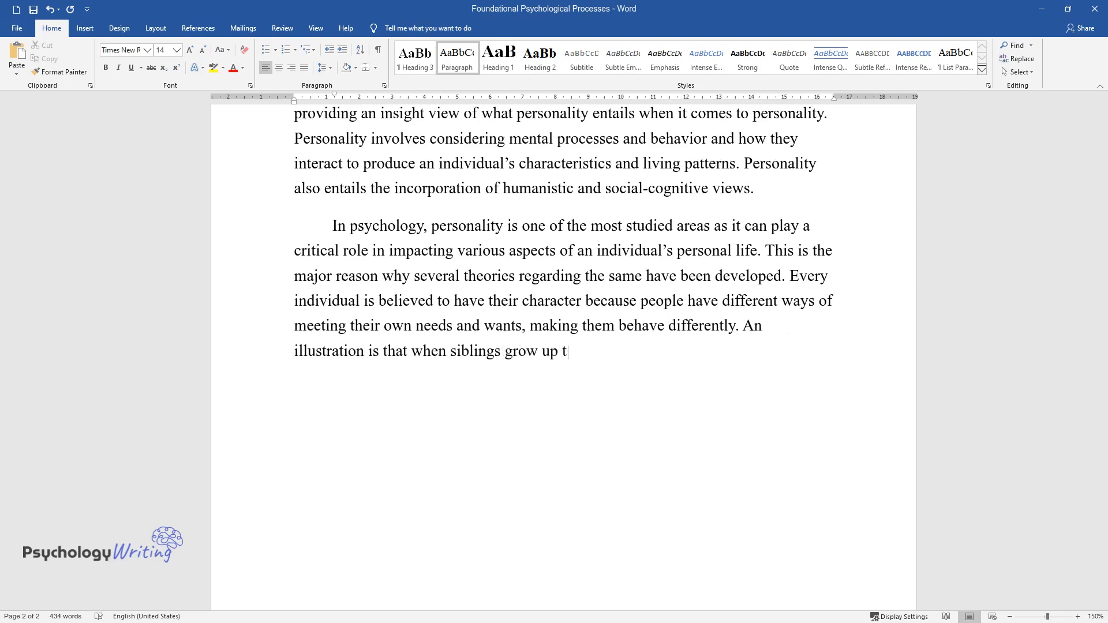
text(ogether in the same environment and)
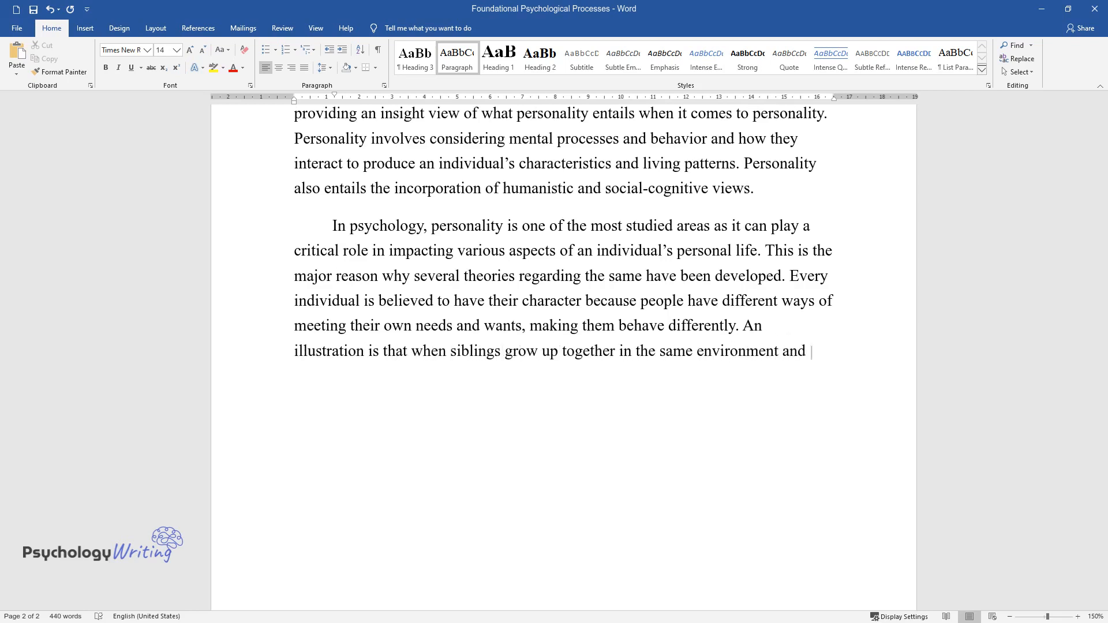
text(are influenced by similar things, on)
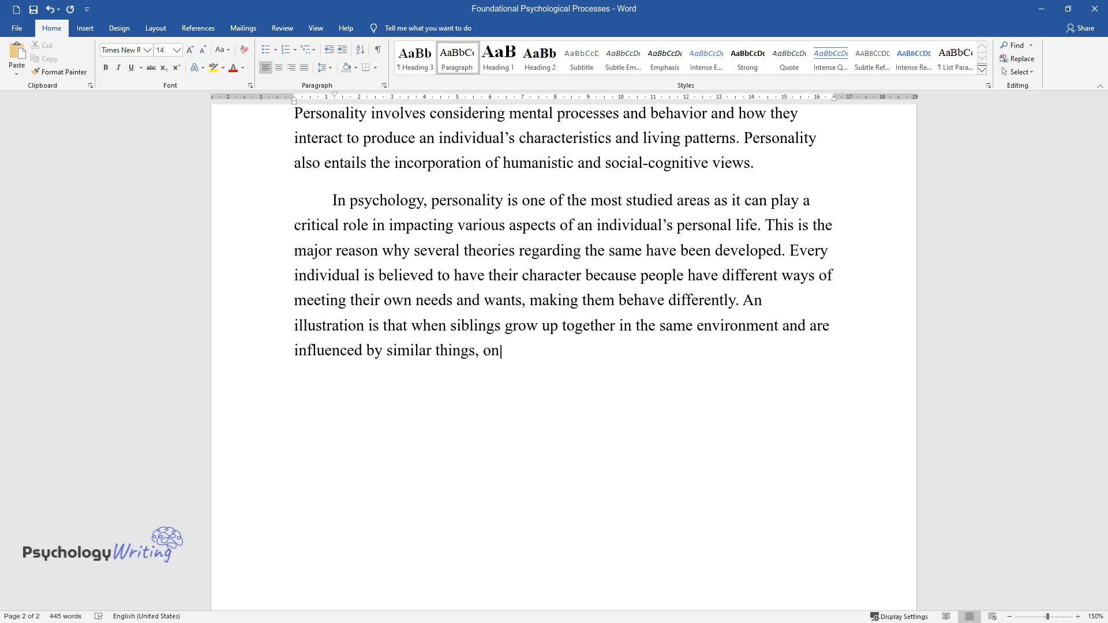
text(e decides to join the university af)
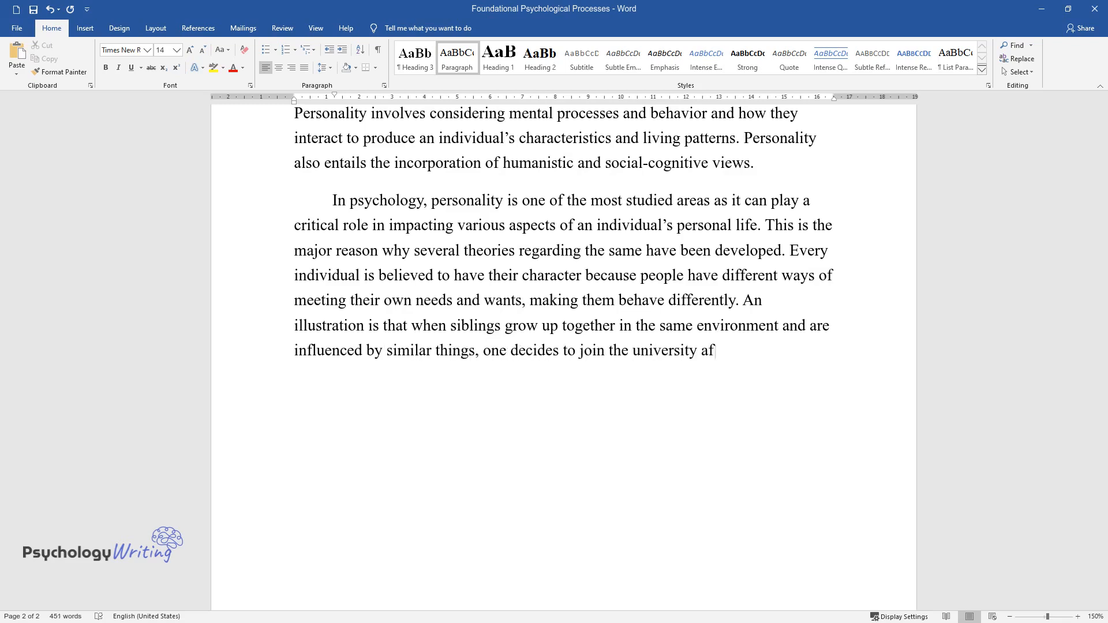
text(ter school. At the same time, the ot)
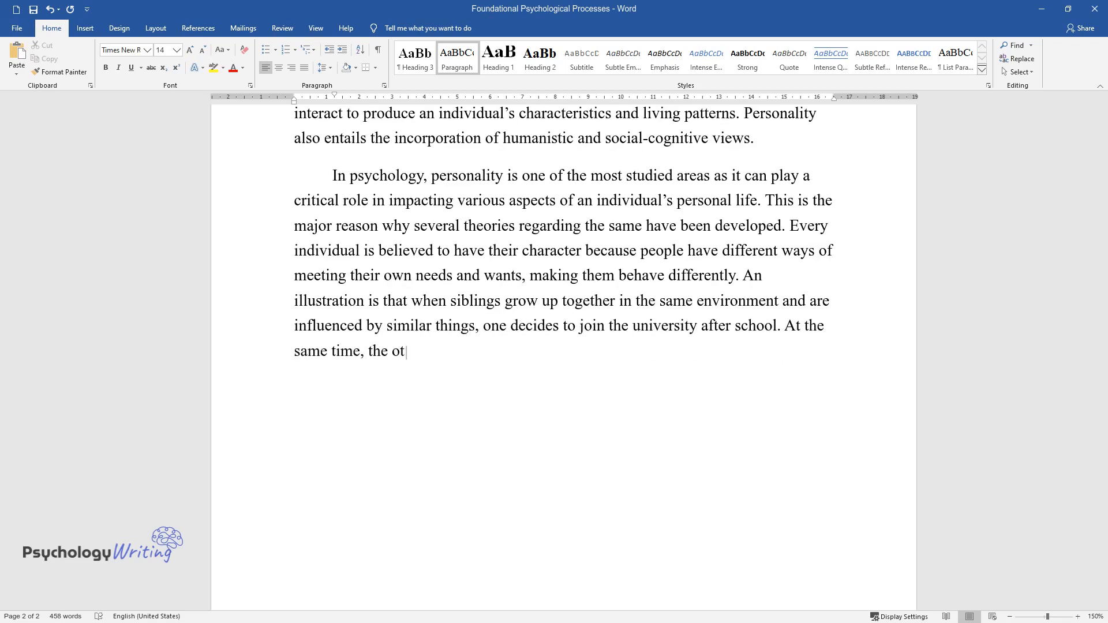
text(her one opts for joining the workfor)
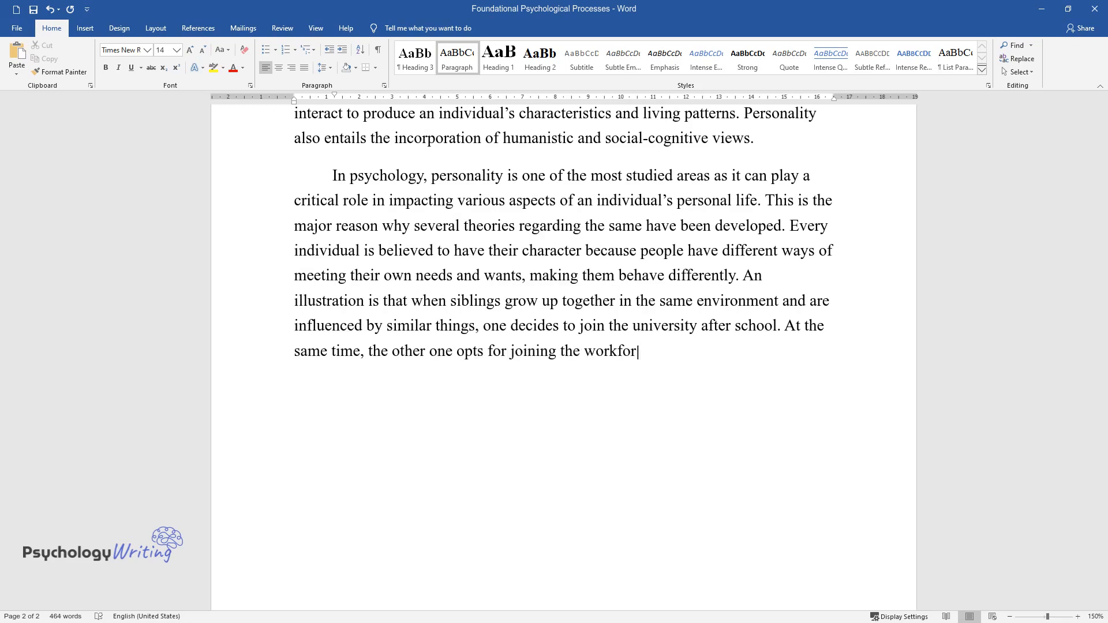
text(ce immediately. This is because of t)
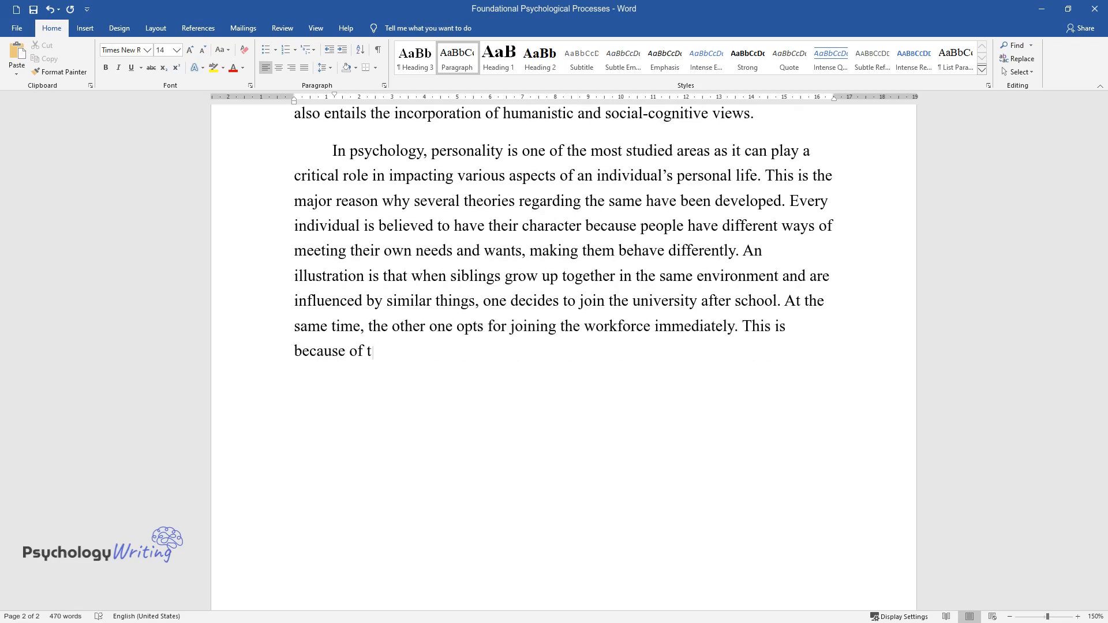
text(he differences in personality facto)
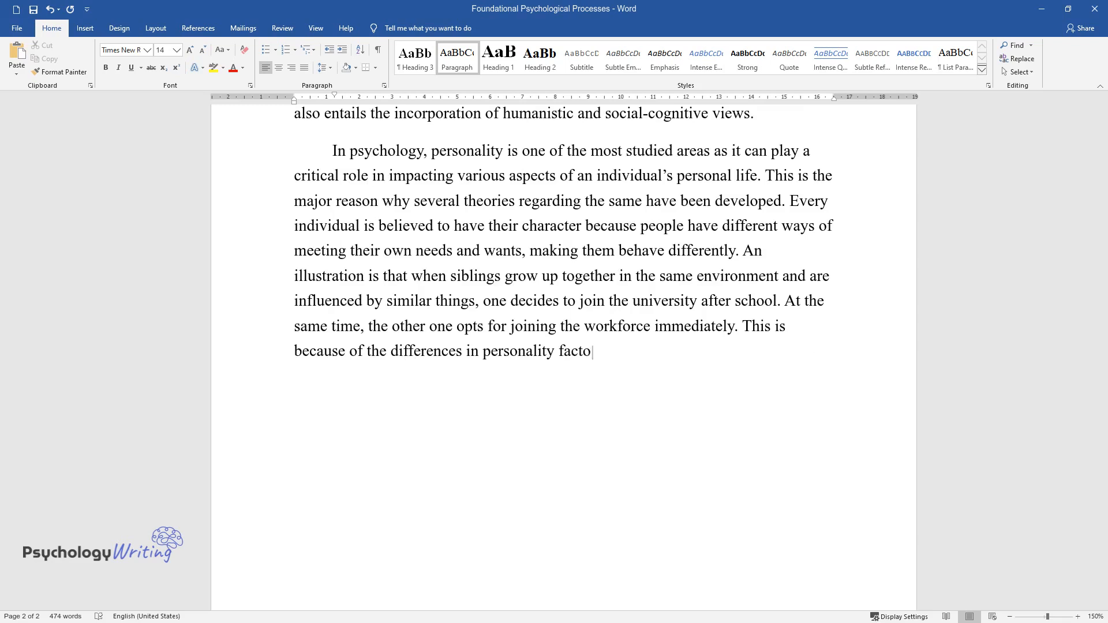
text(rs as the environment that the two s)
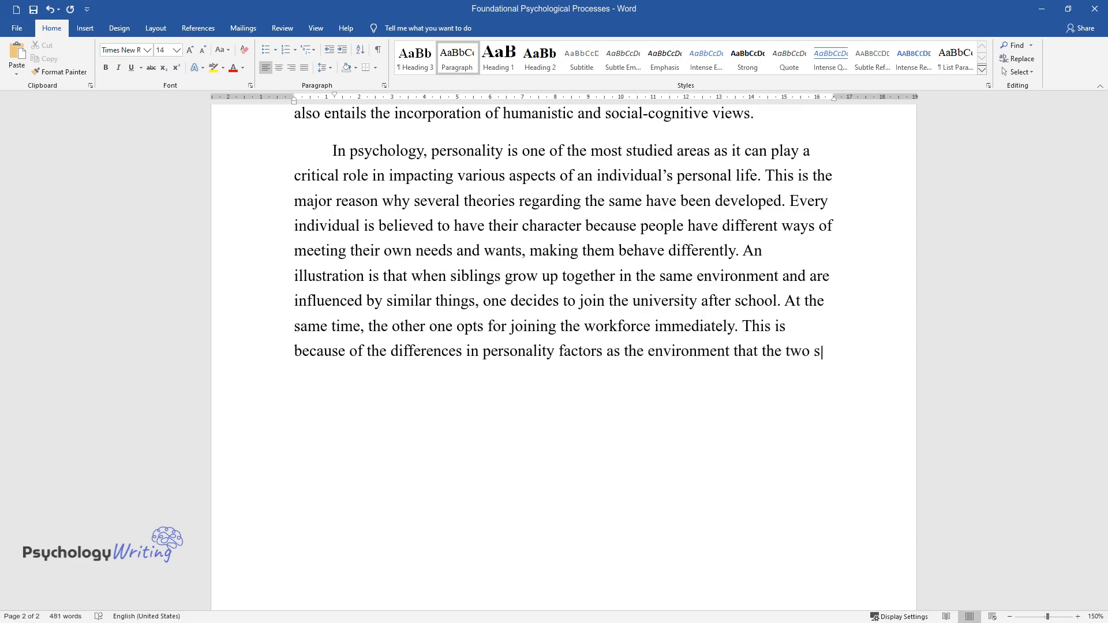
text(iblings were brought up in were very similar.)
text(The)
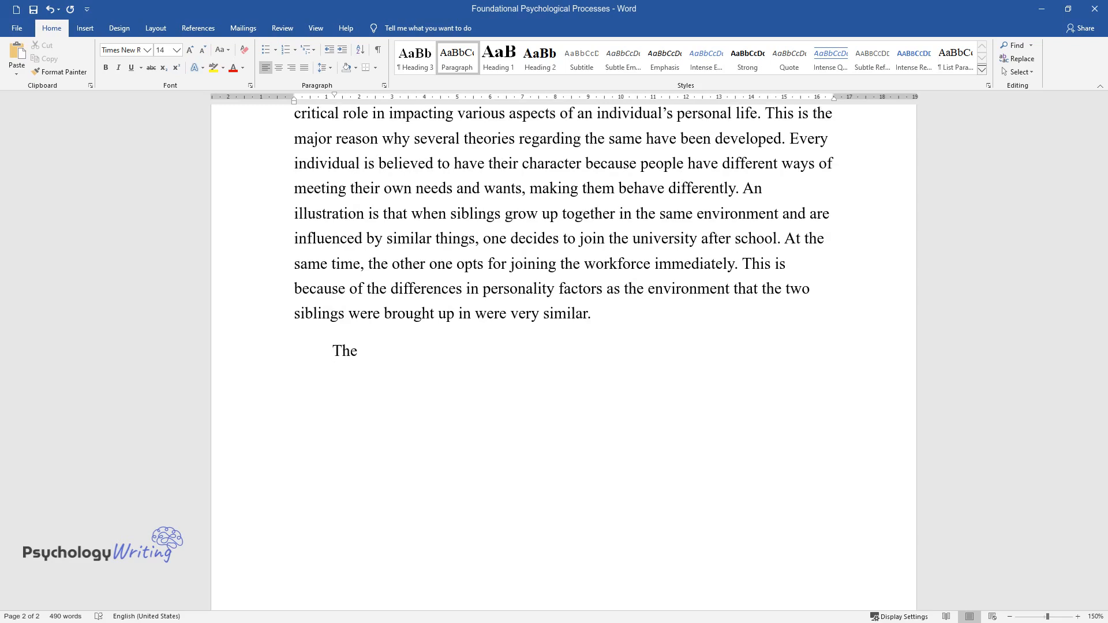
- Describe the Five-factor model study comparing local brain volume with the Big Five
text(Five-factor model was used to gen)
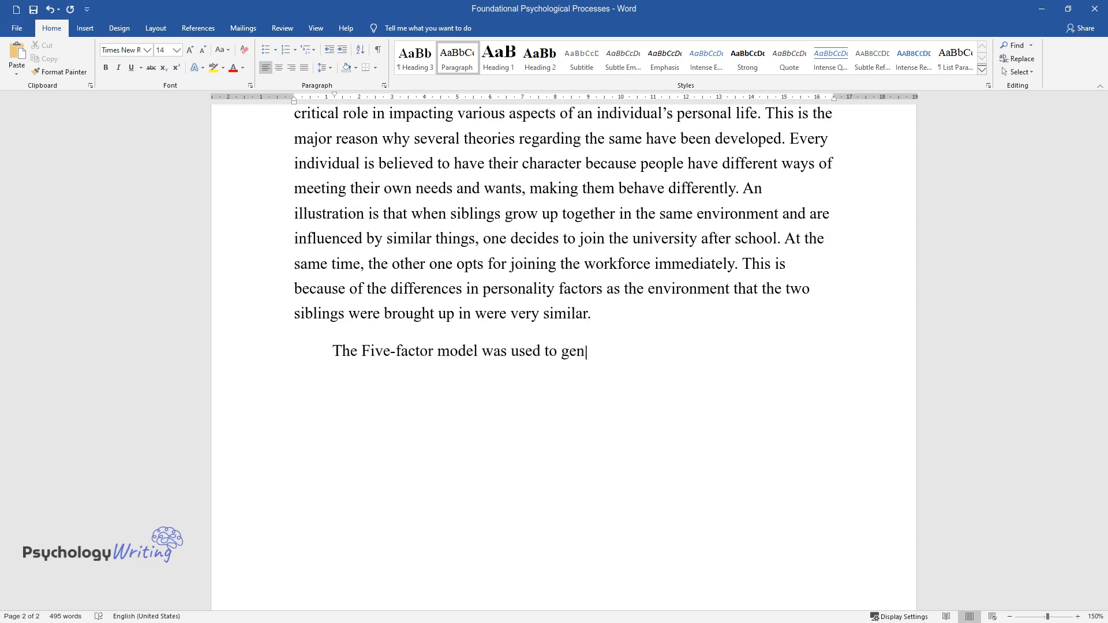
text(erate a hypothesis in a study abo)
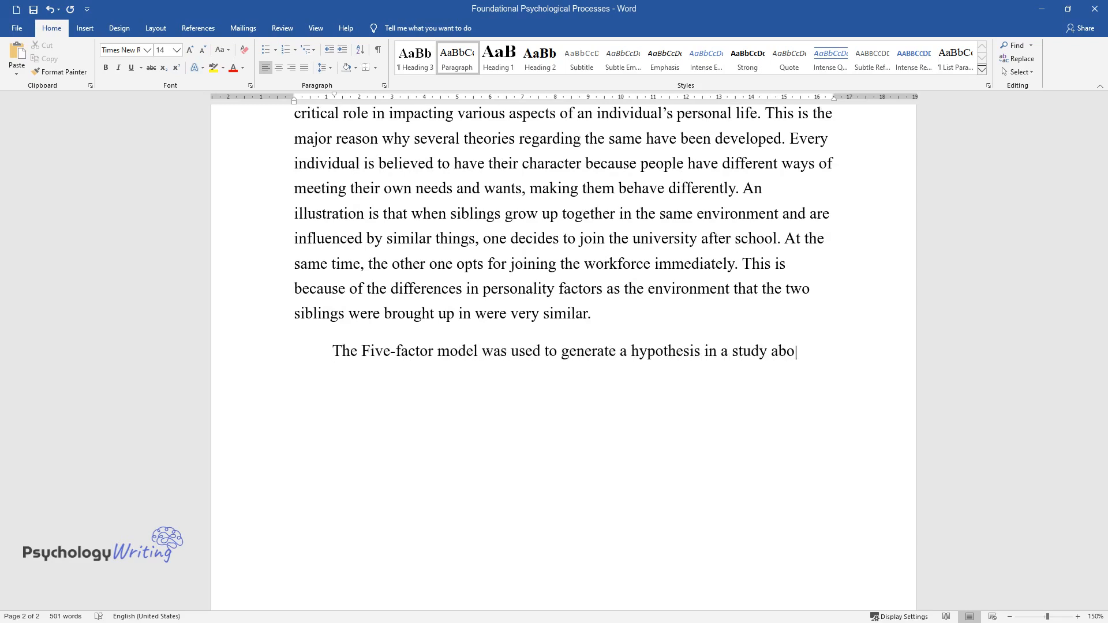
text(ut testing predictions from person)
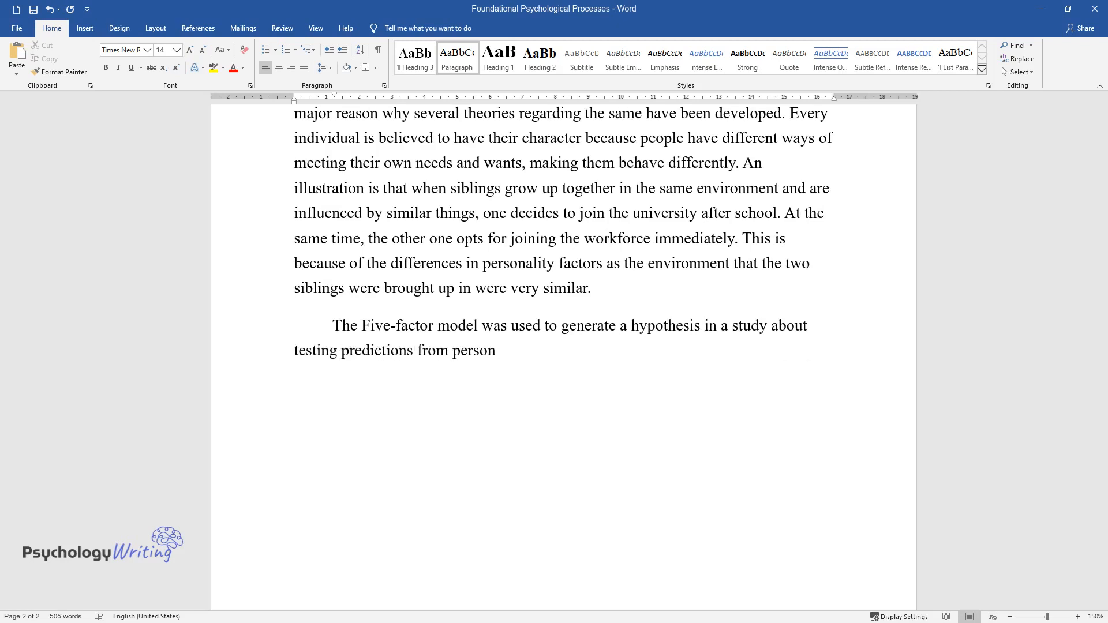
text(ality neuroscience. To test the hy)
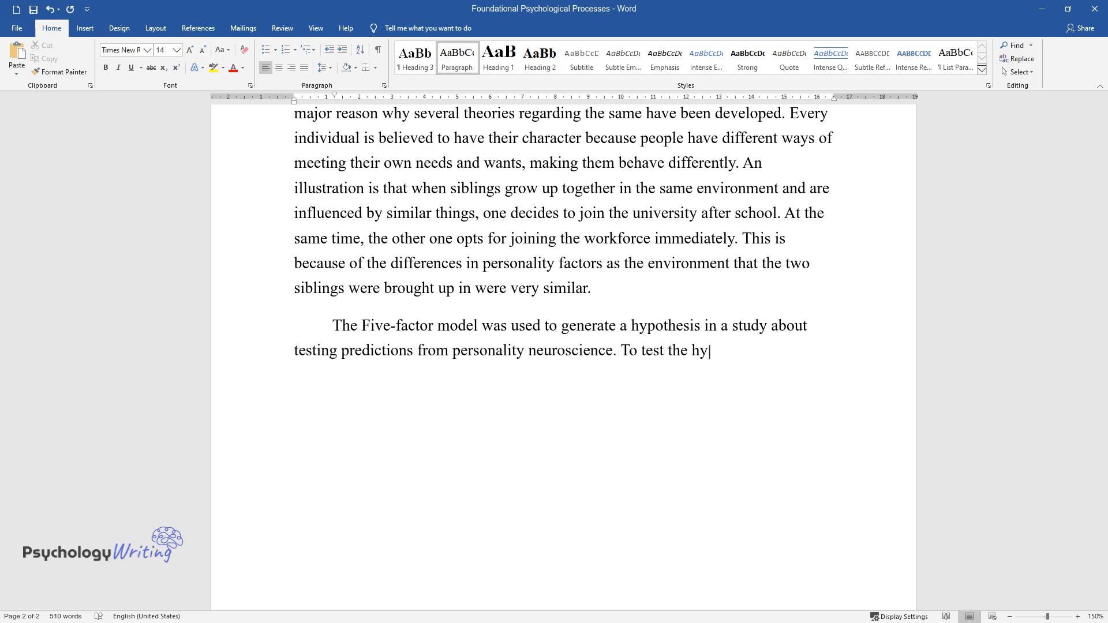
text(pothesis, an examination between t)
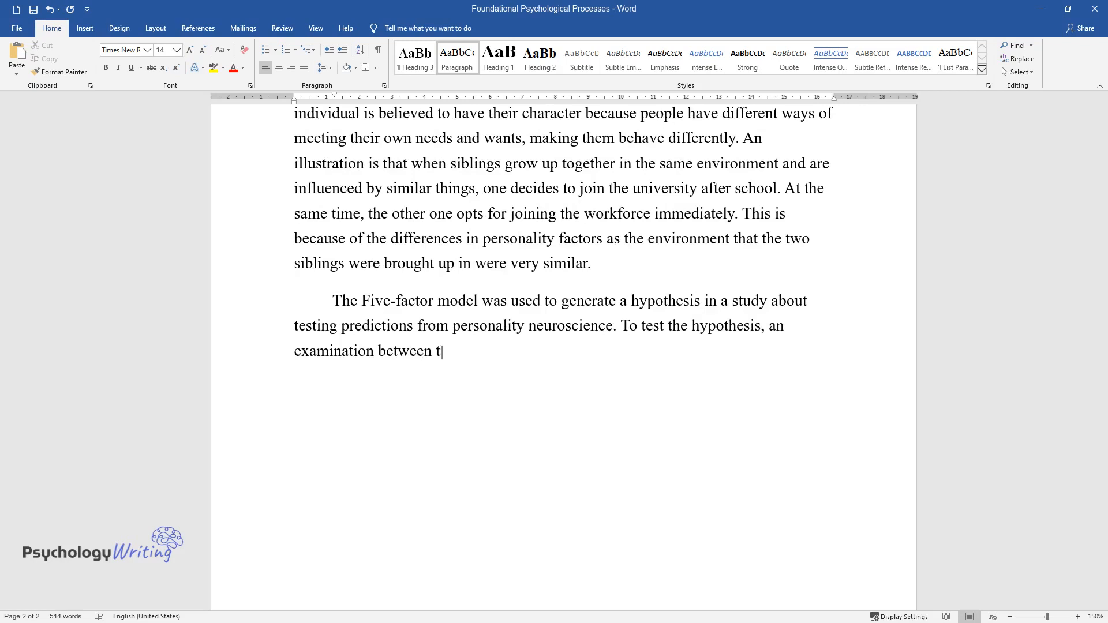
text(he local volume in the brain and t)
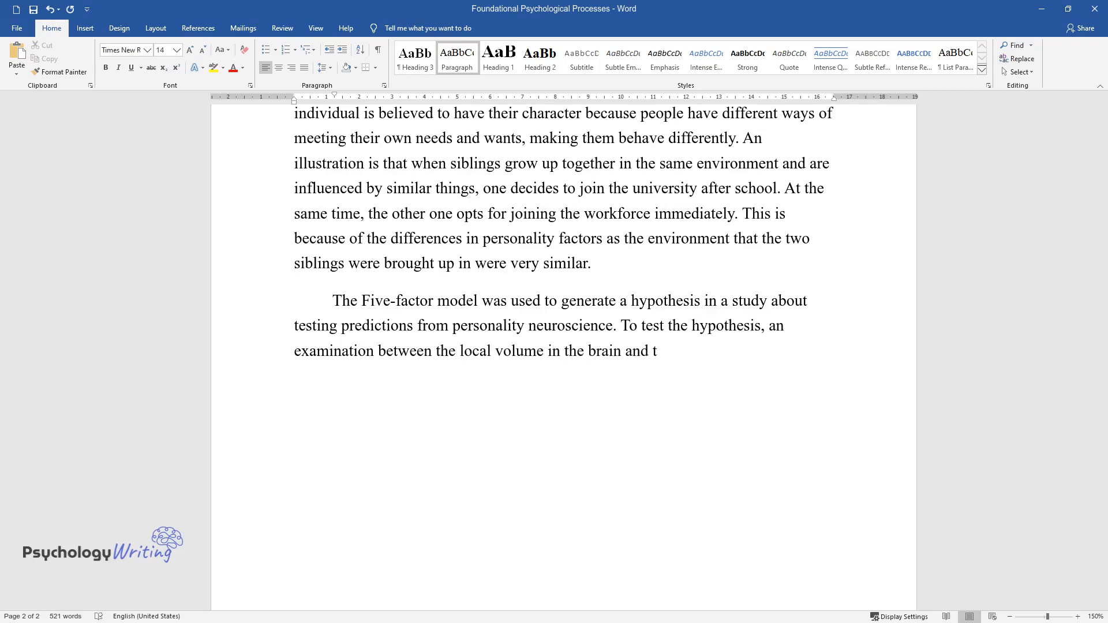
text(he Big Five was done. It was notic)
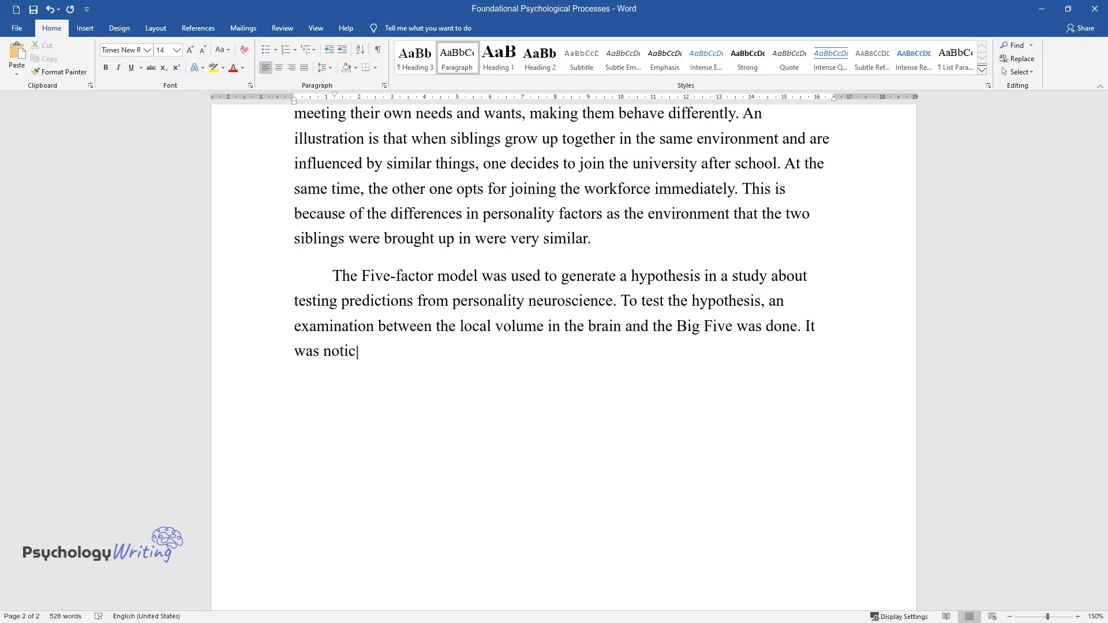
text(ed that over the recent years, pe)
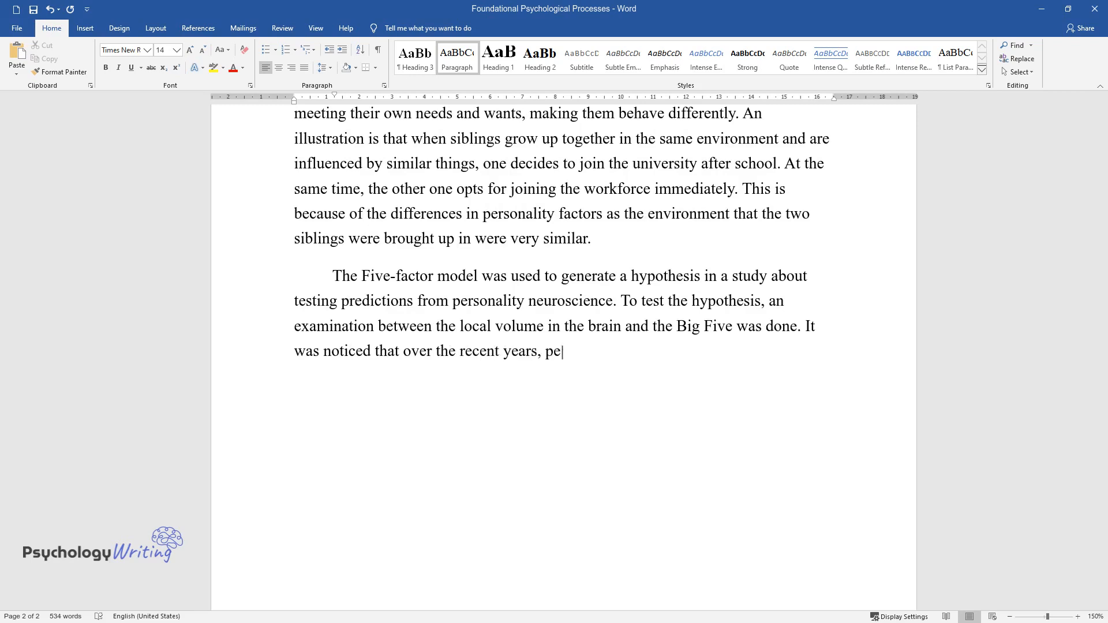
- Add personality's role in structural, functional neuroimaging and molecular genetics
text(rsonality had been one of the most)
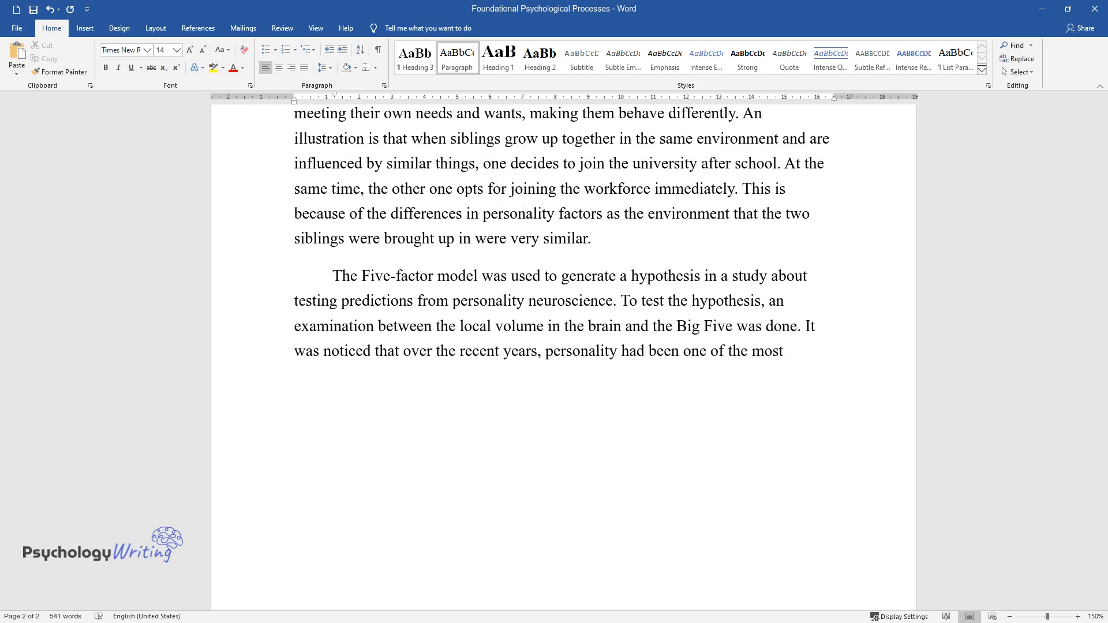
text(researched areas. Personality als)
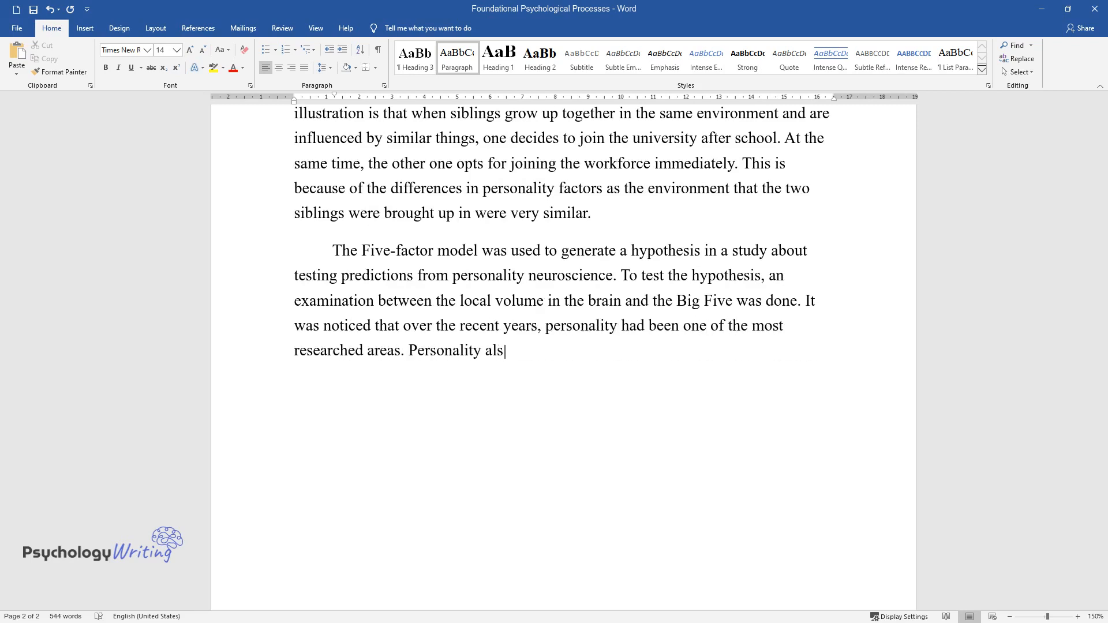
text(o plays a key role in the incorpor)
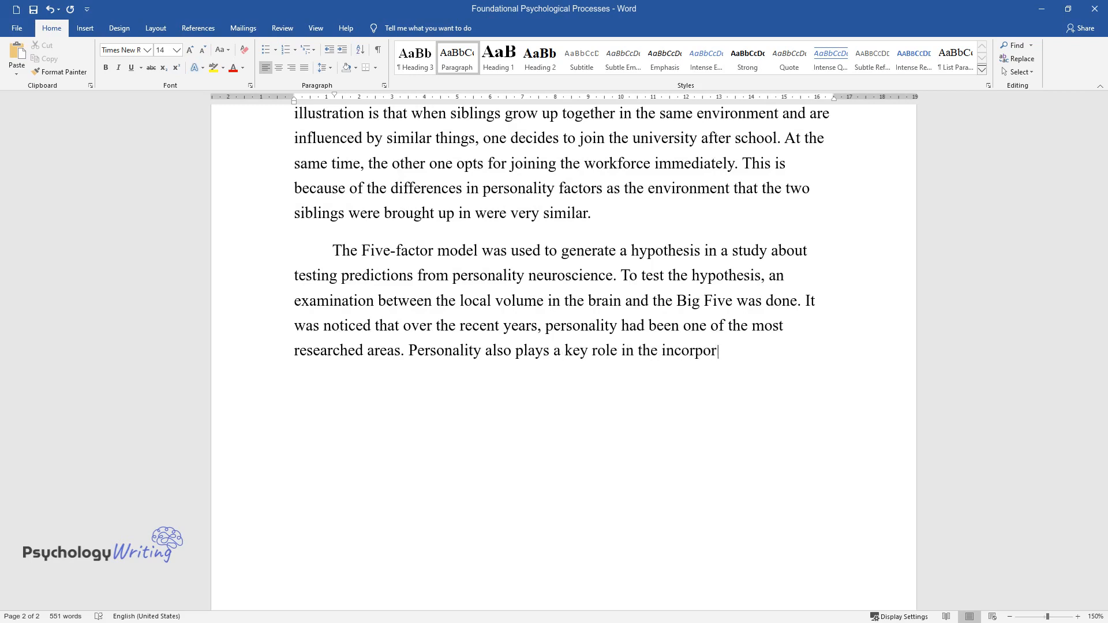
text(ation of structural, functional ne)
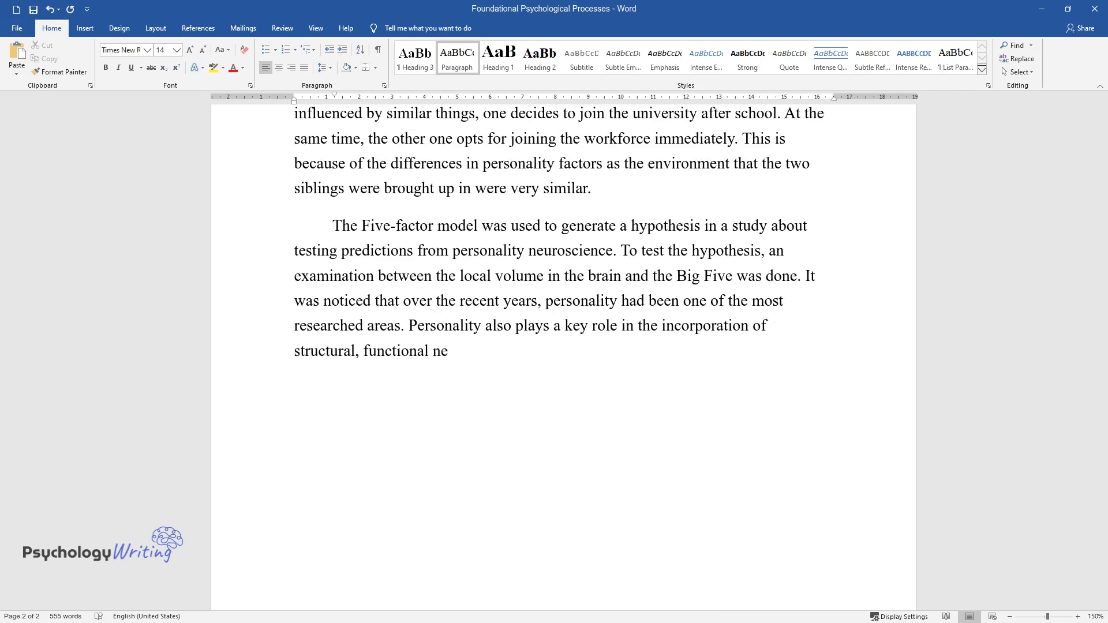
text(uroimaging, and molecular genetics)
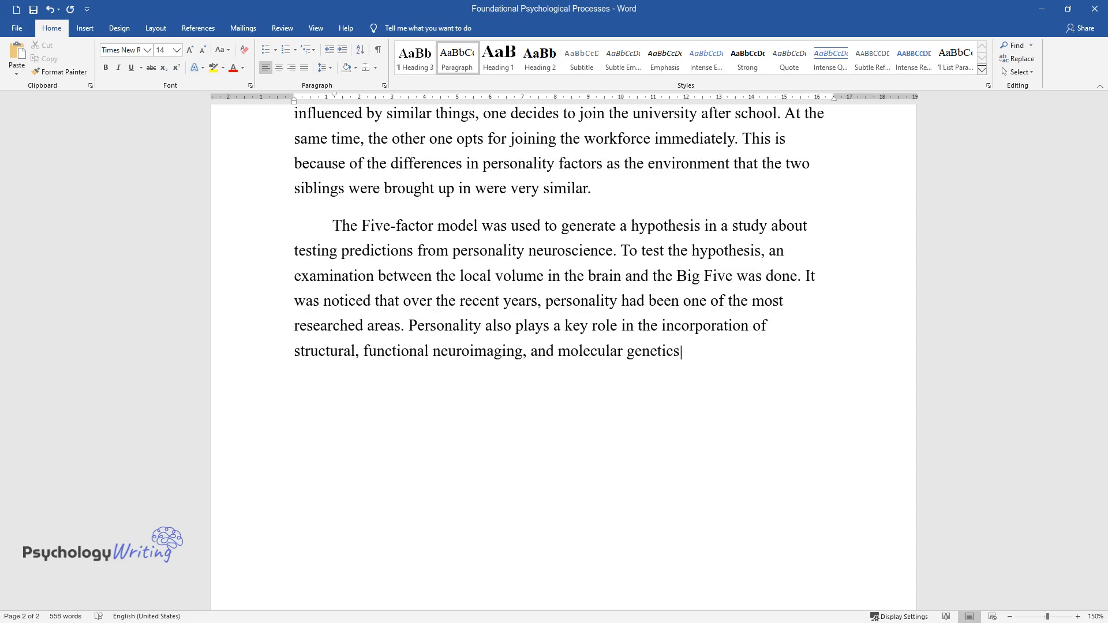
text(. In addition, the study also indi)
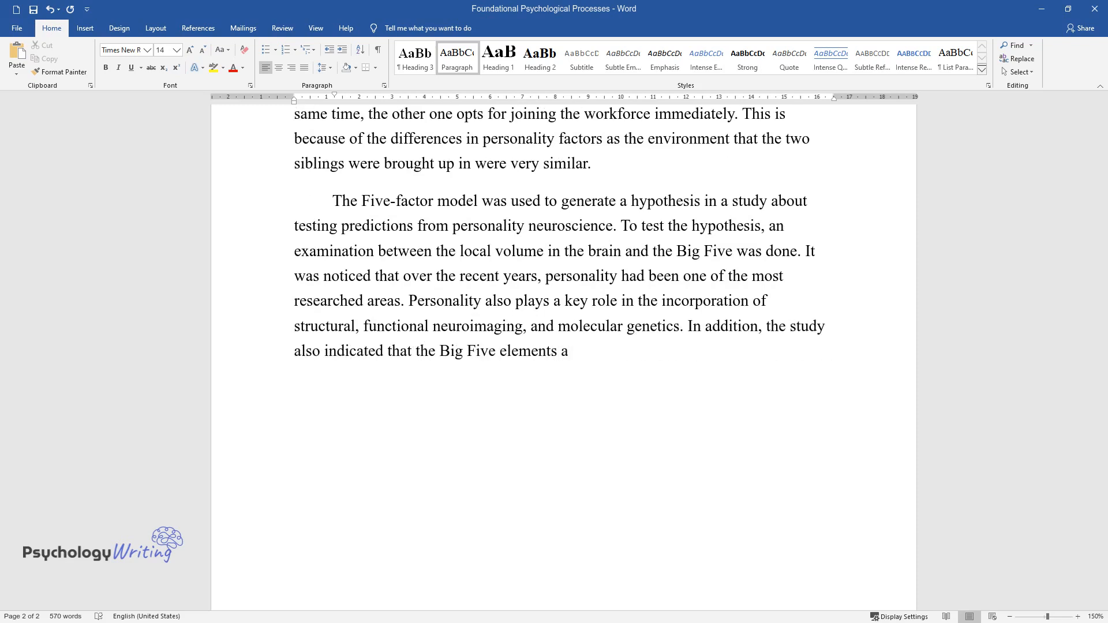
text(re crucial predators of the outcom)
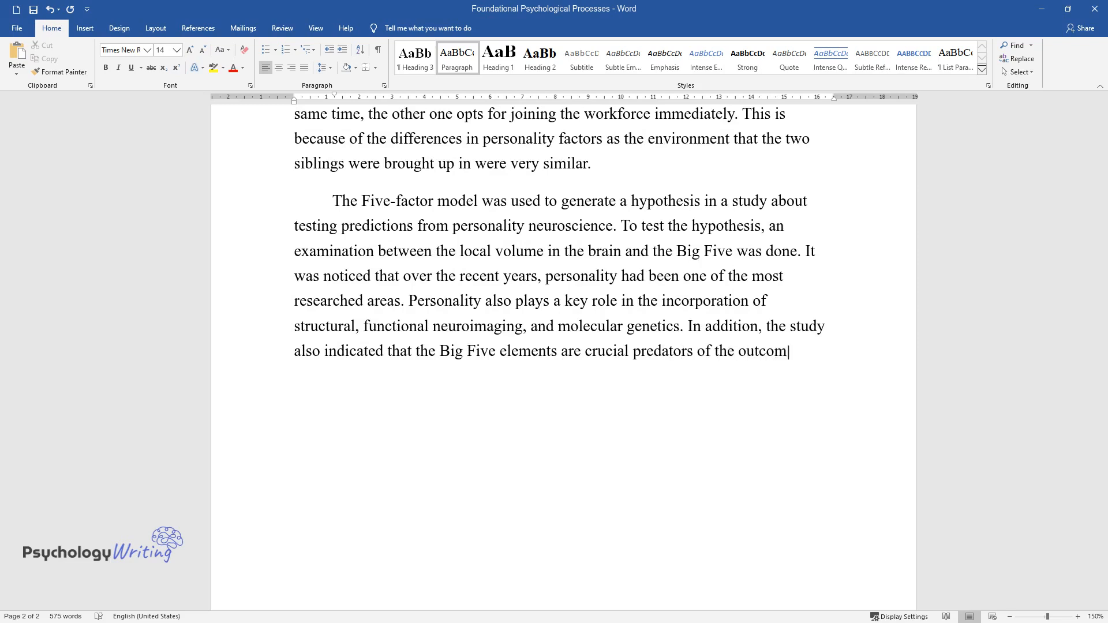
- Finish with predicted health, relationship and work outcomes, then add the Theoretical Perspectives heading
text(es in the mental health, physical)
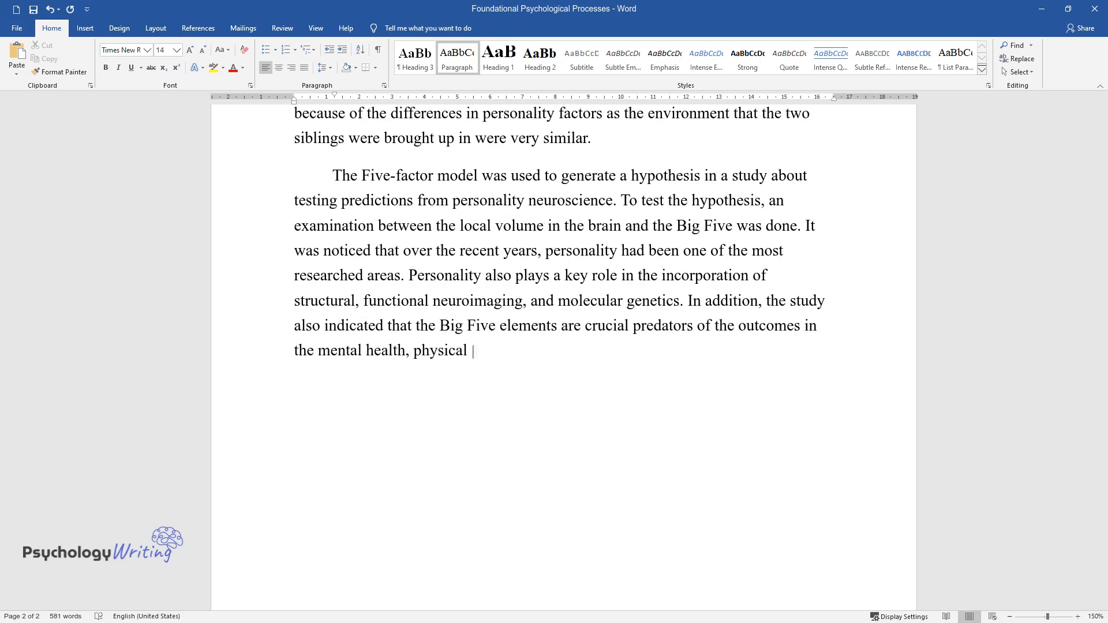
text(health, relationship, the well-bei)
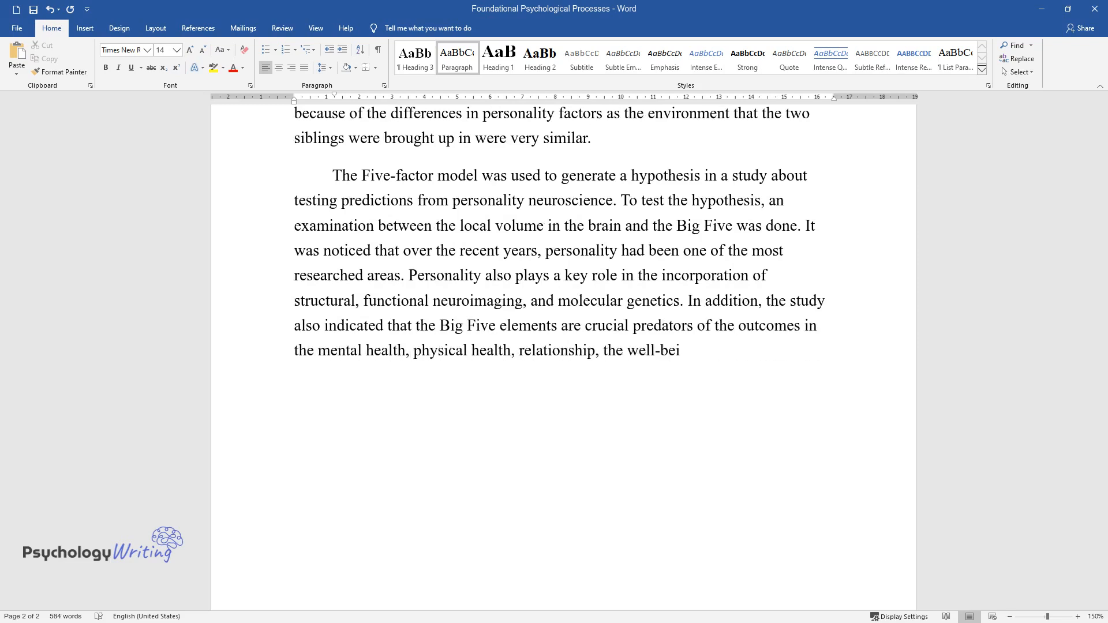
text(ng of an individual, and most impo)
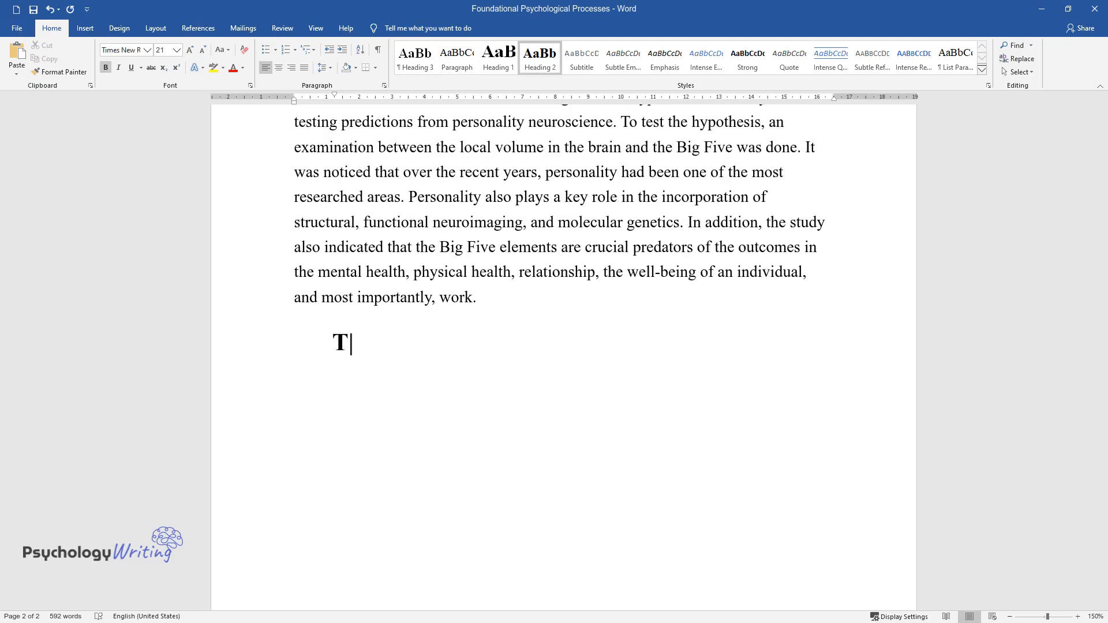
text(heoretical Perspectives)
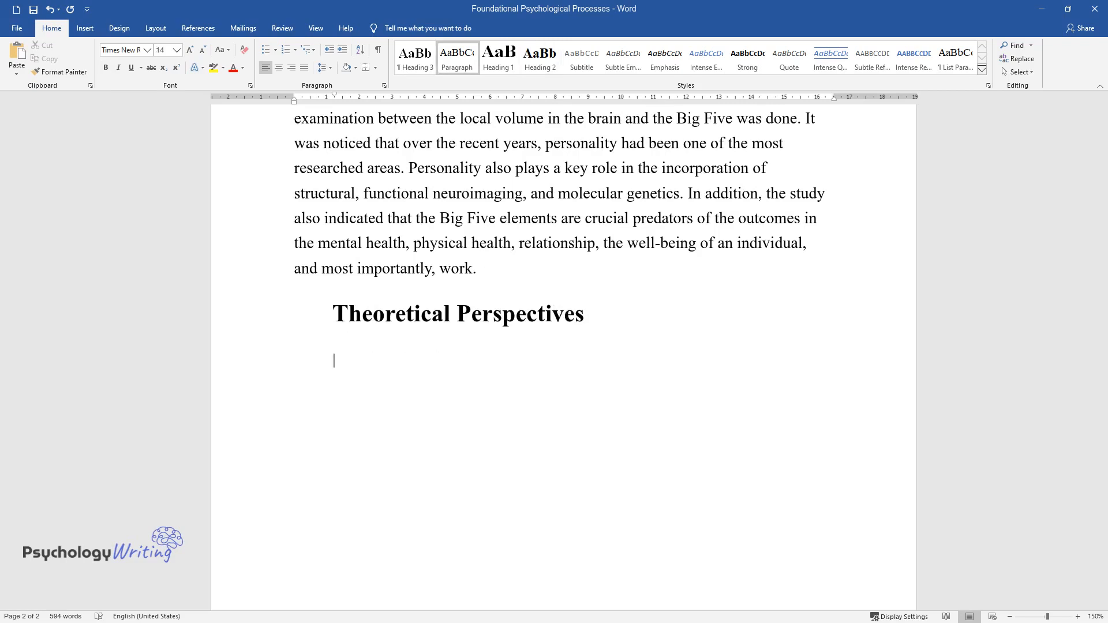
text(Nevertheless, self-determination theory is a moti)
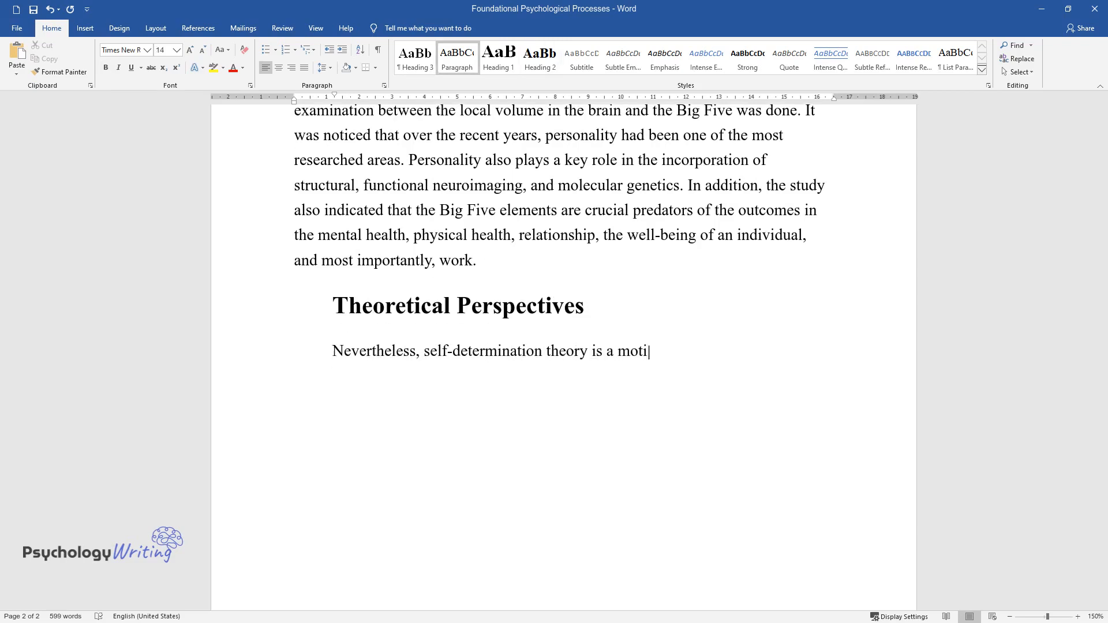
- Type how self-determination theory addresses extrinsic and intrinsic motivation types
text(vational concept that relates to)
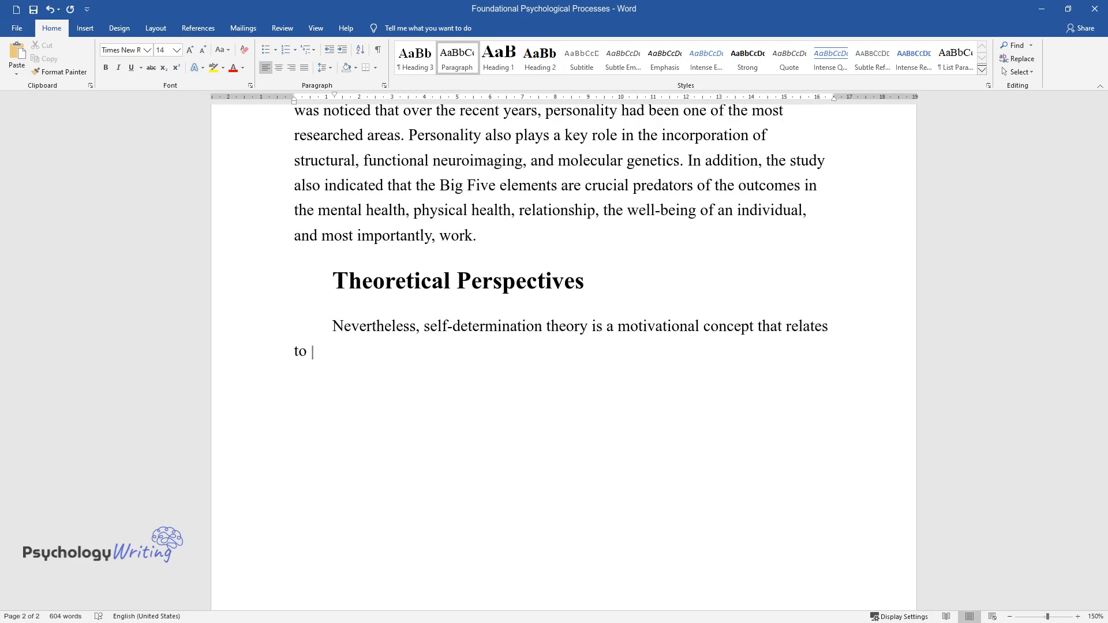
text(personality. It focuses on addre)
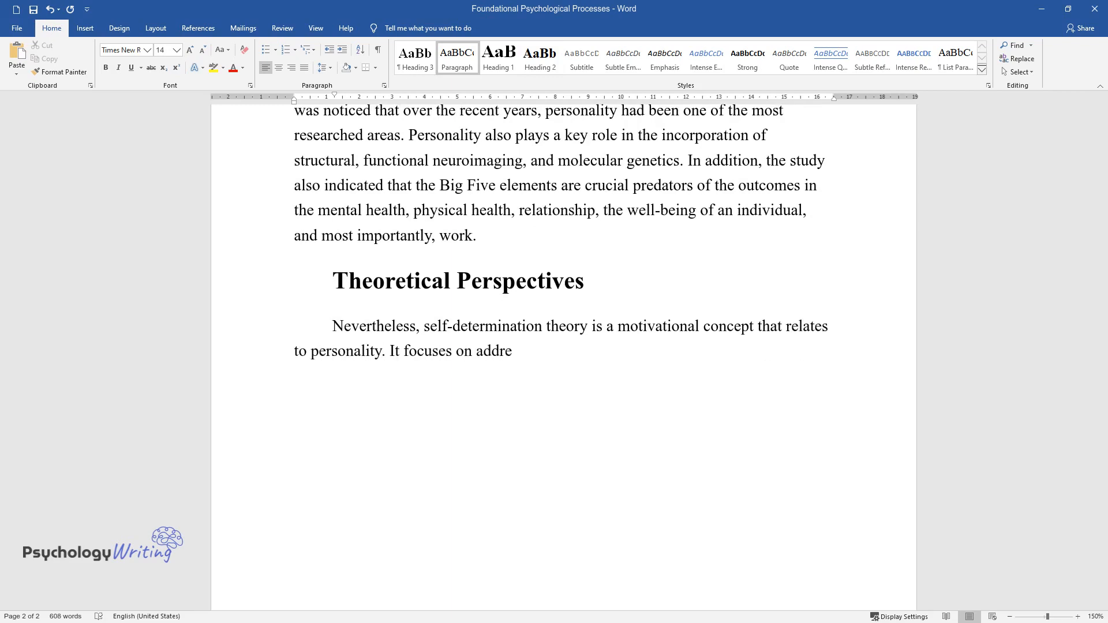
text(ssing the specific types of motiv)
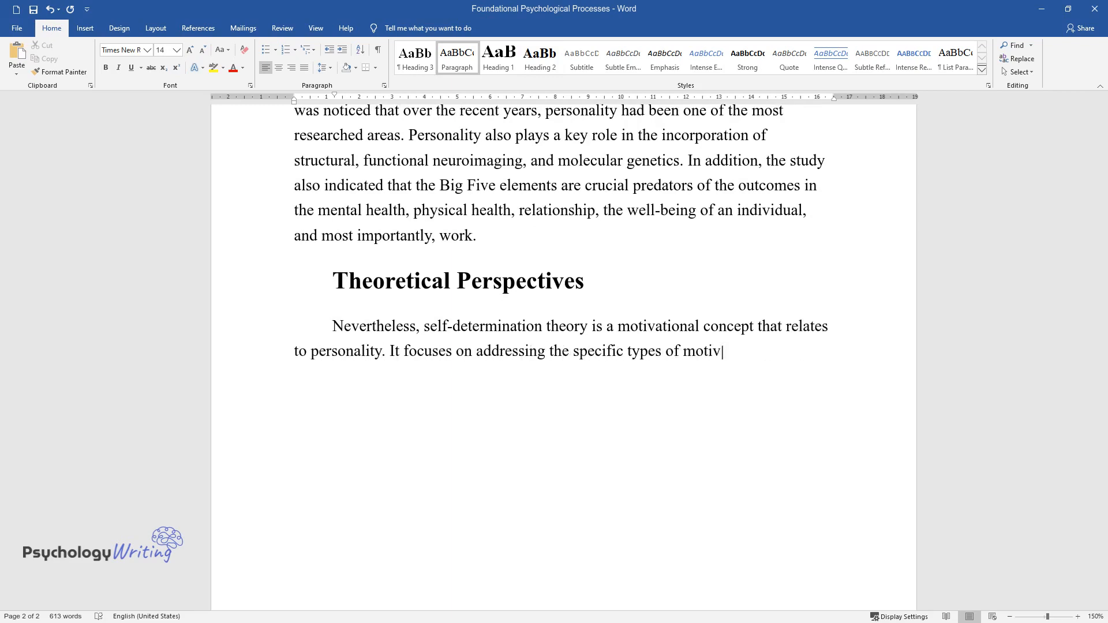
text(ation affecting an individual tow)
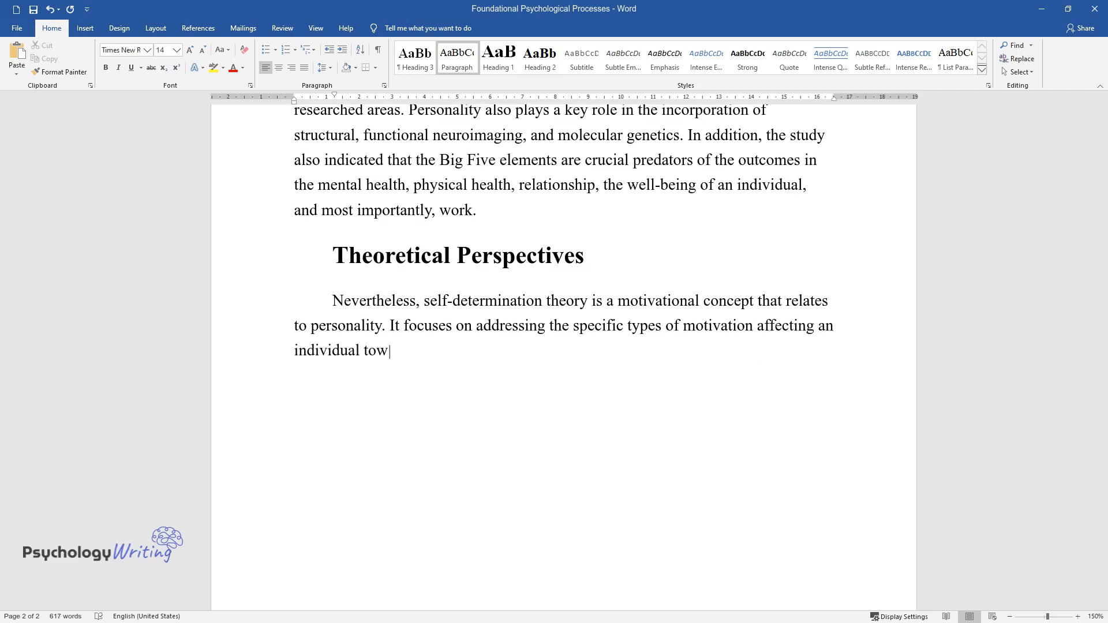
text(ards a certain goal-related behav)
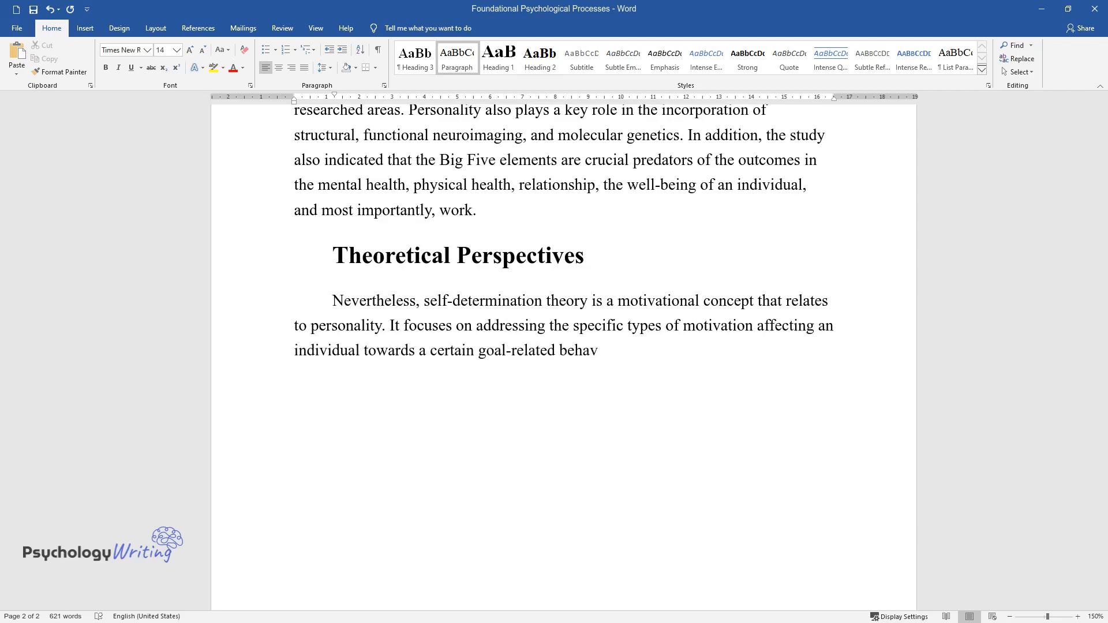
text(ior such as extrinsic, intrinsic,)
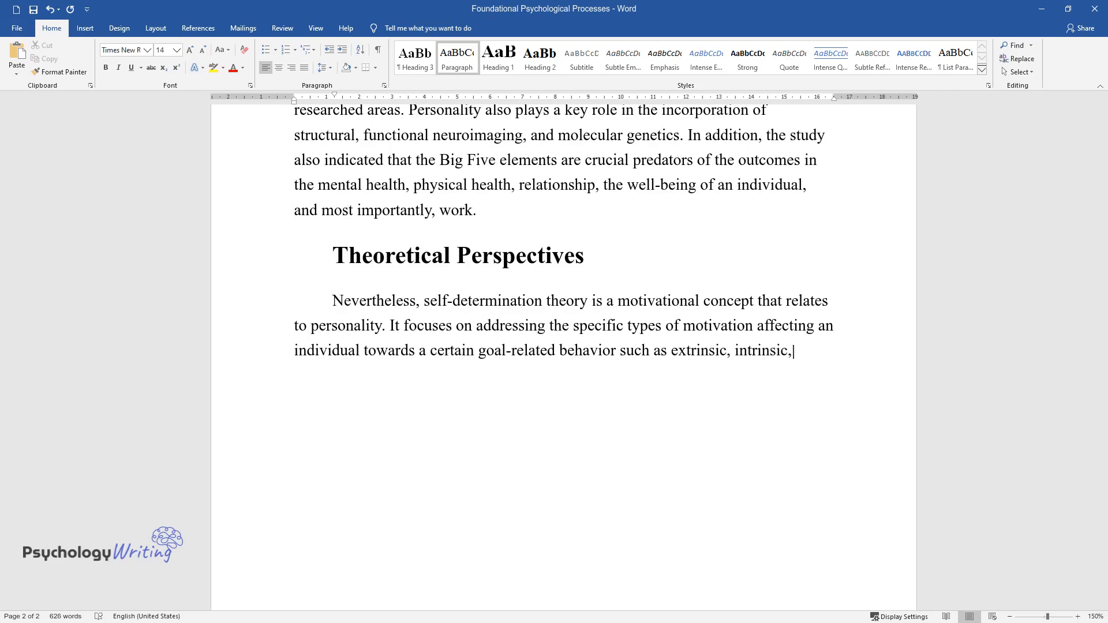
text(and motivation. Thus, the theor)
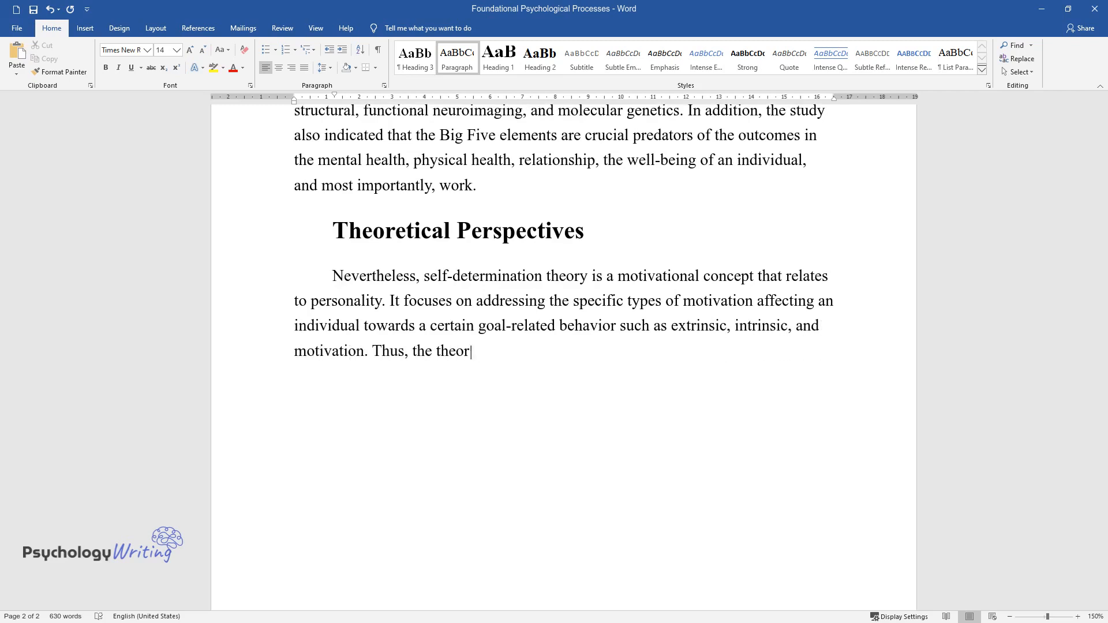
- Describe the motivation continuum from lack of motivation to intrinsic motivation
text(y depicts a more multidimensional)
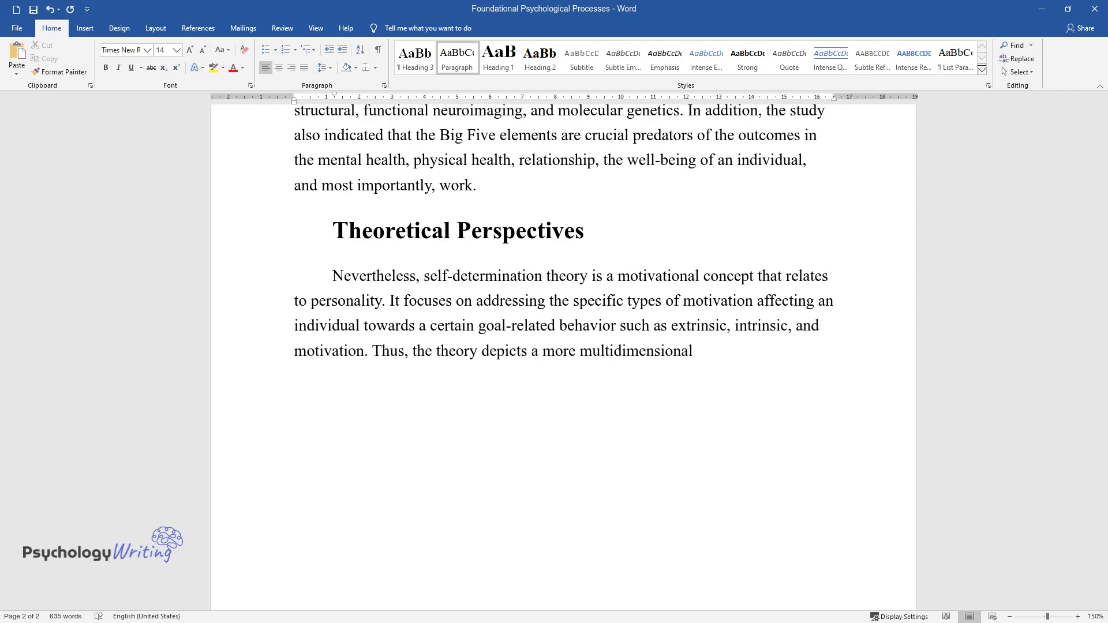
text(view of motivation on a continuu)
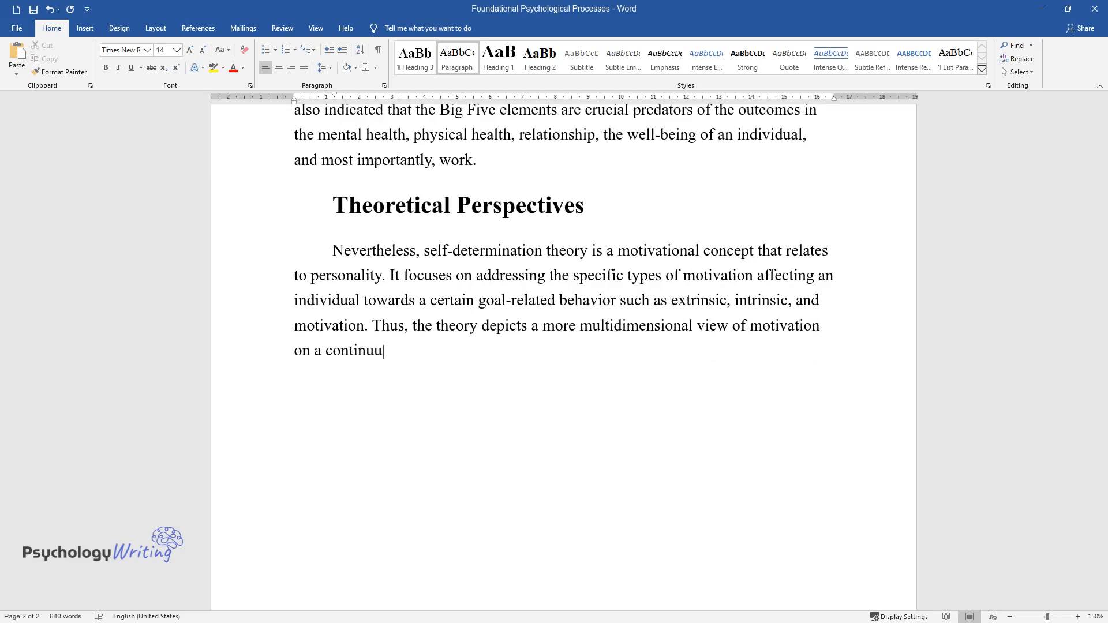
text(m. It also talks about influencin)
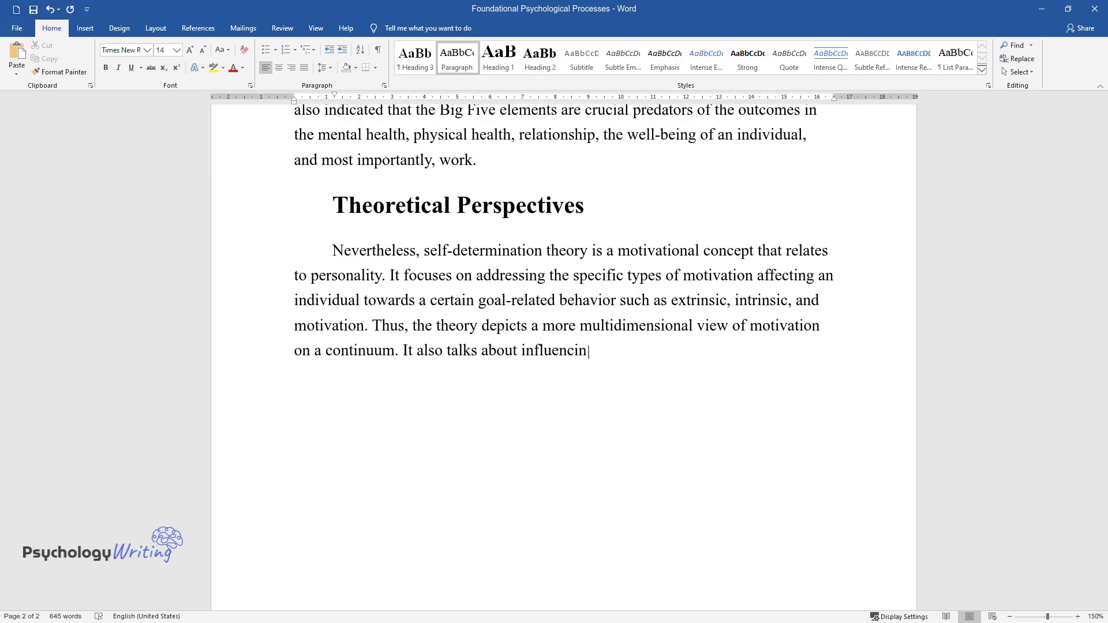
text(g the motivational aspects toget)
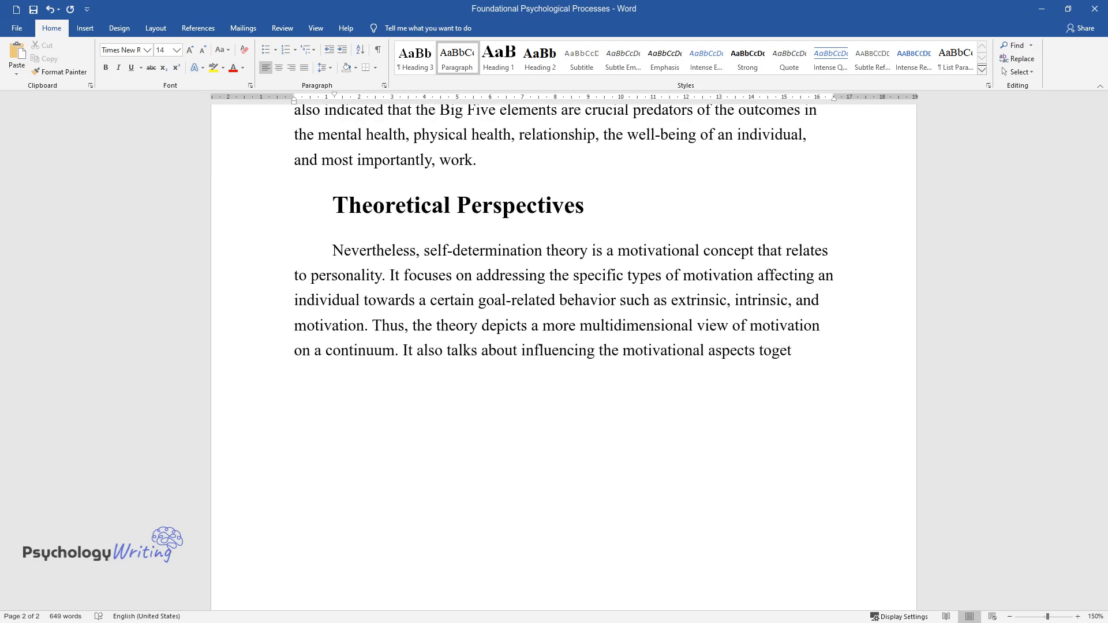
text(her with a continuum that ranges)
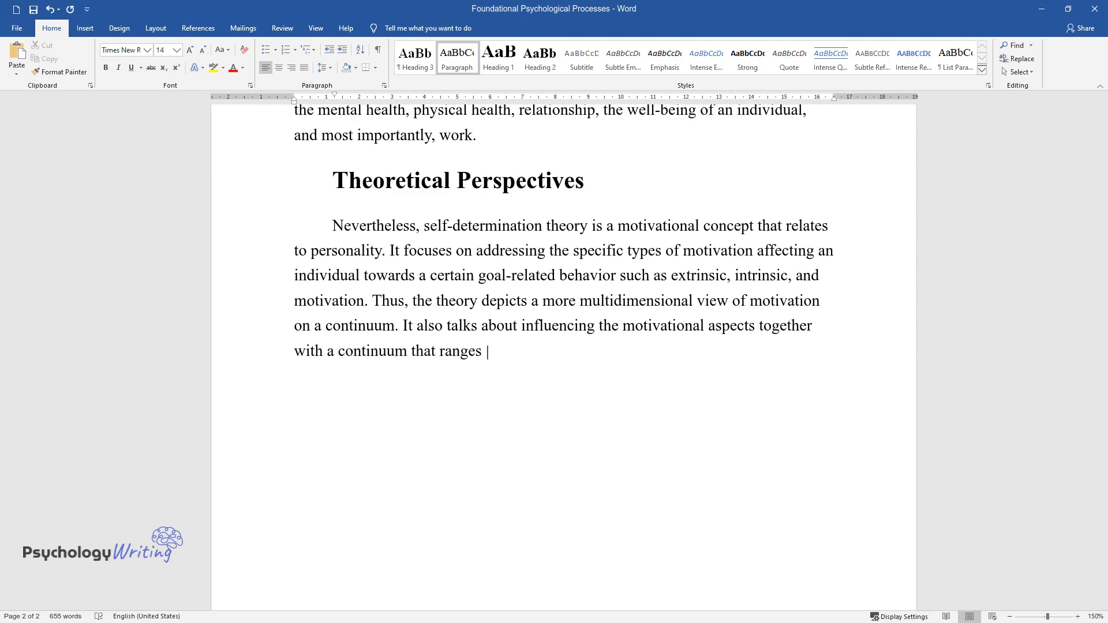
text(from motivation, which means a la)
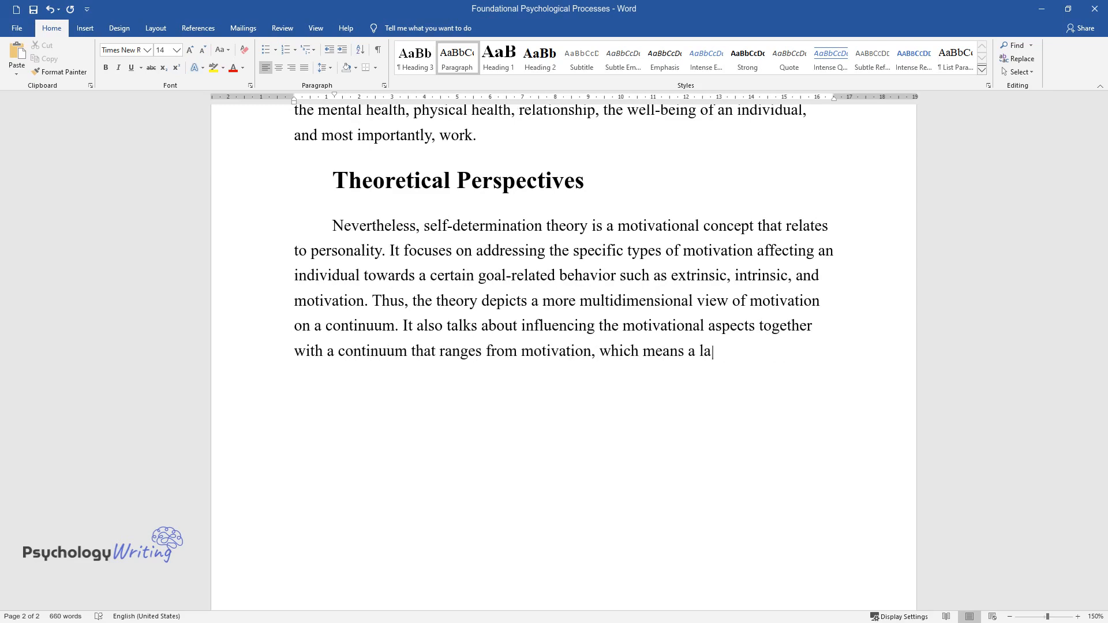
text(ck of motivation, to the extrinsi)
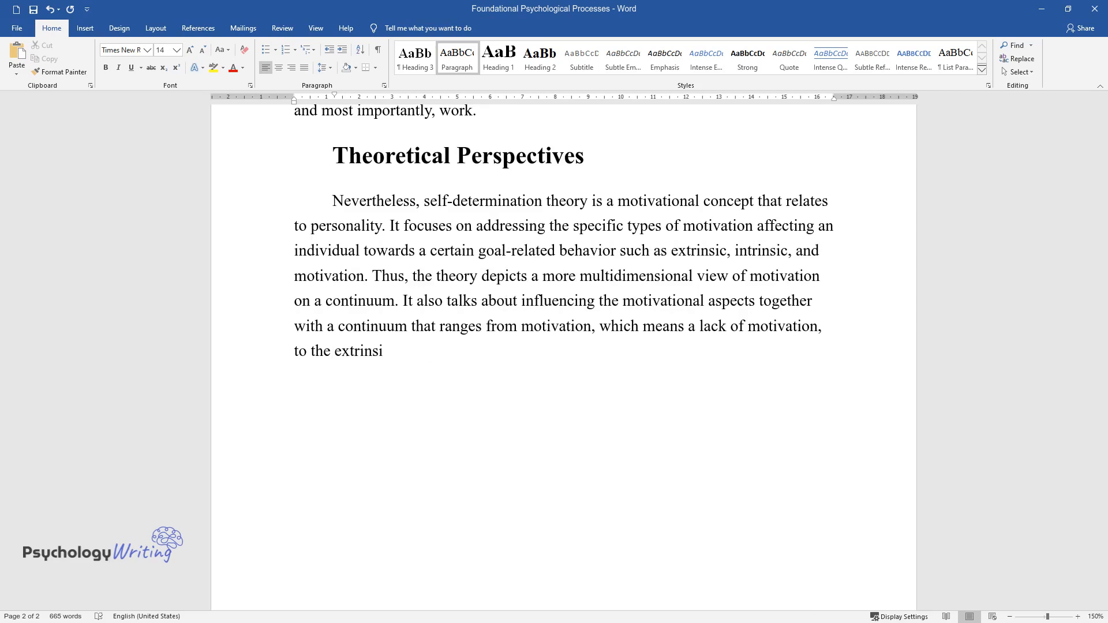
text(c form of motivation, and then fi)
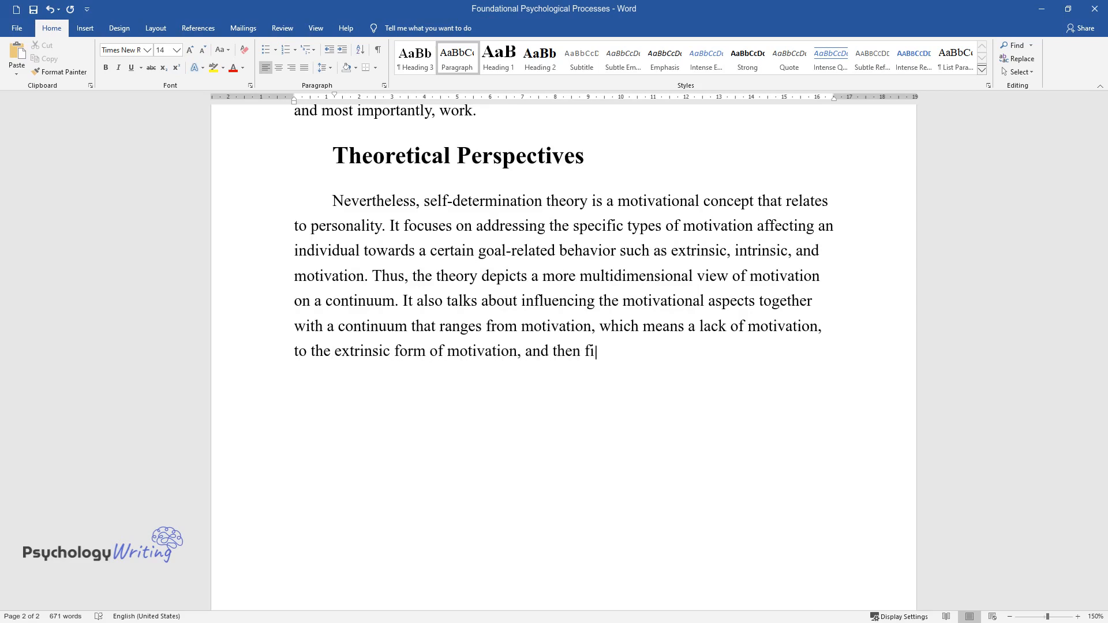
text(nally intrinsic motivation.)
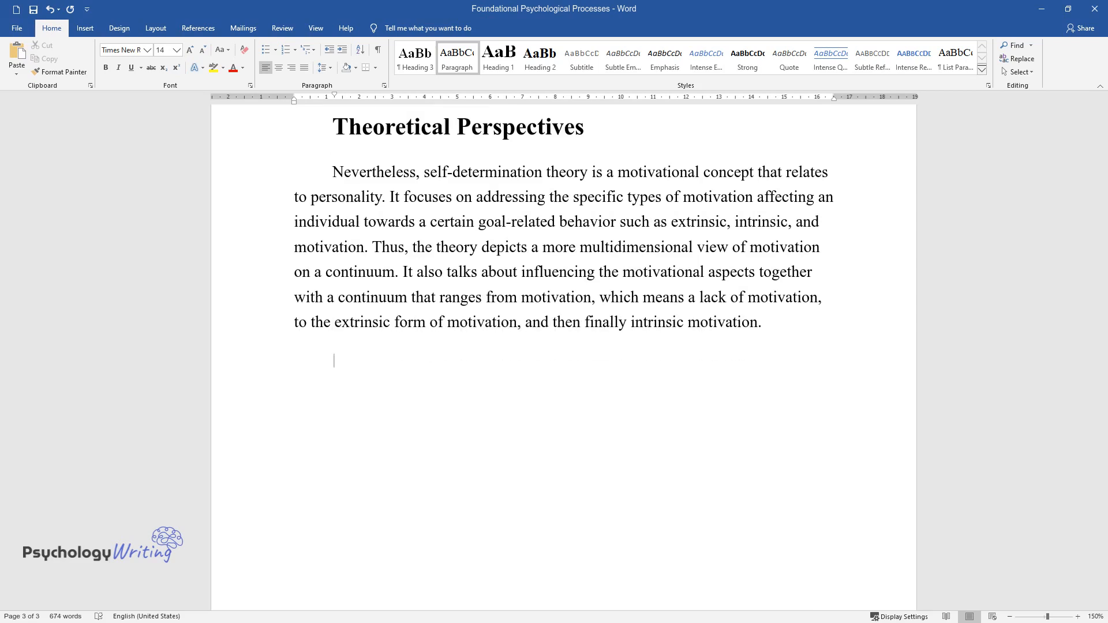
- Type sentences introducing the four extrinsic motivation types, describing introjection and identification
text(In addition, the)
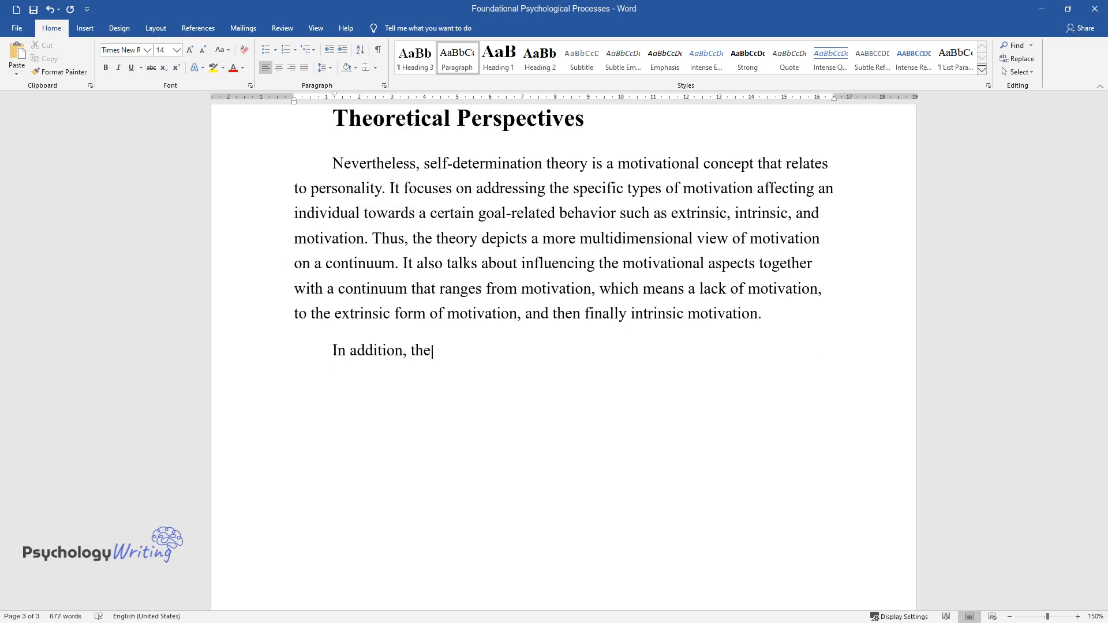
text(theory also identifies the existin)
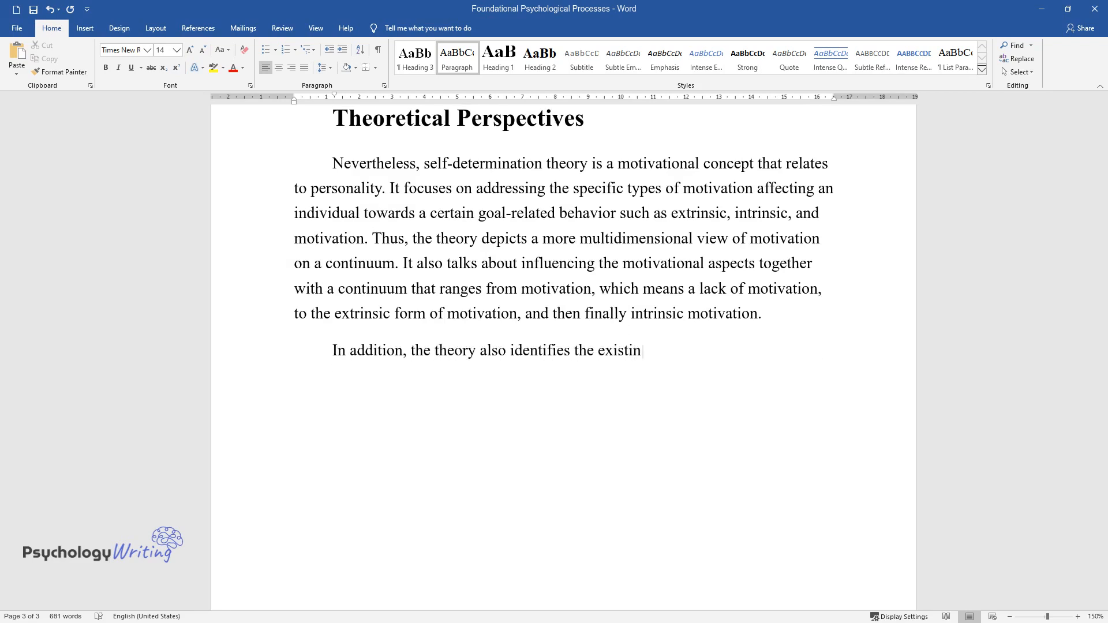
text(g four types of extrinsic motivation. This is the external regulation that comprises behavior arising b)
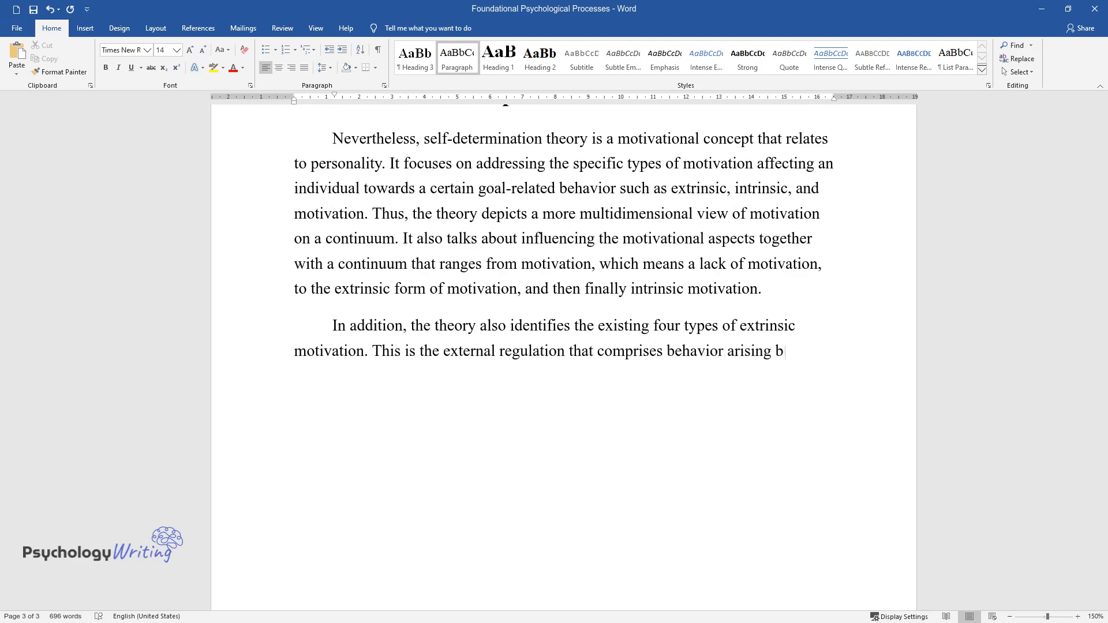
text(ecause of the external means to an)
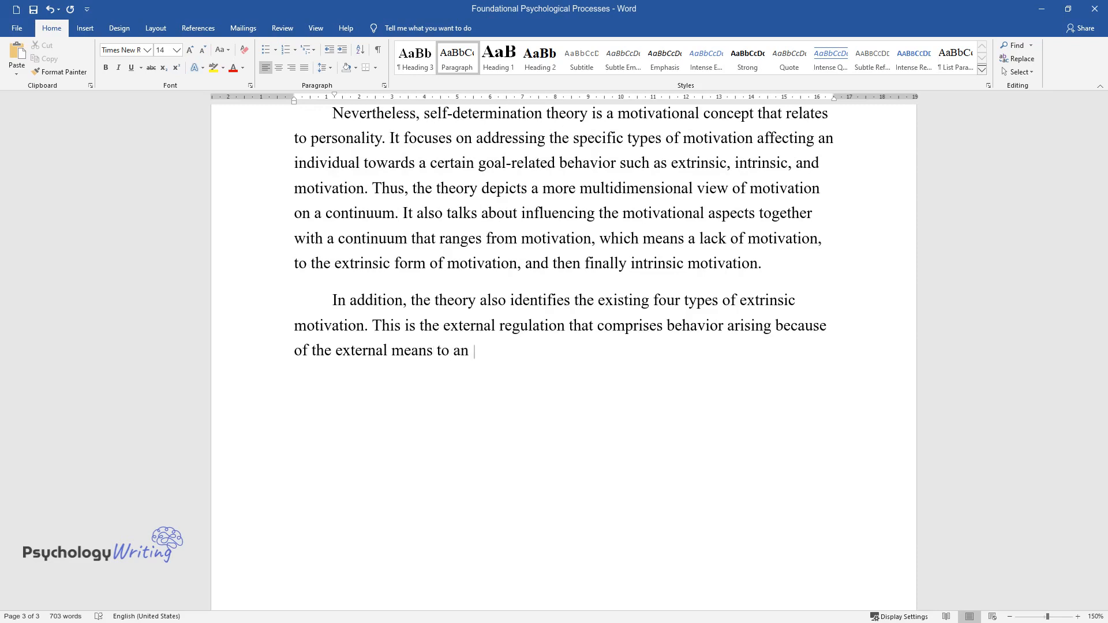
text(individual introjection, which mea)
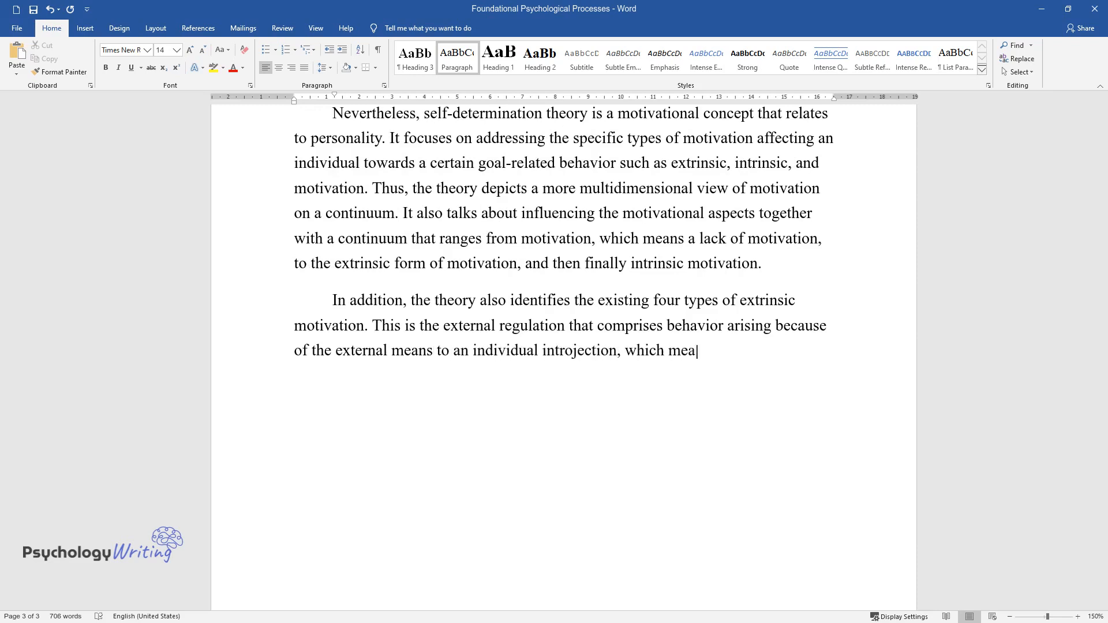
text(ns that the behavior has been infl)
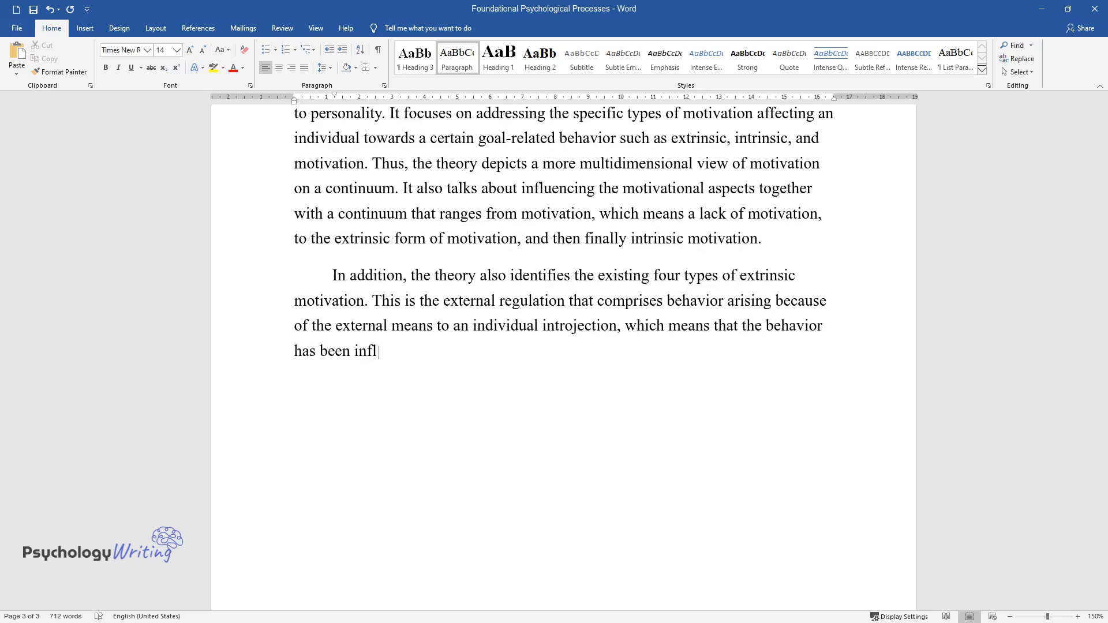
text(uenced by both internal reward and)
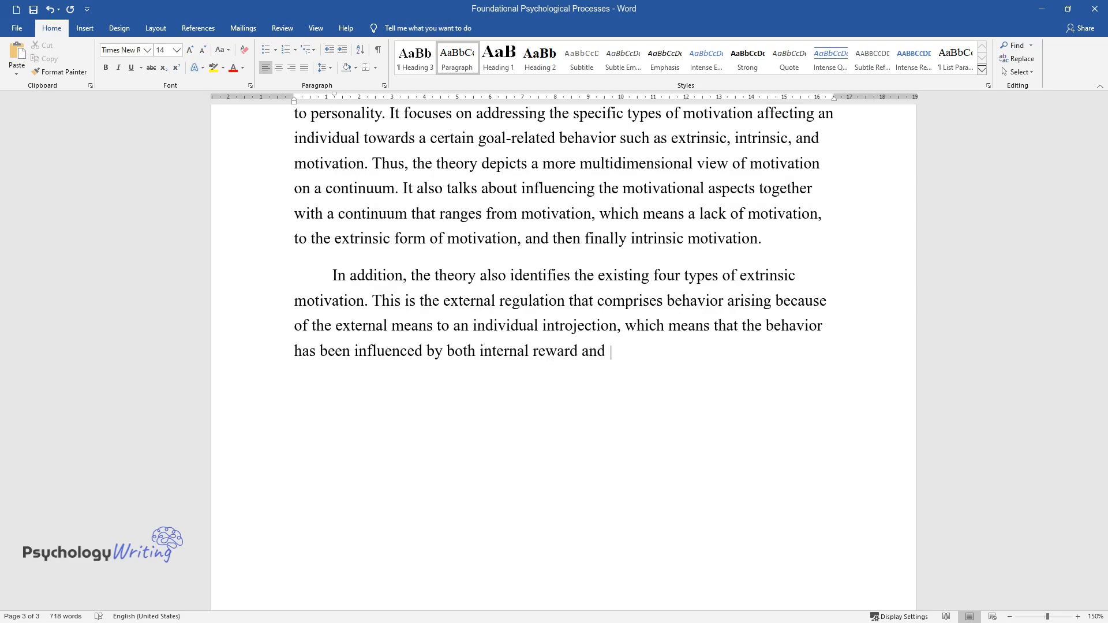
text(external environment. Another type)
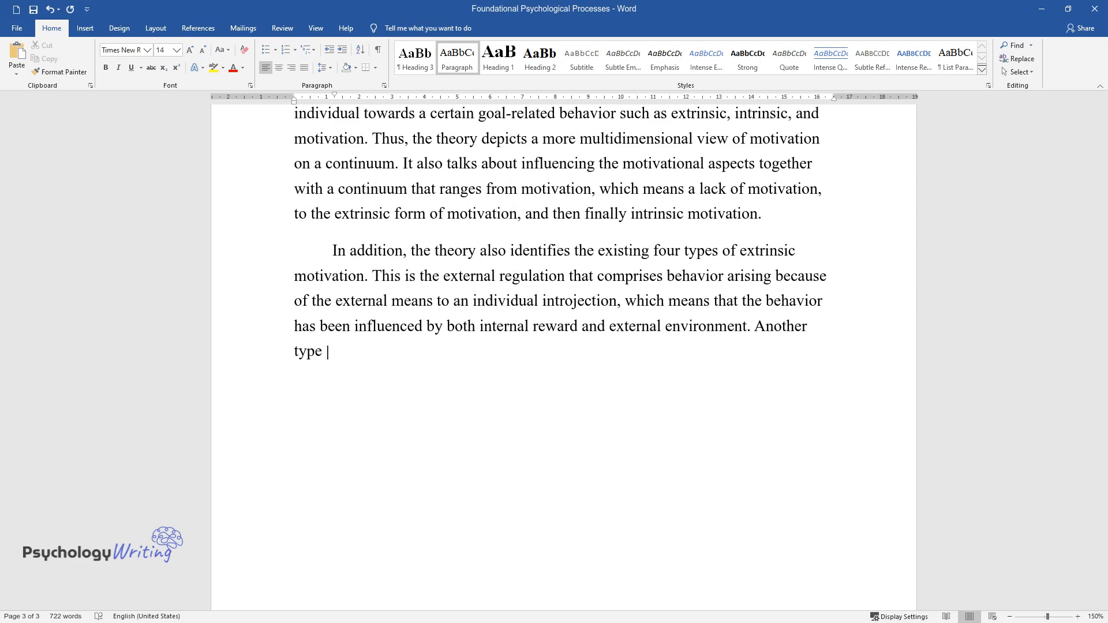
text(of extrinsic motivation is identif)
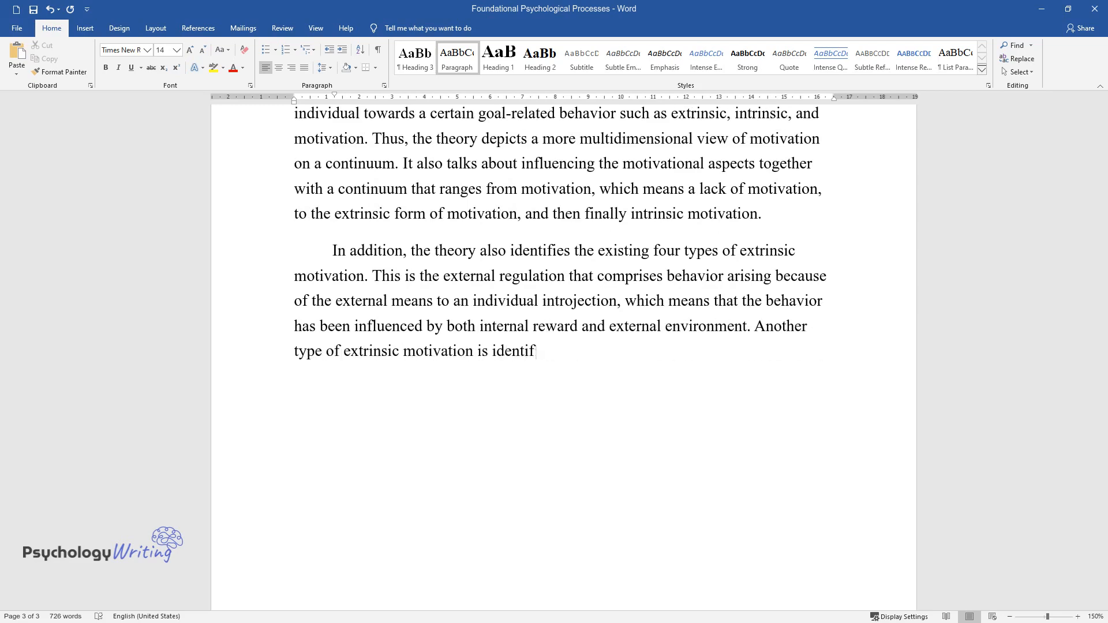
text(ication, which comprises the behav)
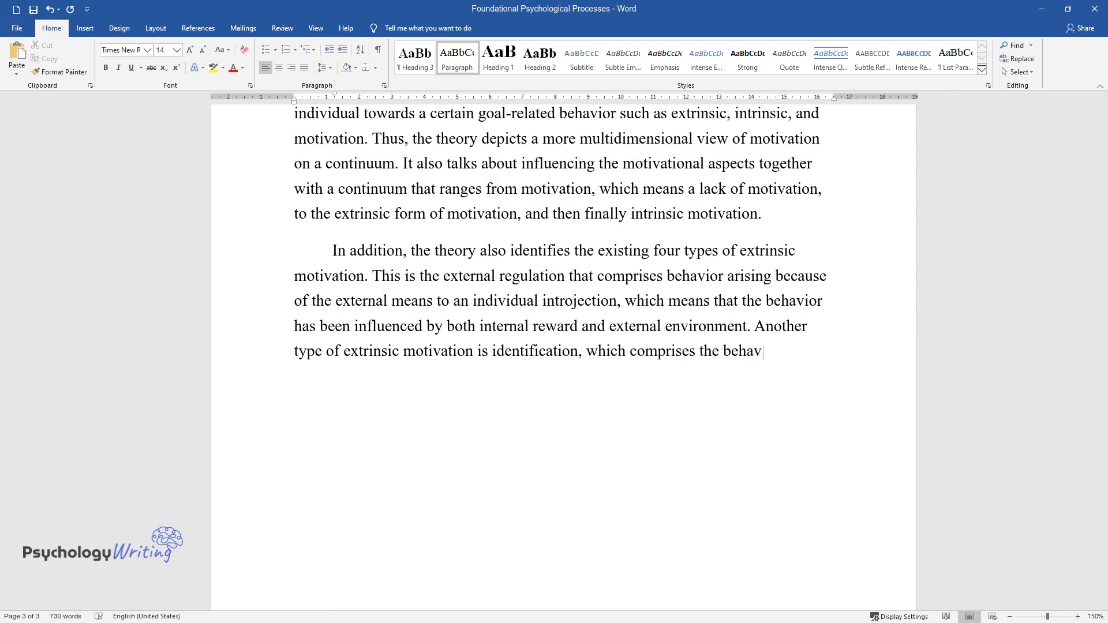
text(iors of an individual impacted by c)
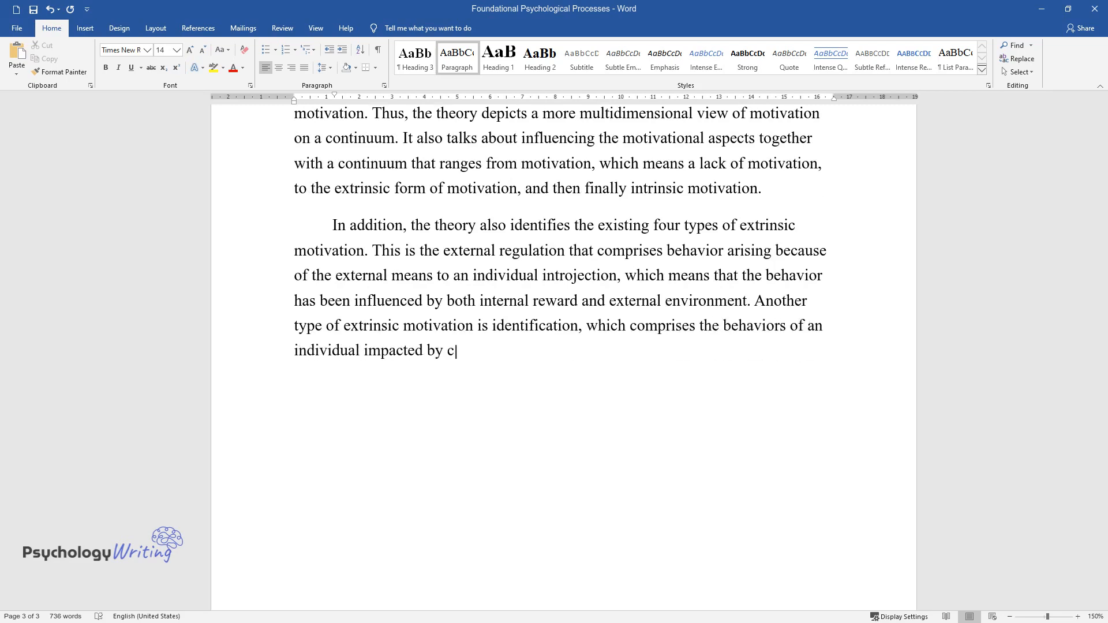
text(hoice of what they see. Integration)
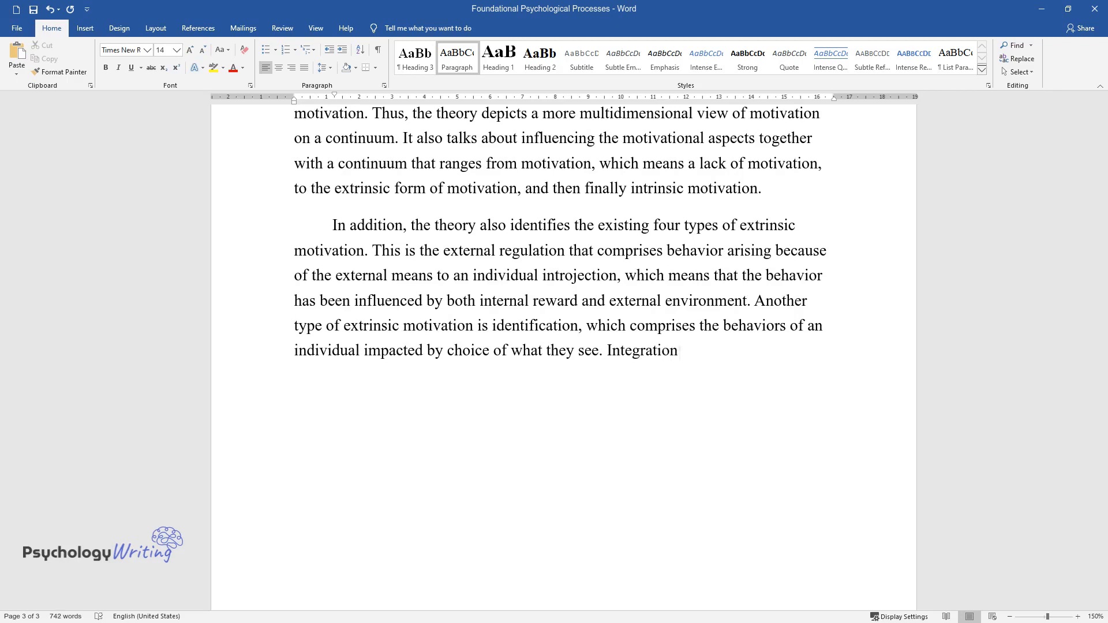
- Describe integration, then cite goal-setting, planned behavior, expectancy-value and self-efficacy theories
text(is the final type of extrinsic mo)
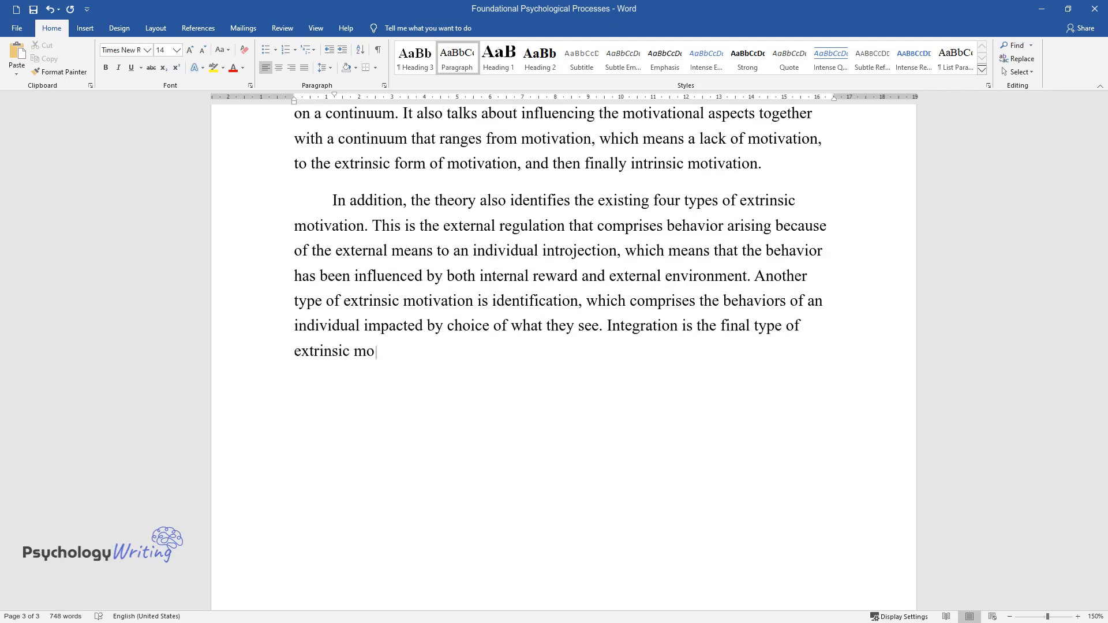
text(tivation which states that an indiv)
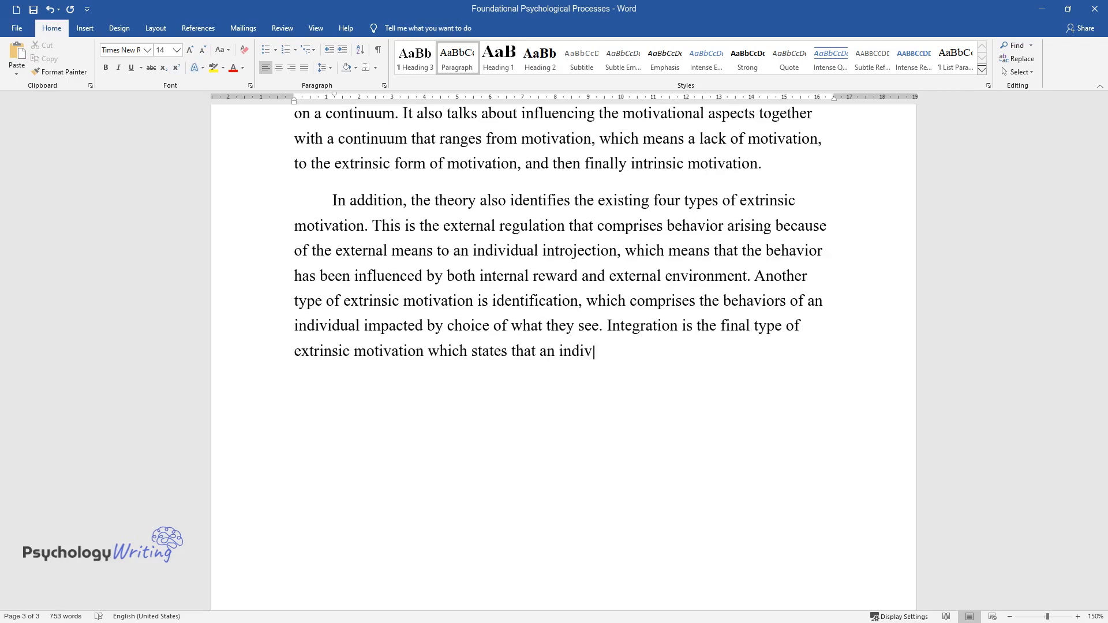
text(idual may become less motivated by)
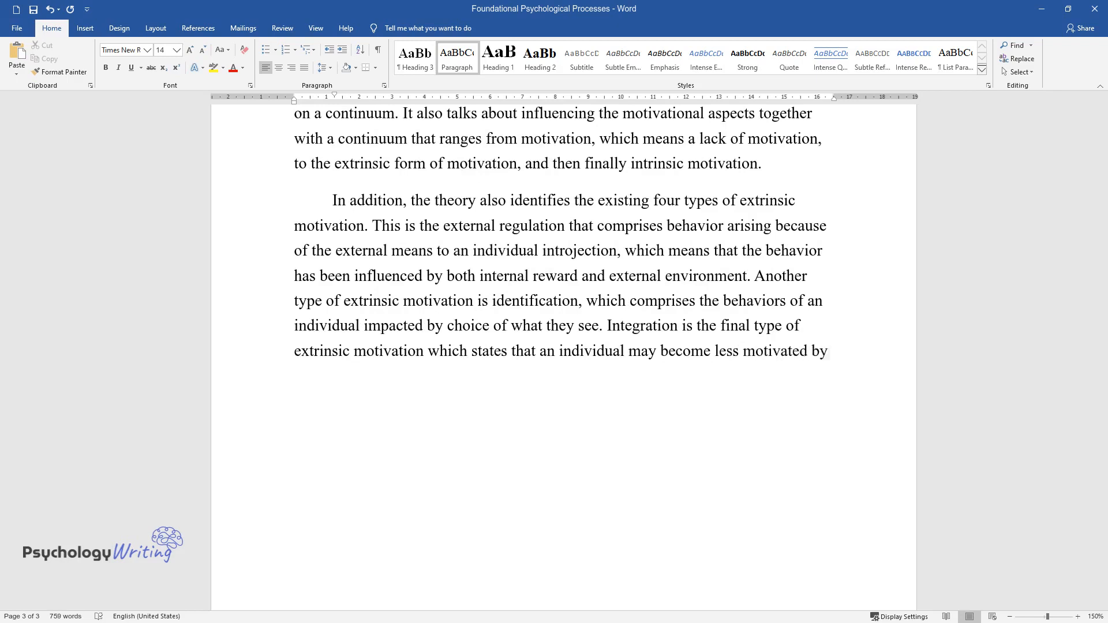
text(external awards when they move up)
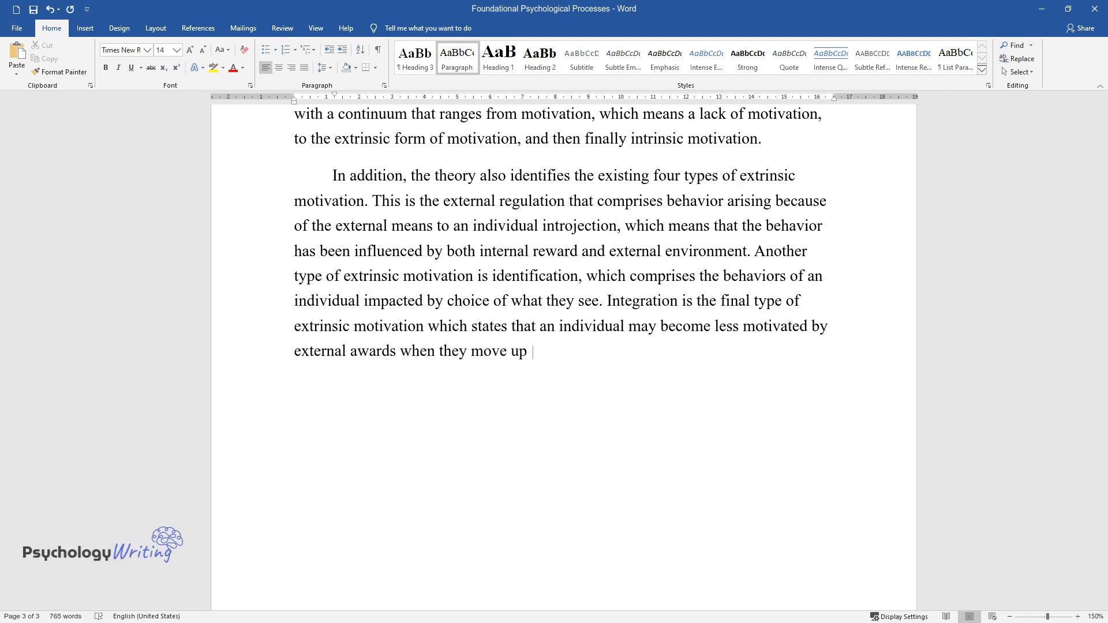
text(the continuum. However, theories)
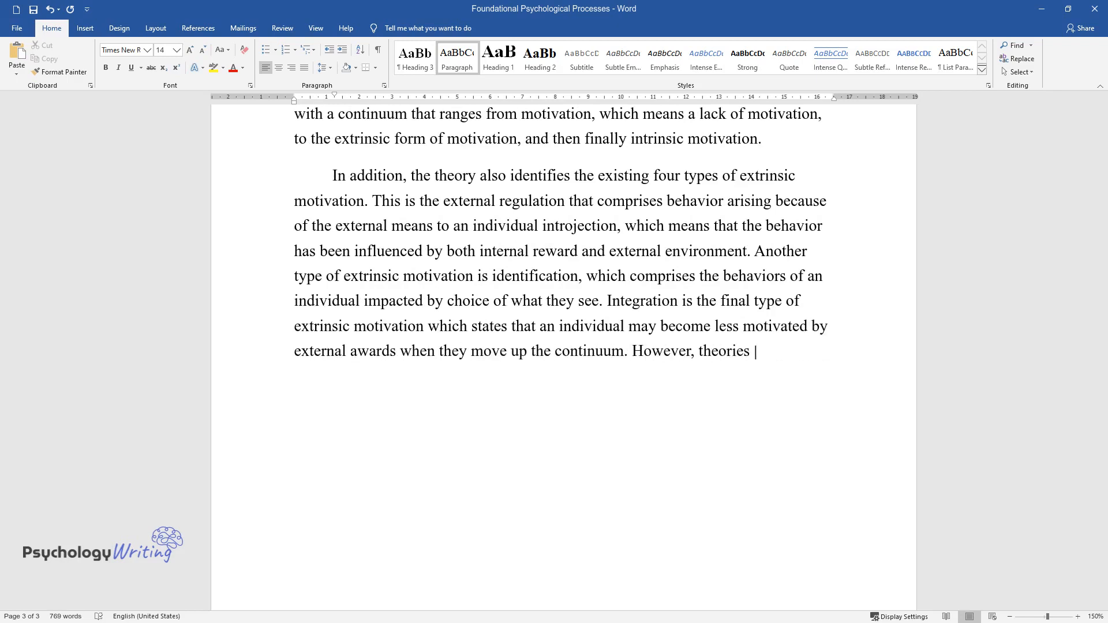
text(such as Goal setting theory, the th)
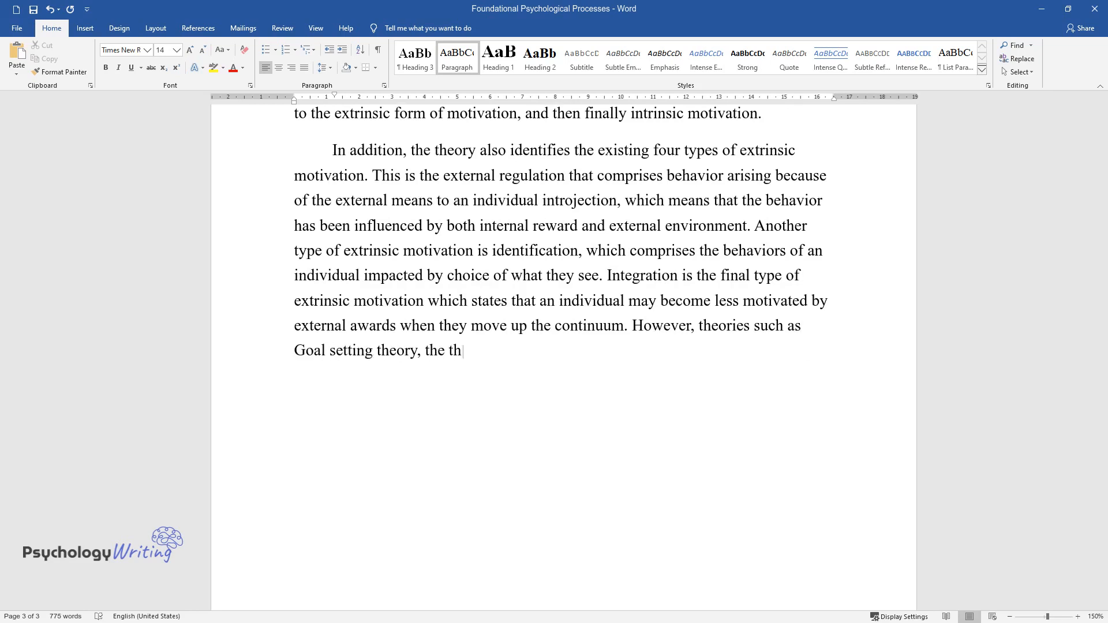
text(eory of the planned behavior, expec)
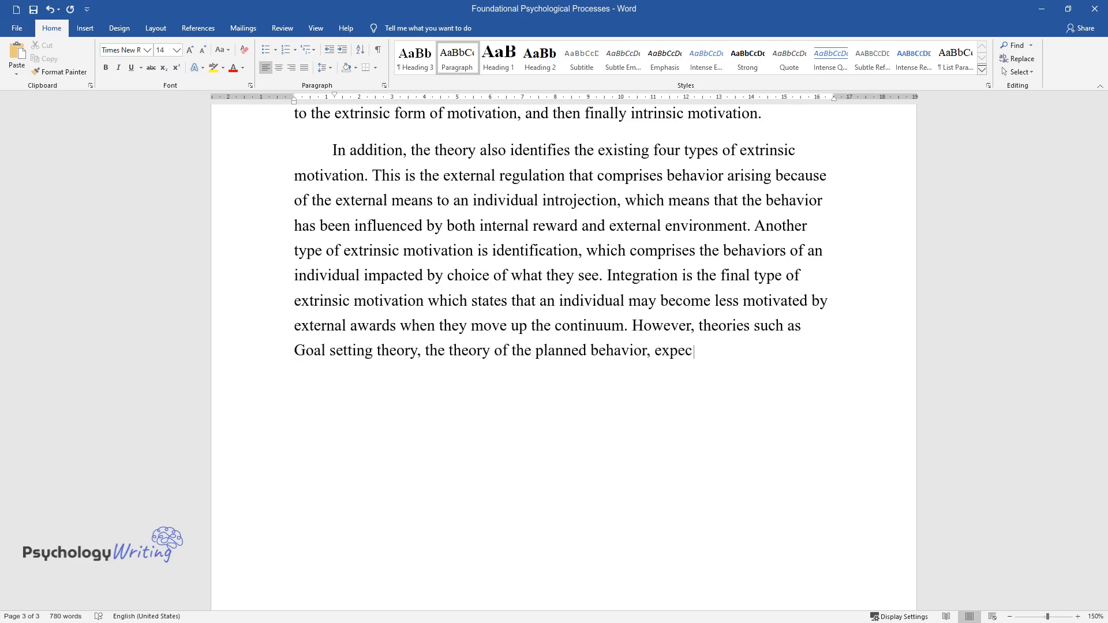
text(tancy-value theory, and self-effic)
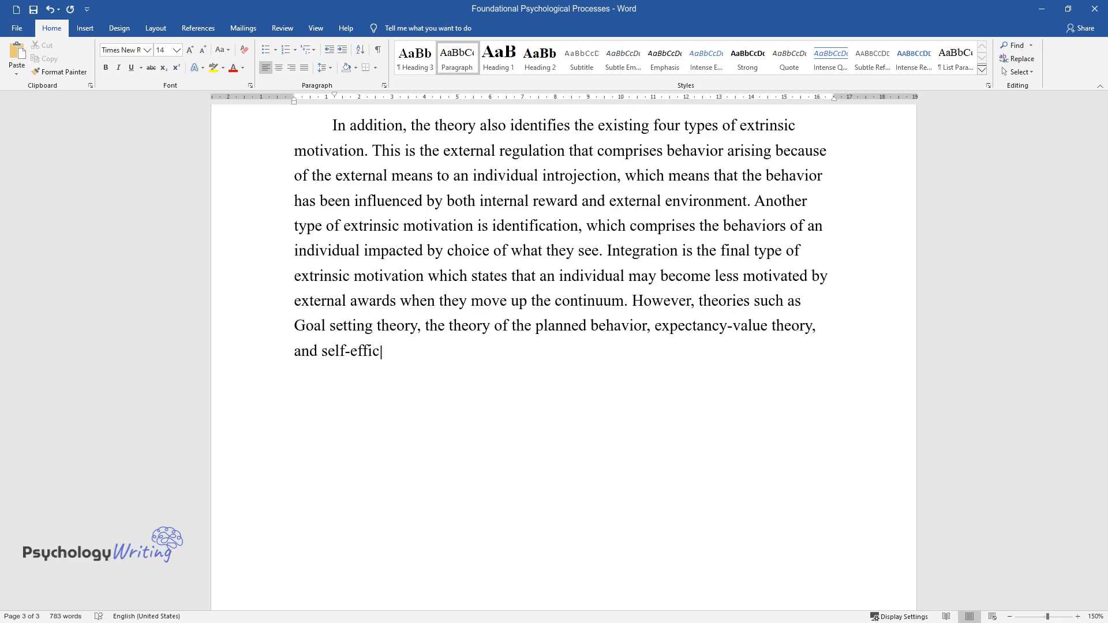
text(acy theory are other motivational c)
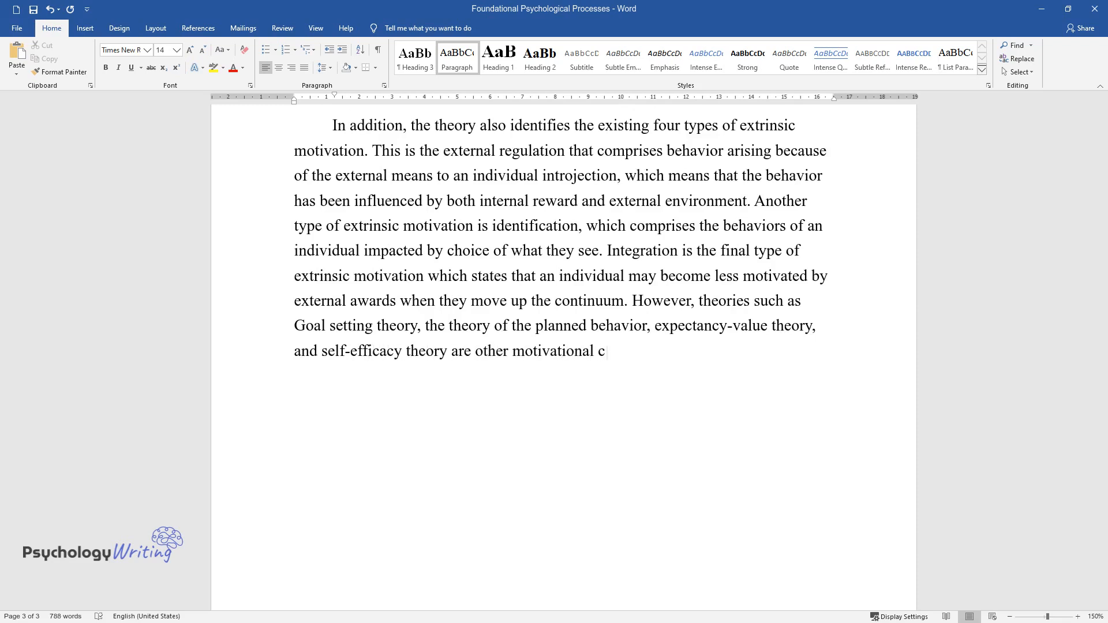
text(oncepts illustrating a relationship)
text(Conclusion)
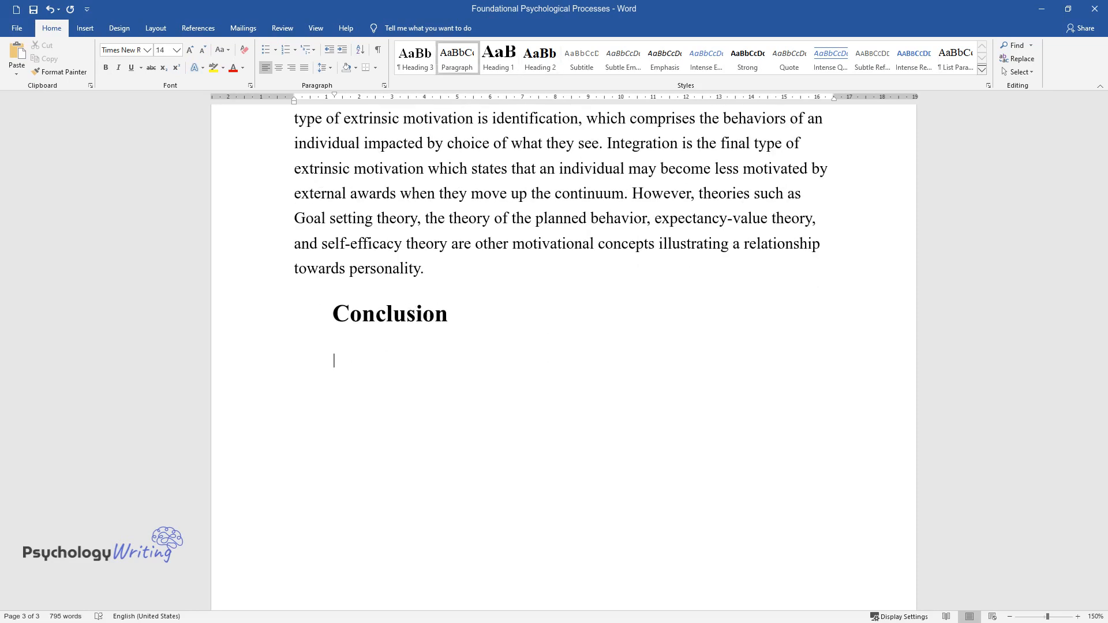
- Type the Conclusion's opening on basic psychological processes and emphasizing wellness and psychological health
text(The basic psychologi)
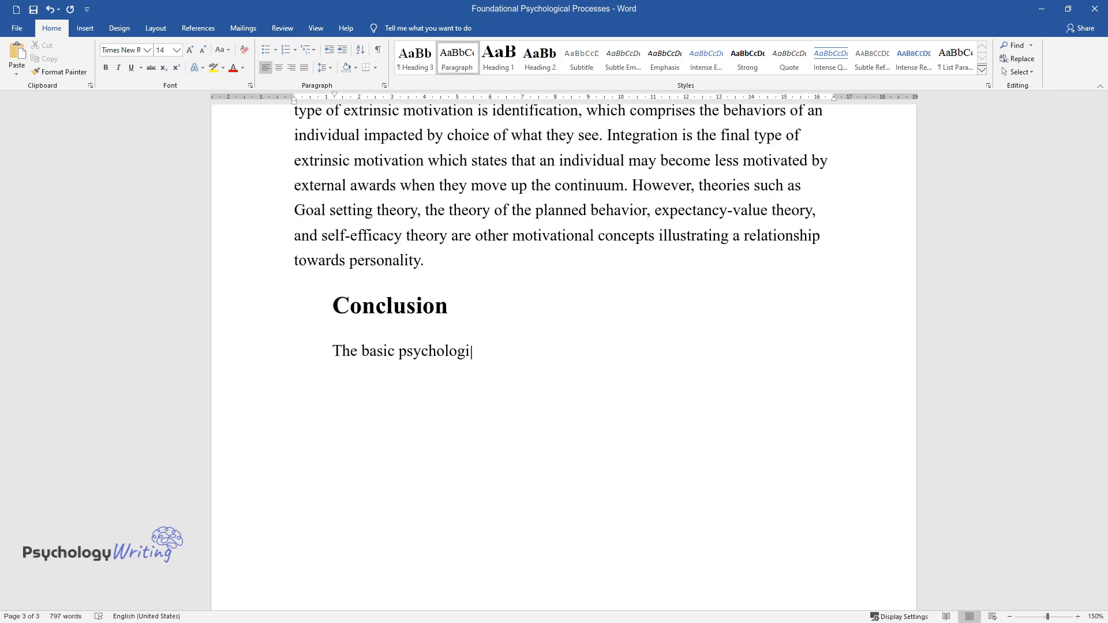
text(cal processes are regarded as t)
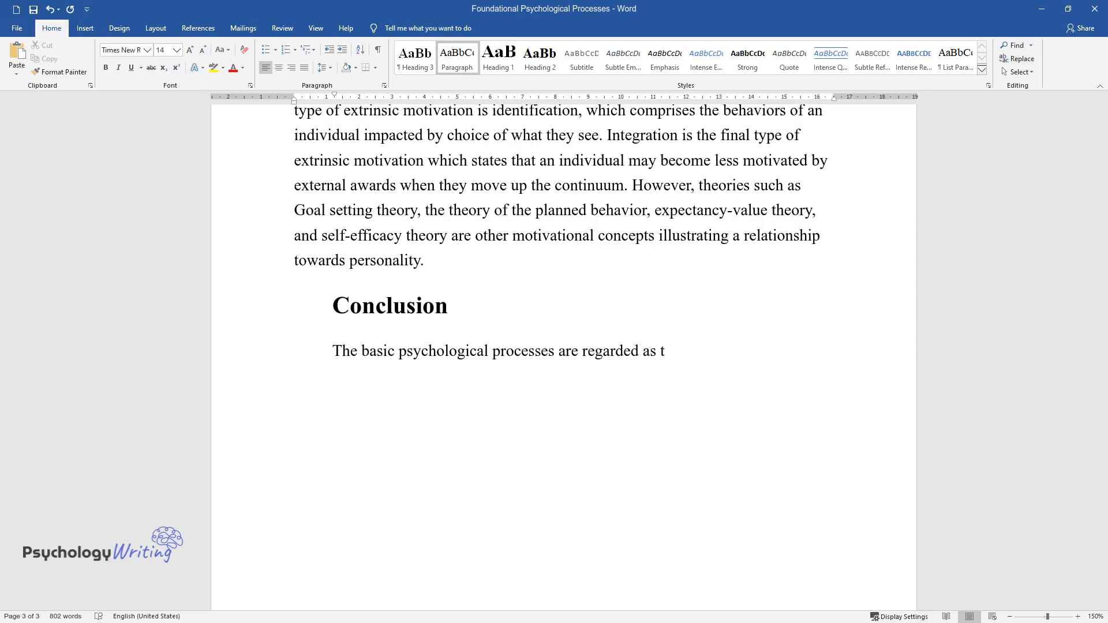
text(he basis for more complex behav)
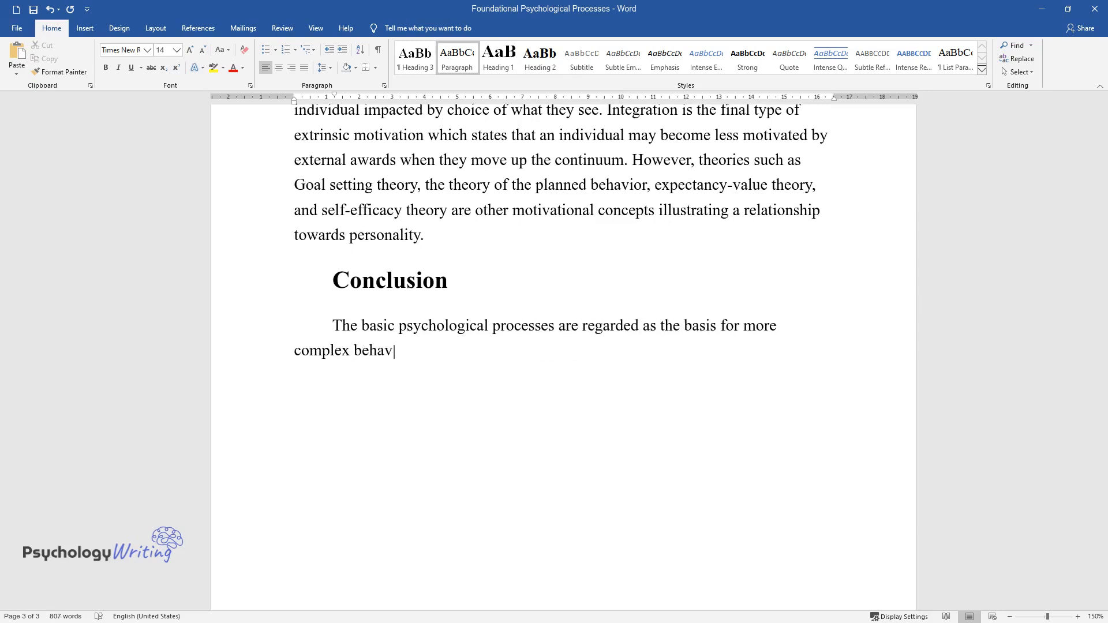
text(iors in life. The basic foundati)
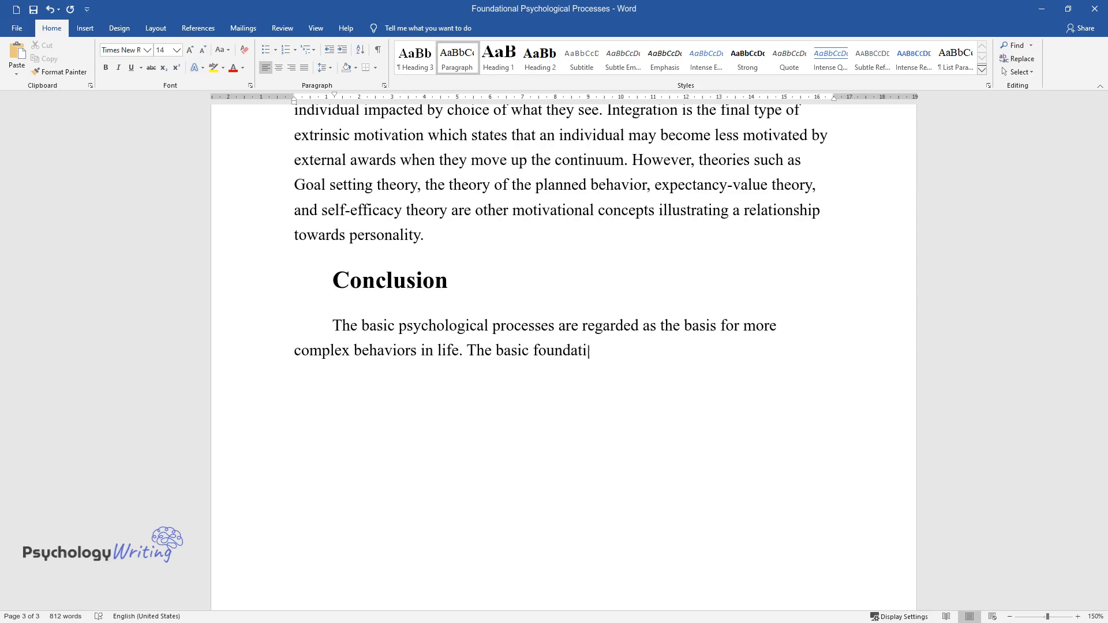
text(on of psychology is traced back to)
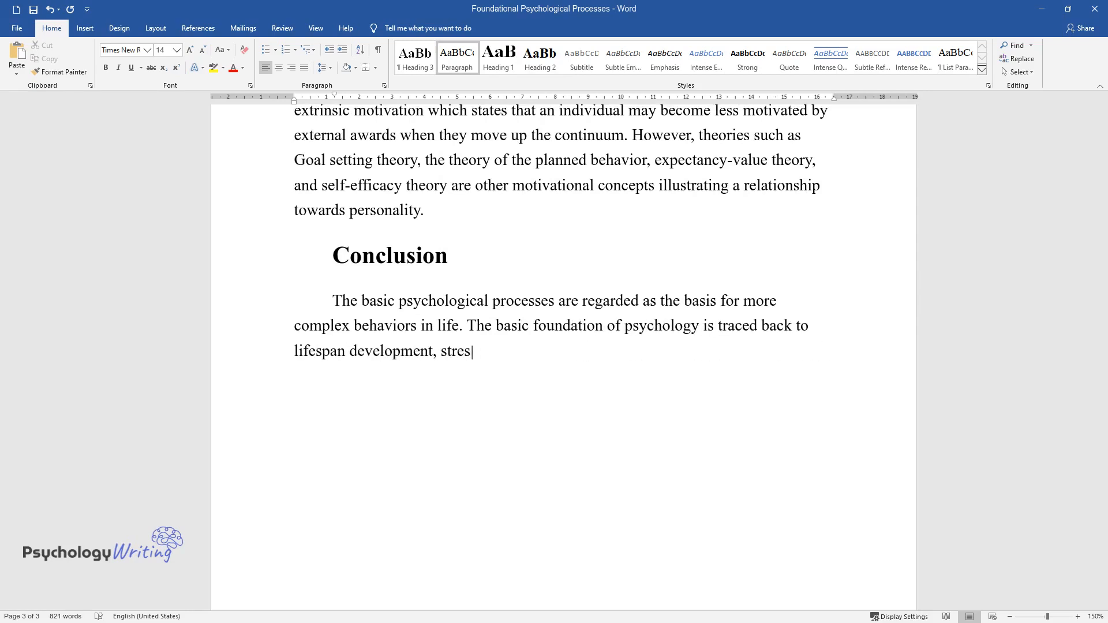
text(sing or emphasizing wellness an)
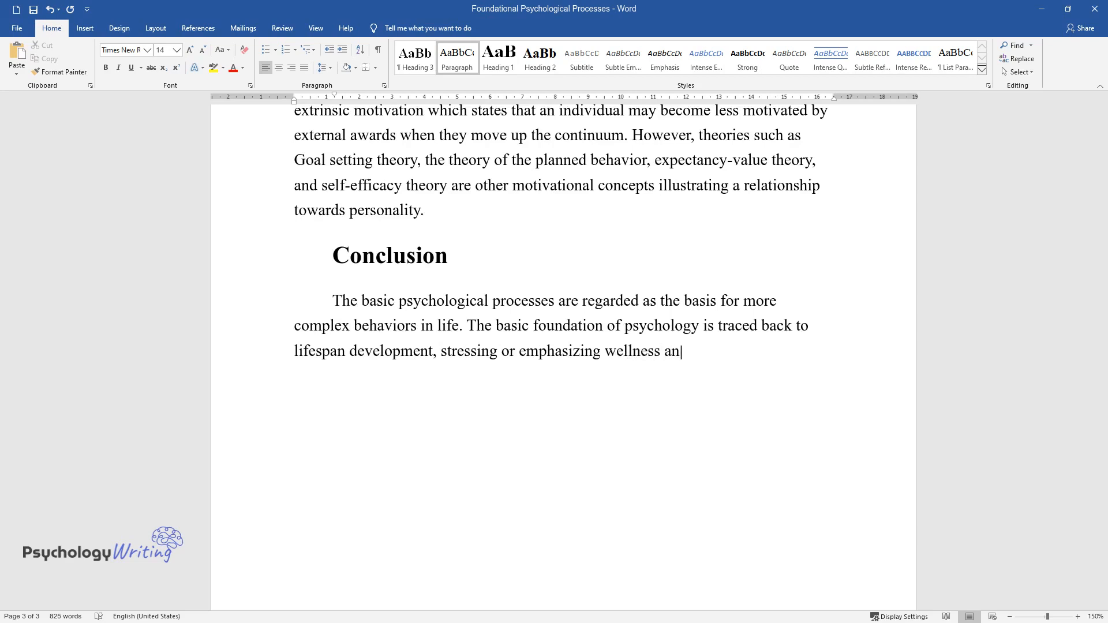
text(d overall psychological health.)
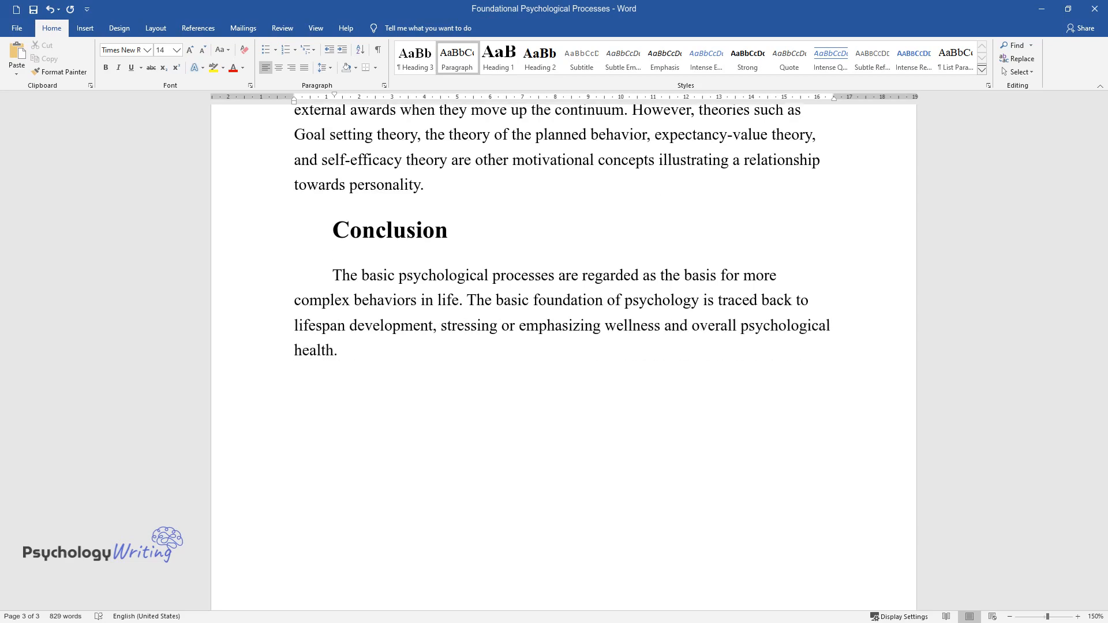
- Add sentences on personality, thinking, emotions and motivation, ending 'affect each other.'
text(However, further studies have f)
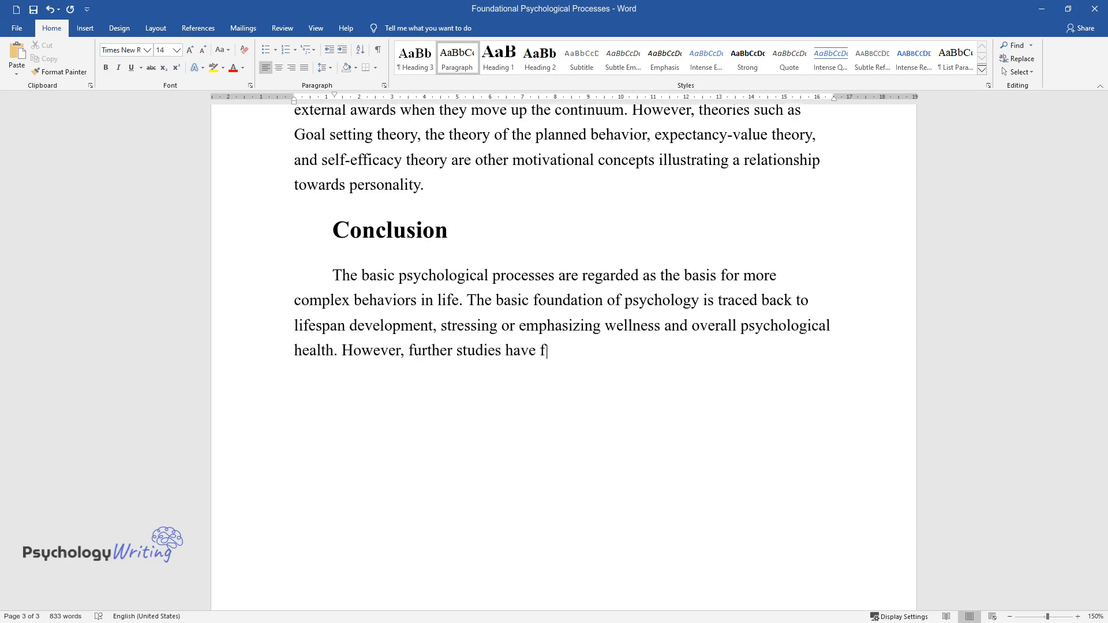
text(ocused on personality, especia)
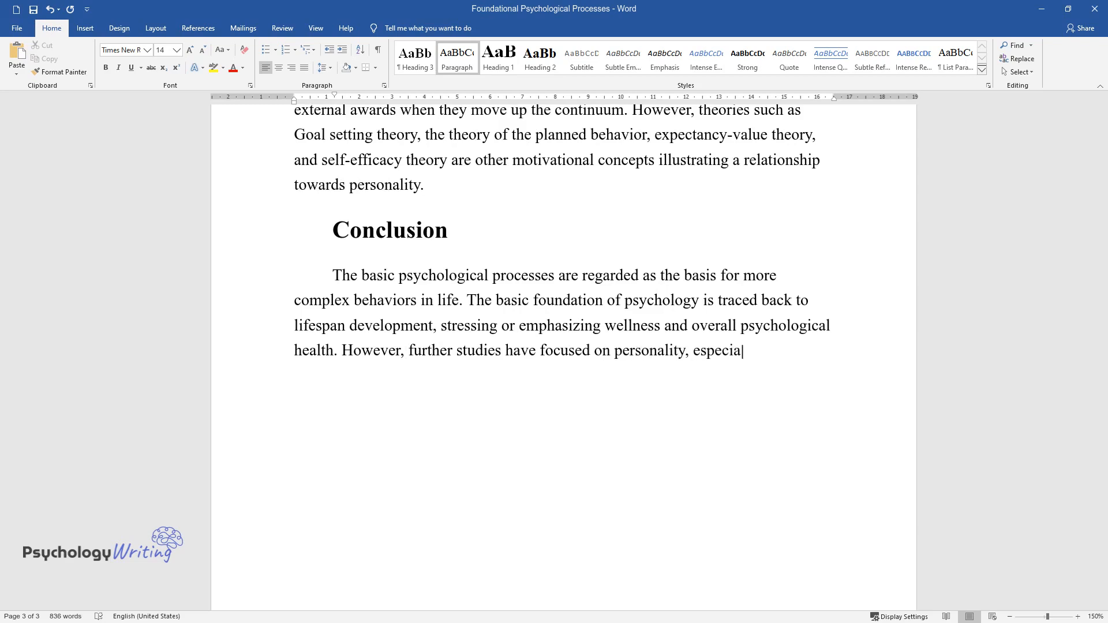
text(lly on thinking capacity, emotio)
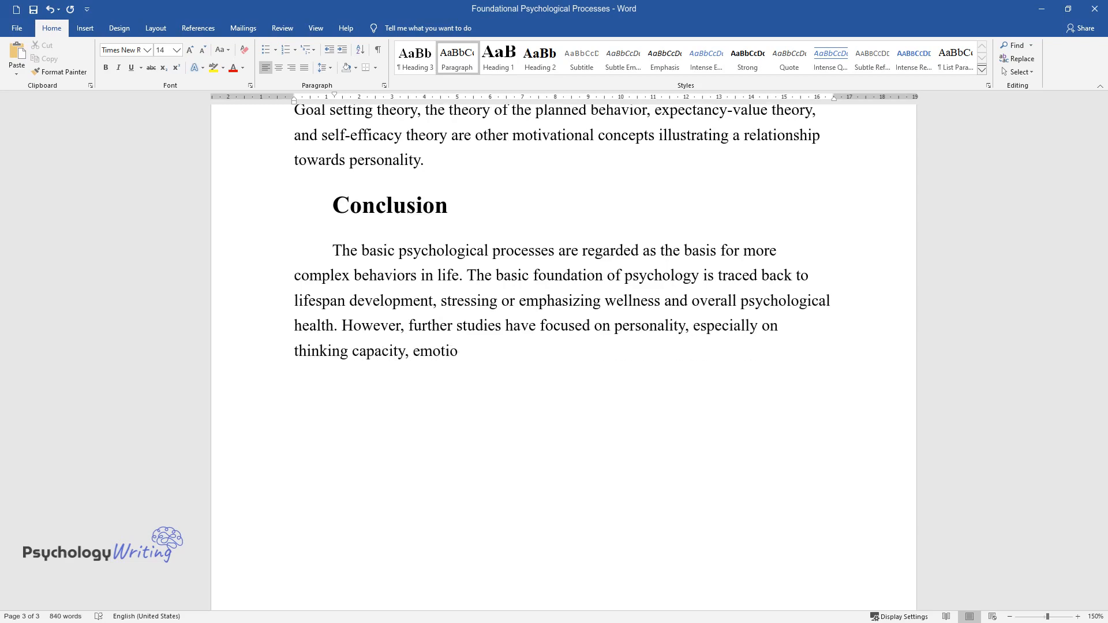
text(ns, and motivation. Emotions also play a vital role in)
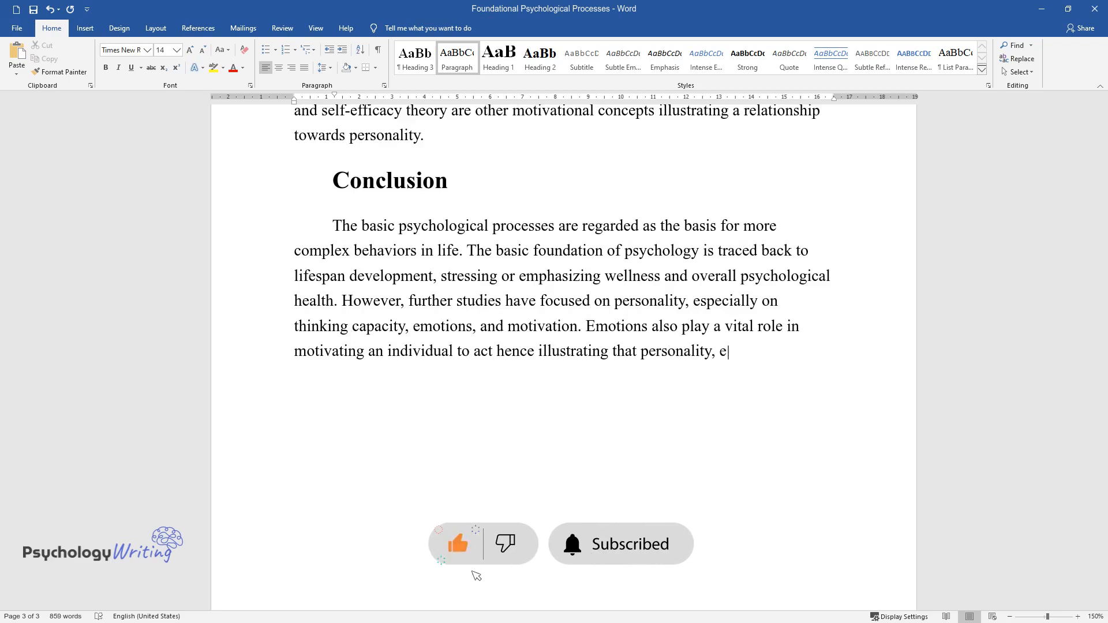
text(motion, and motivation affect ea)
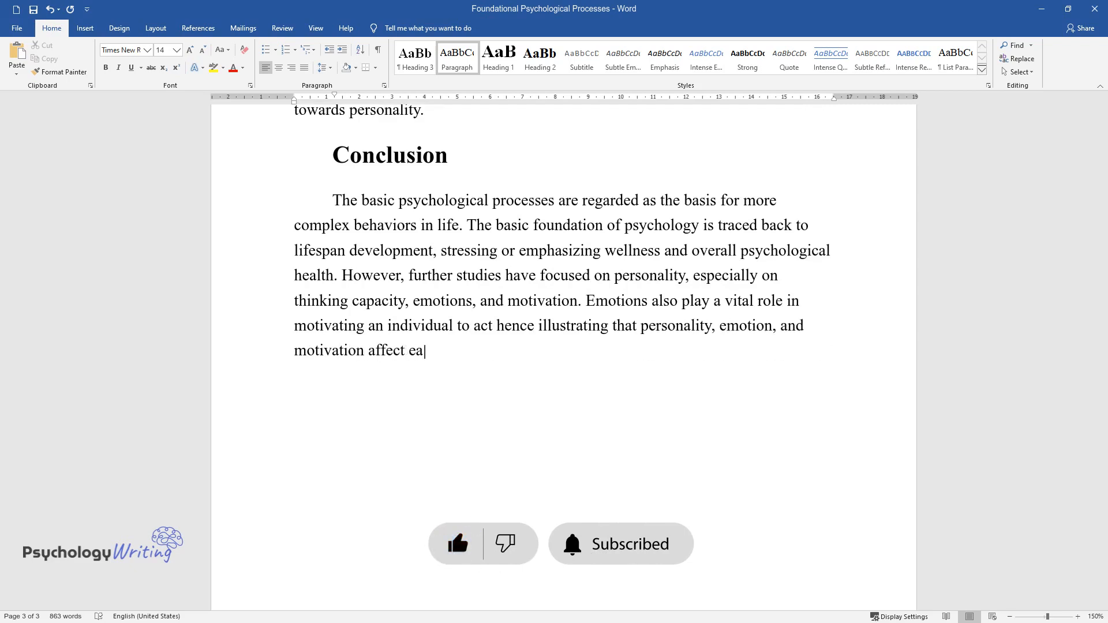
text(ch other.)
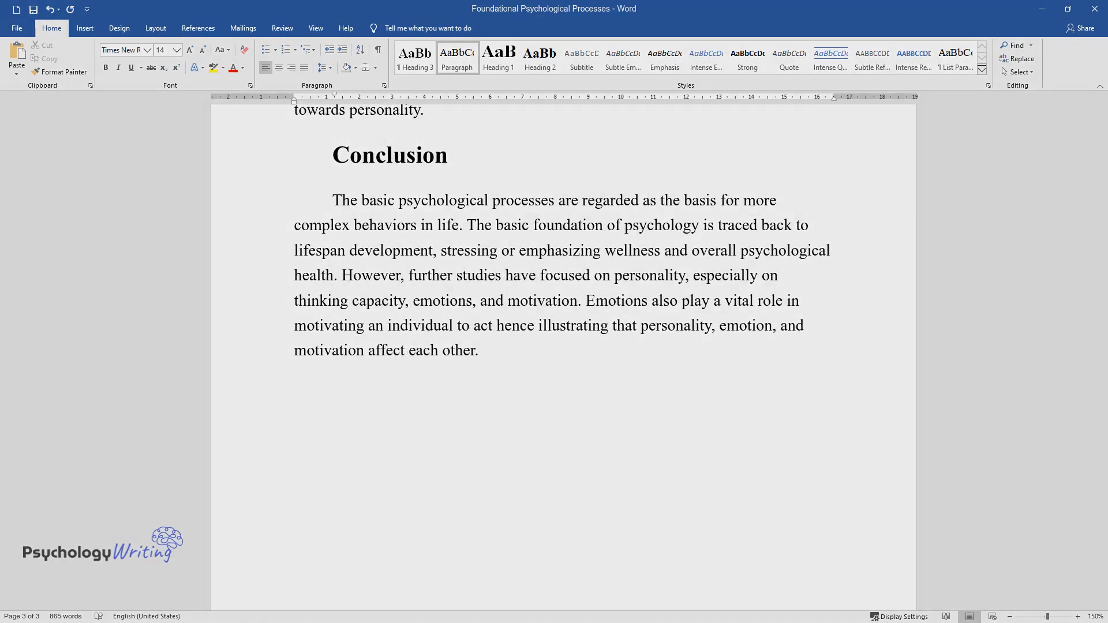